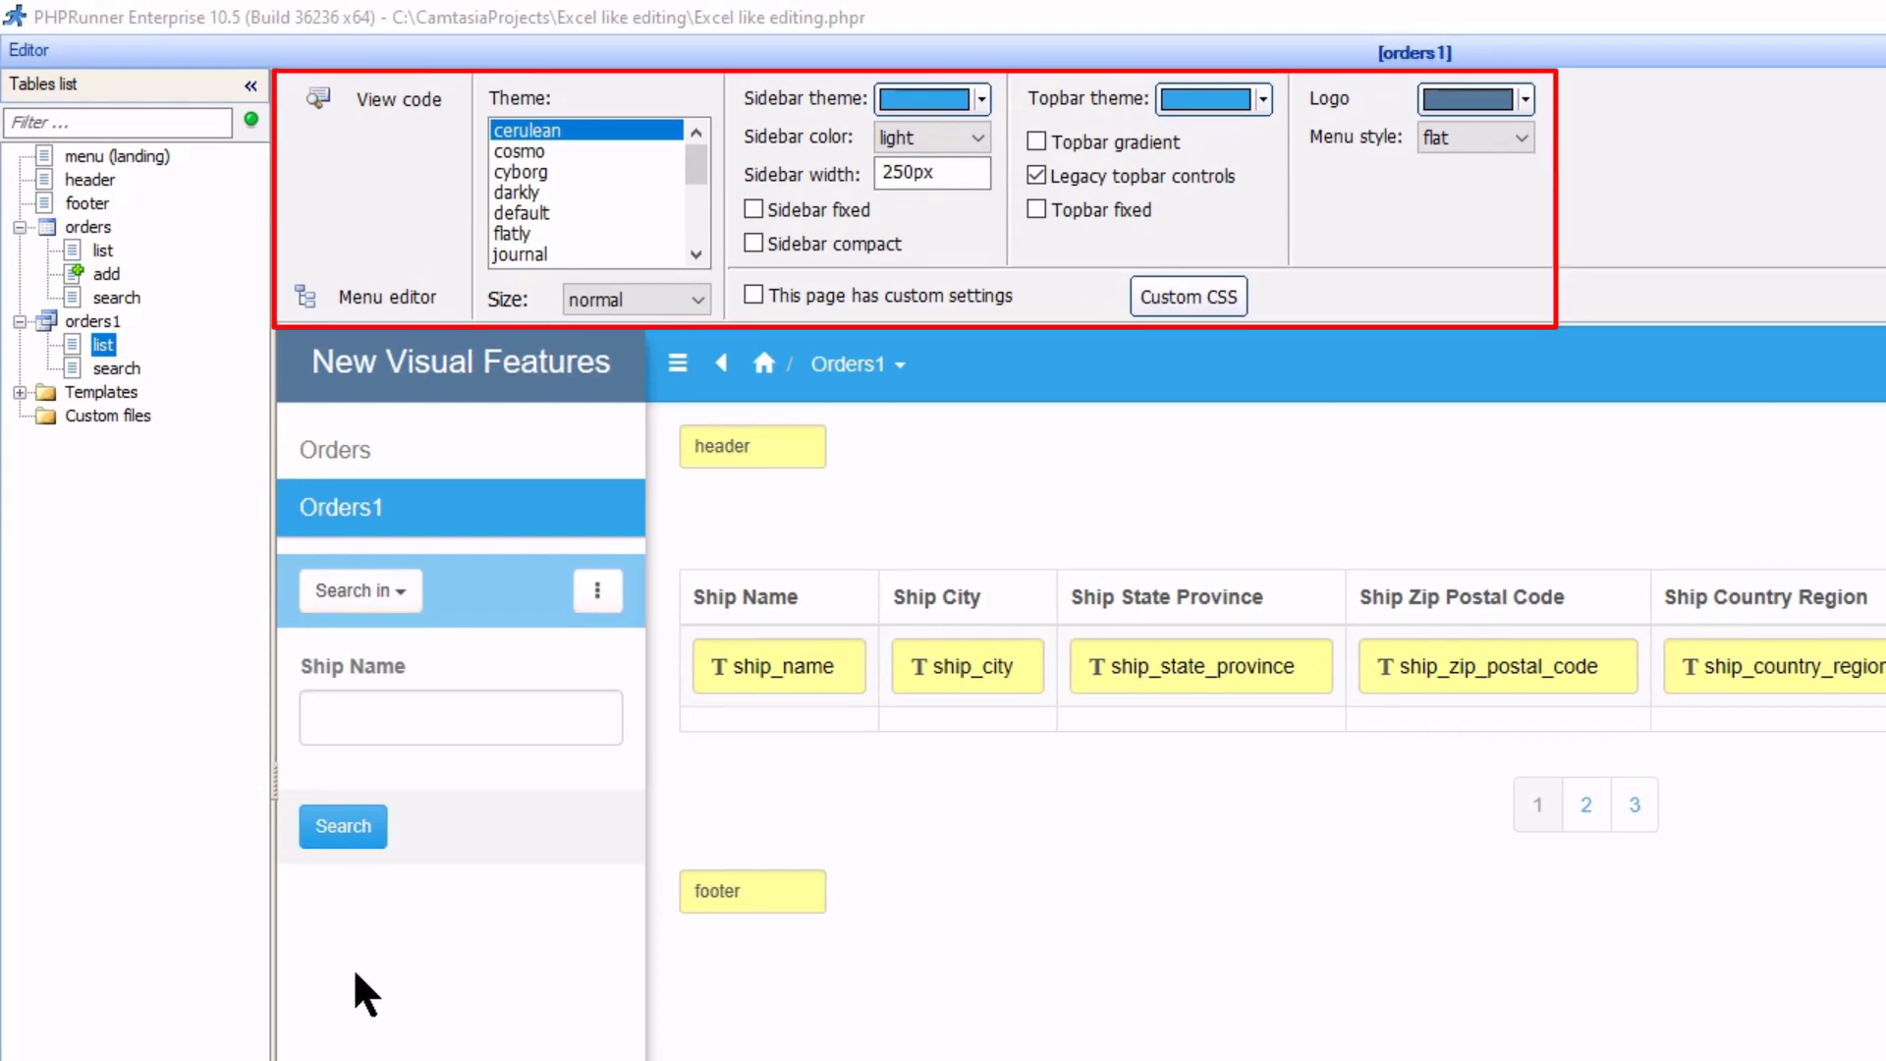
mouse_move(496, 242)
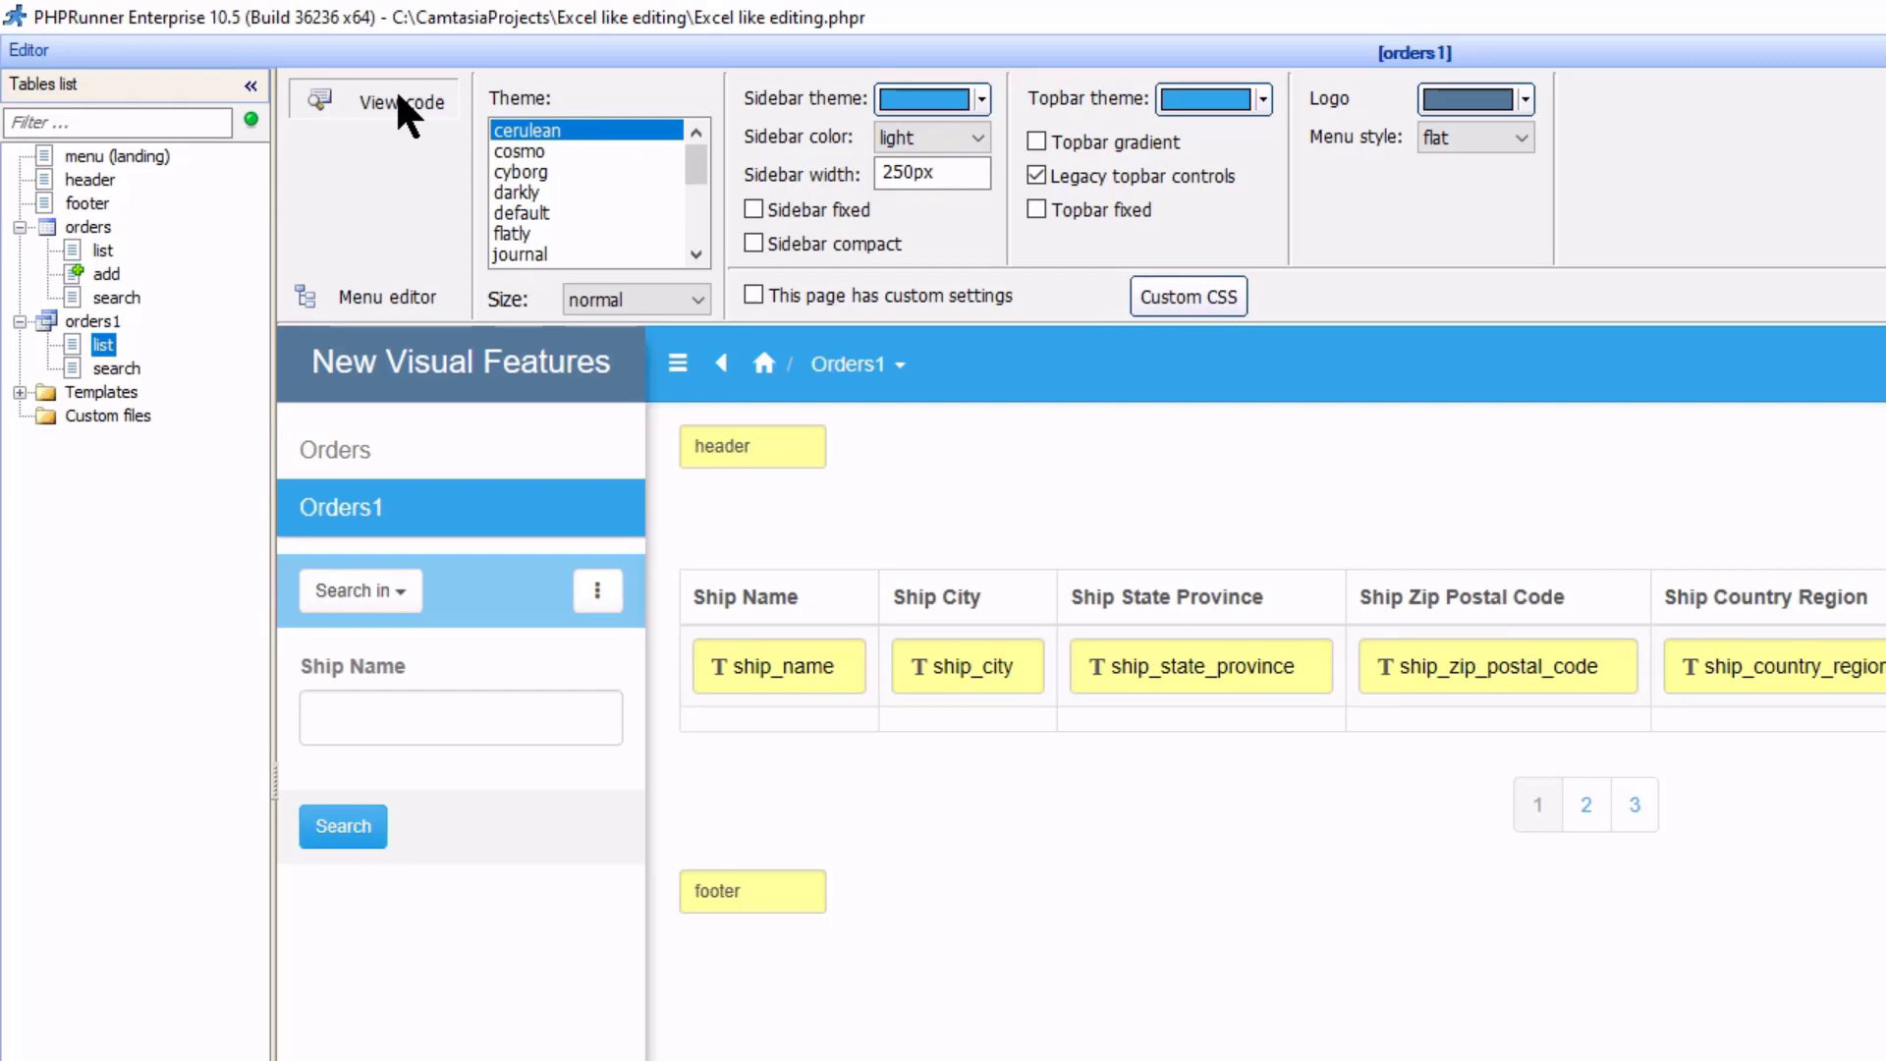
Switch to View code to display the orders1 list page's HTML template
click(401, 101)
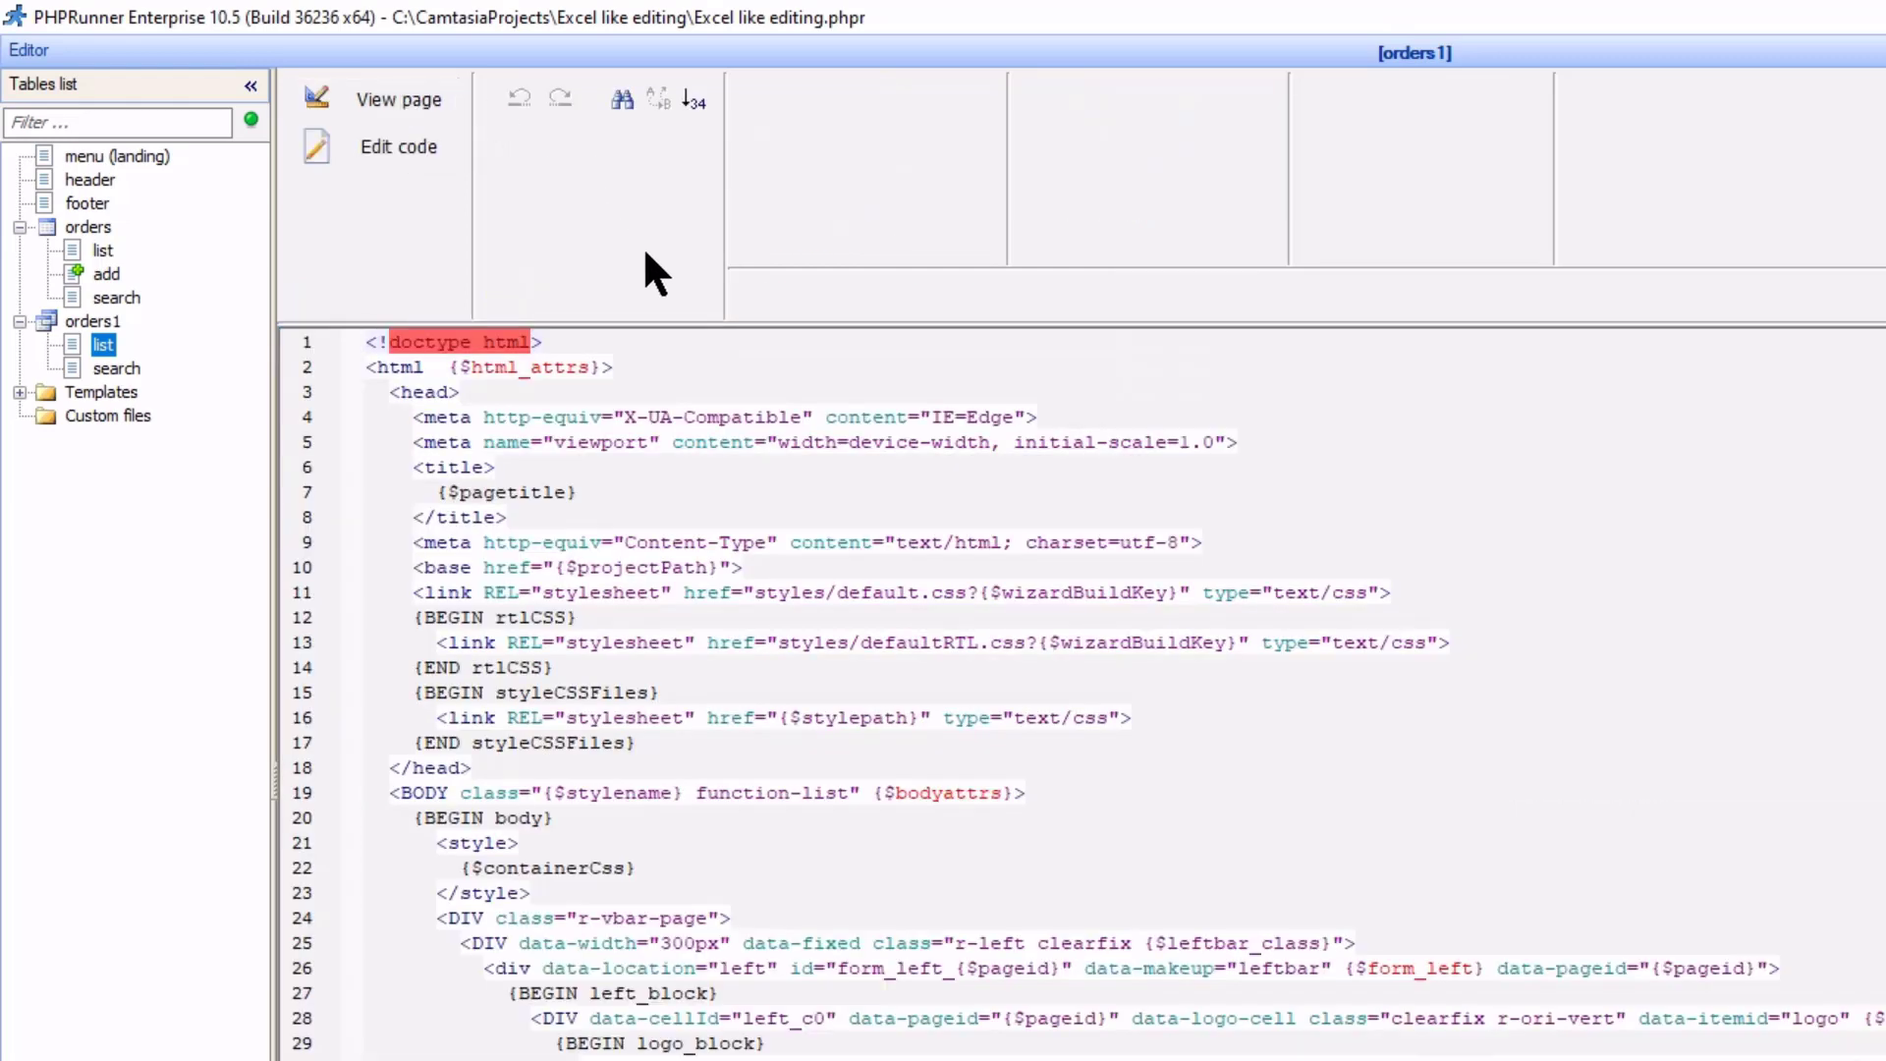
mouse_move(484, 229)
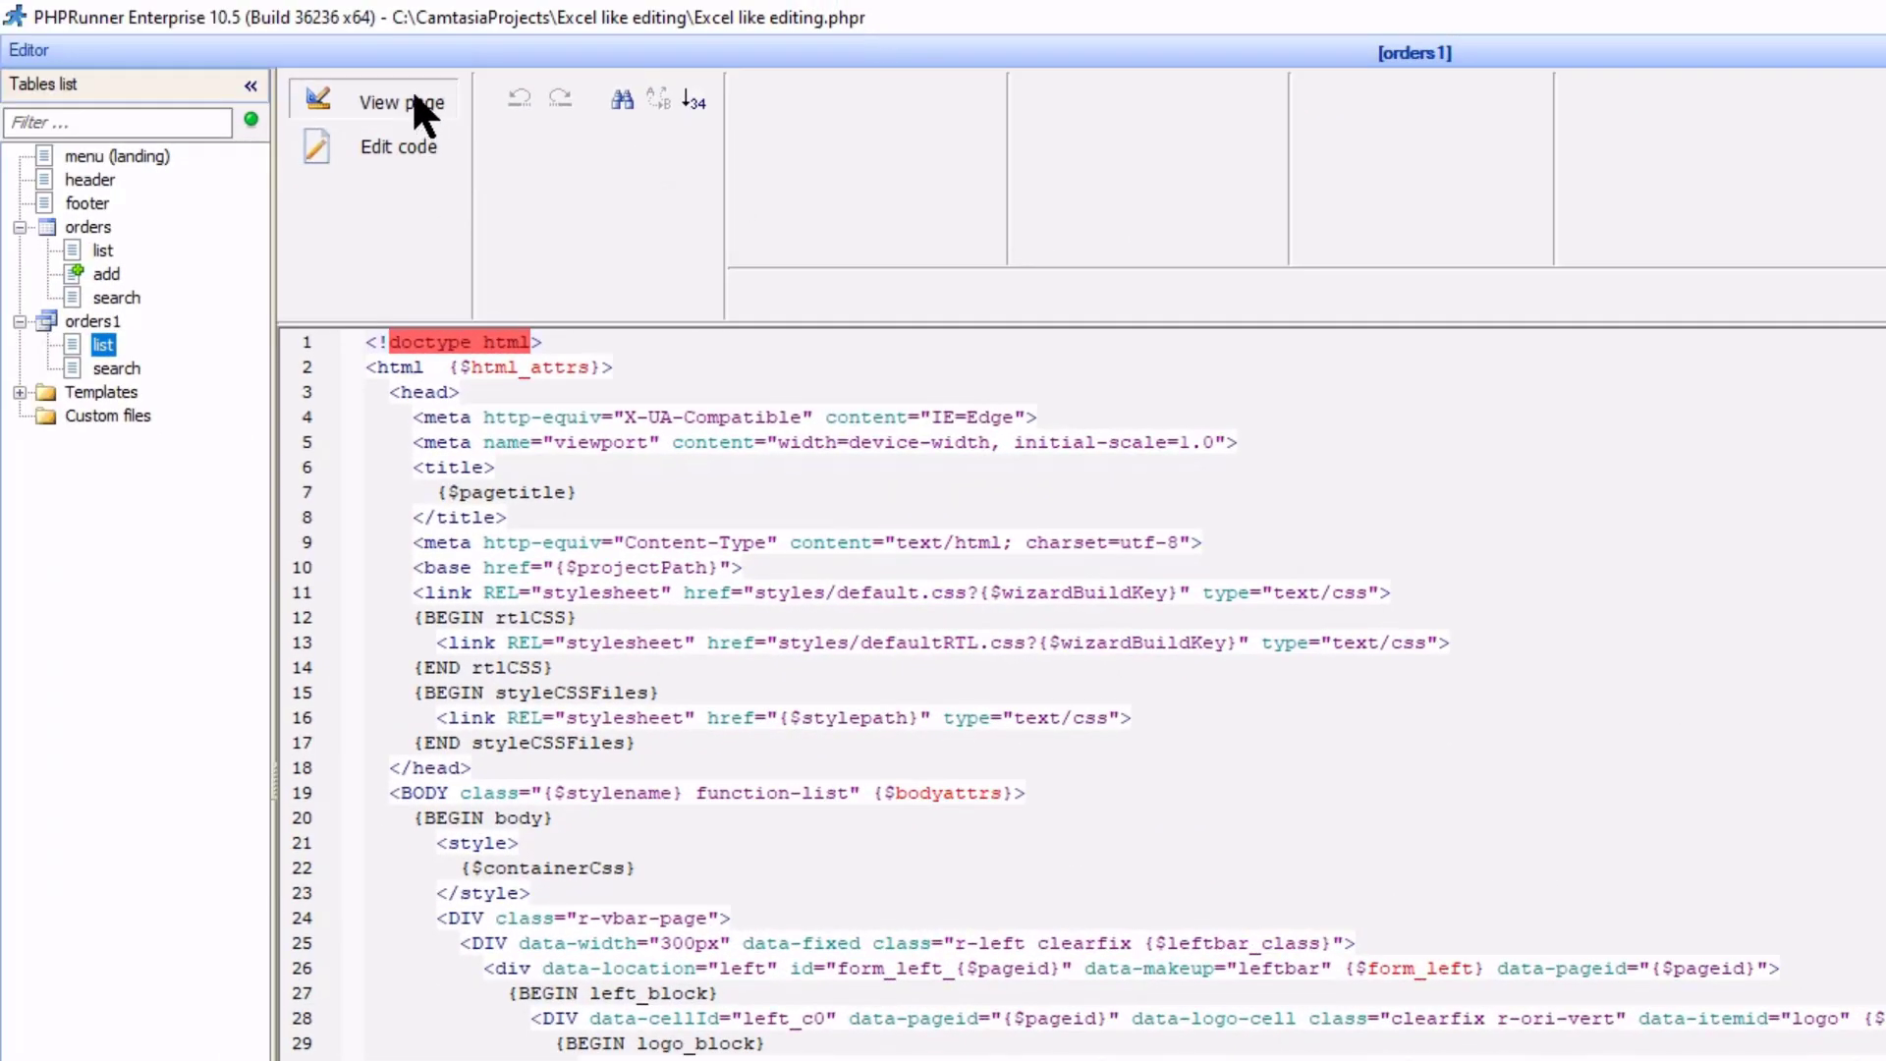
Return to page view and review the Orders and Orders1 entries in the Menu editor
click(400, 101)
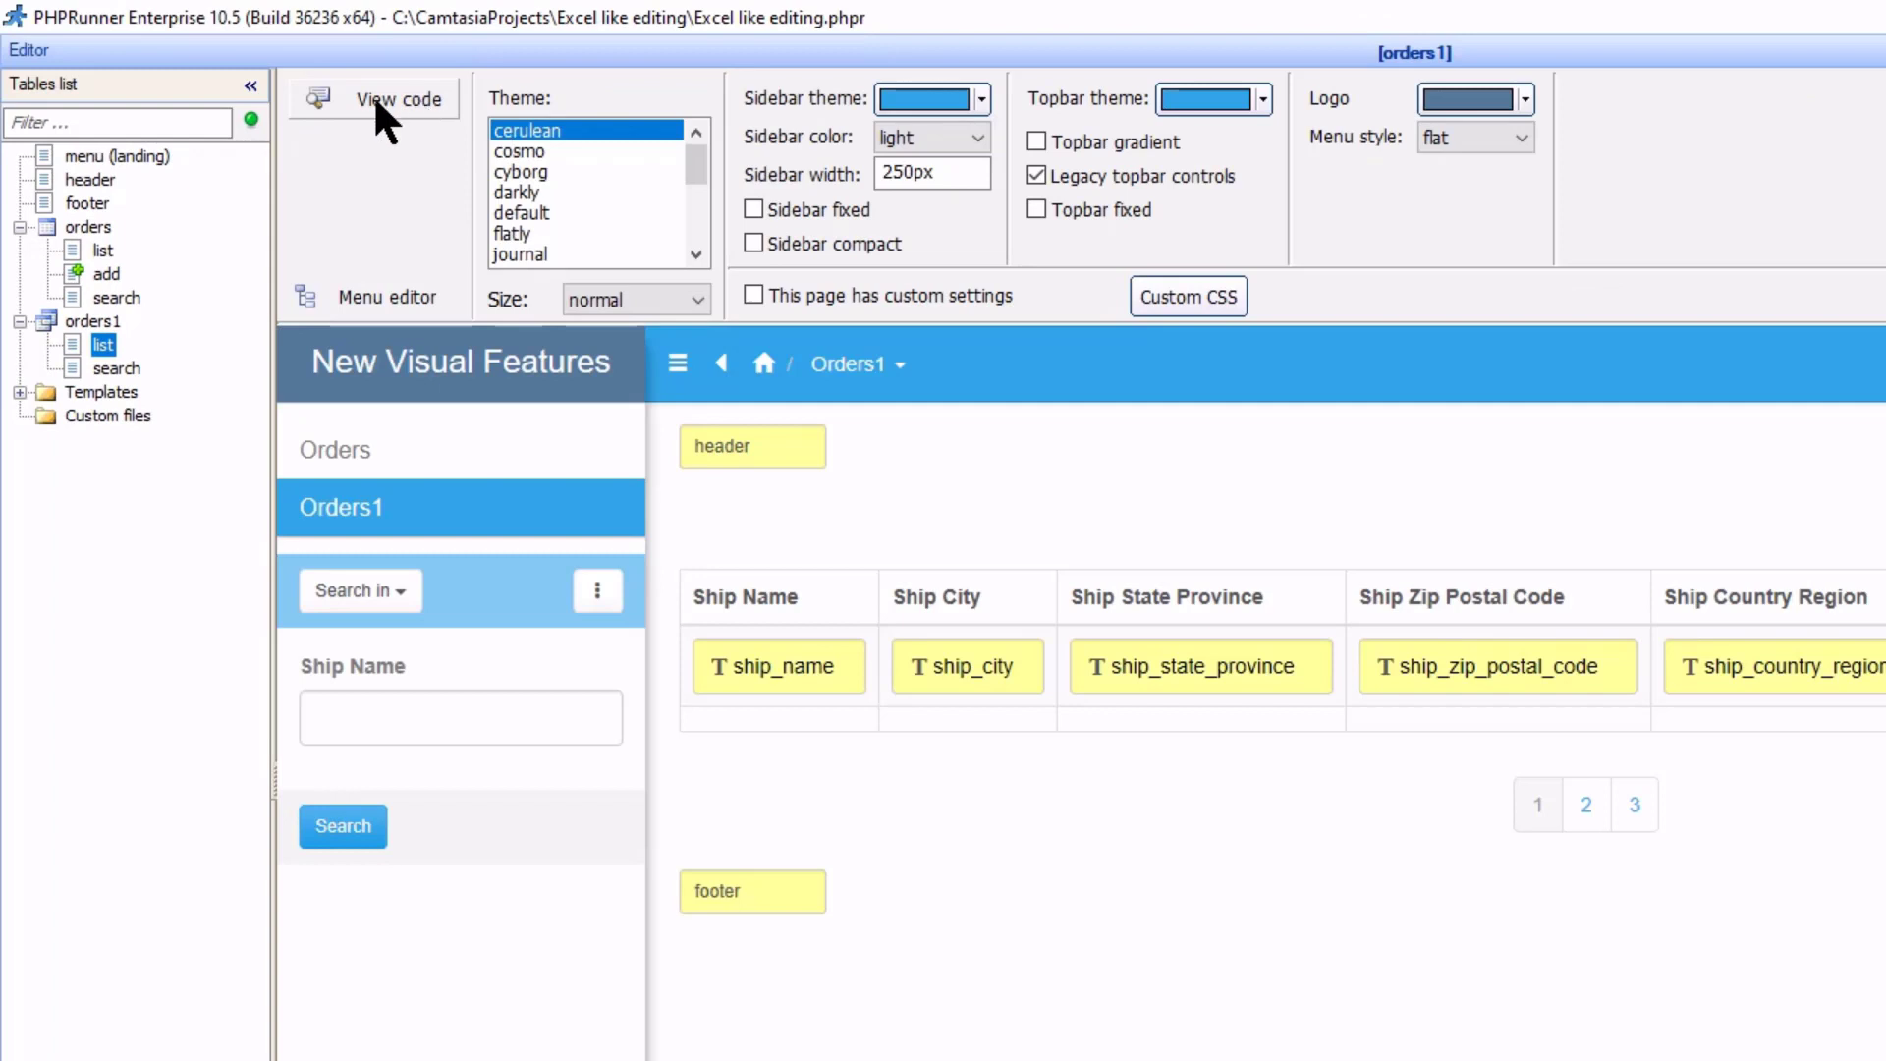
mouse_move(358, 304)
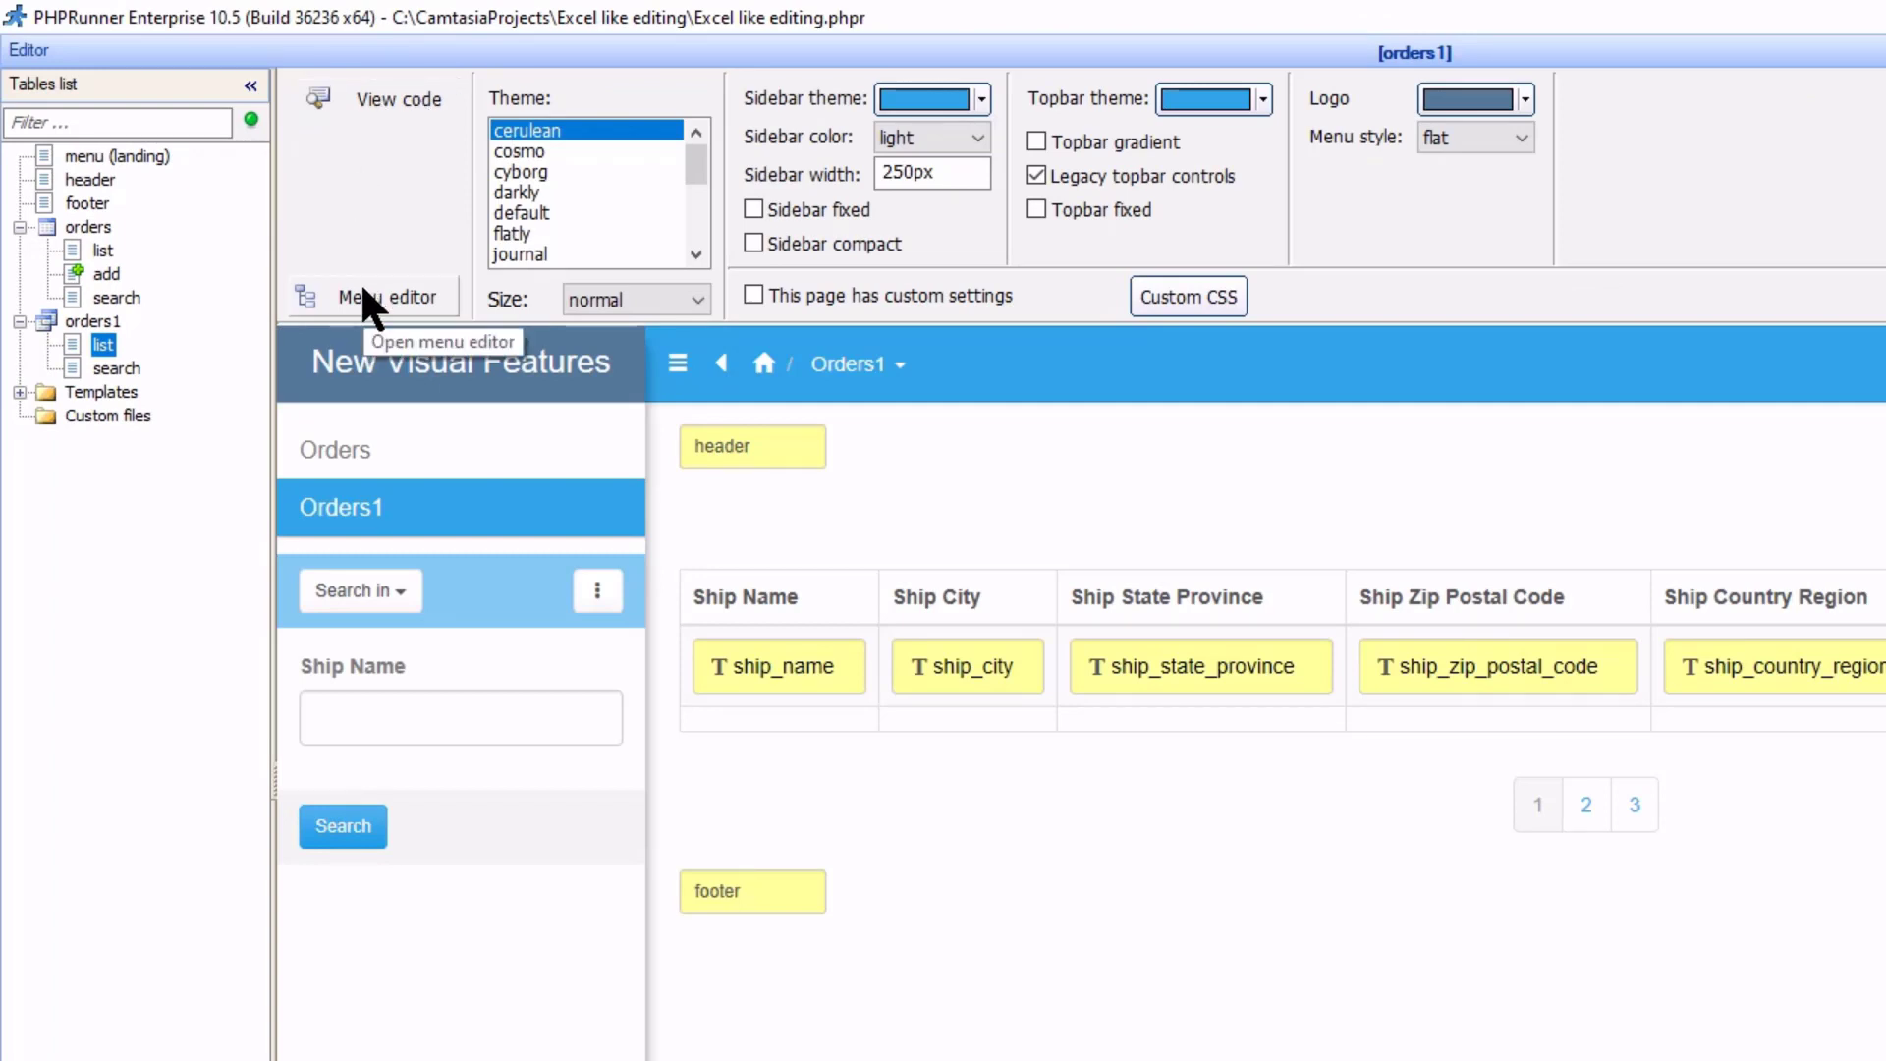
click(385, 297)
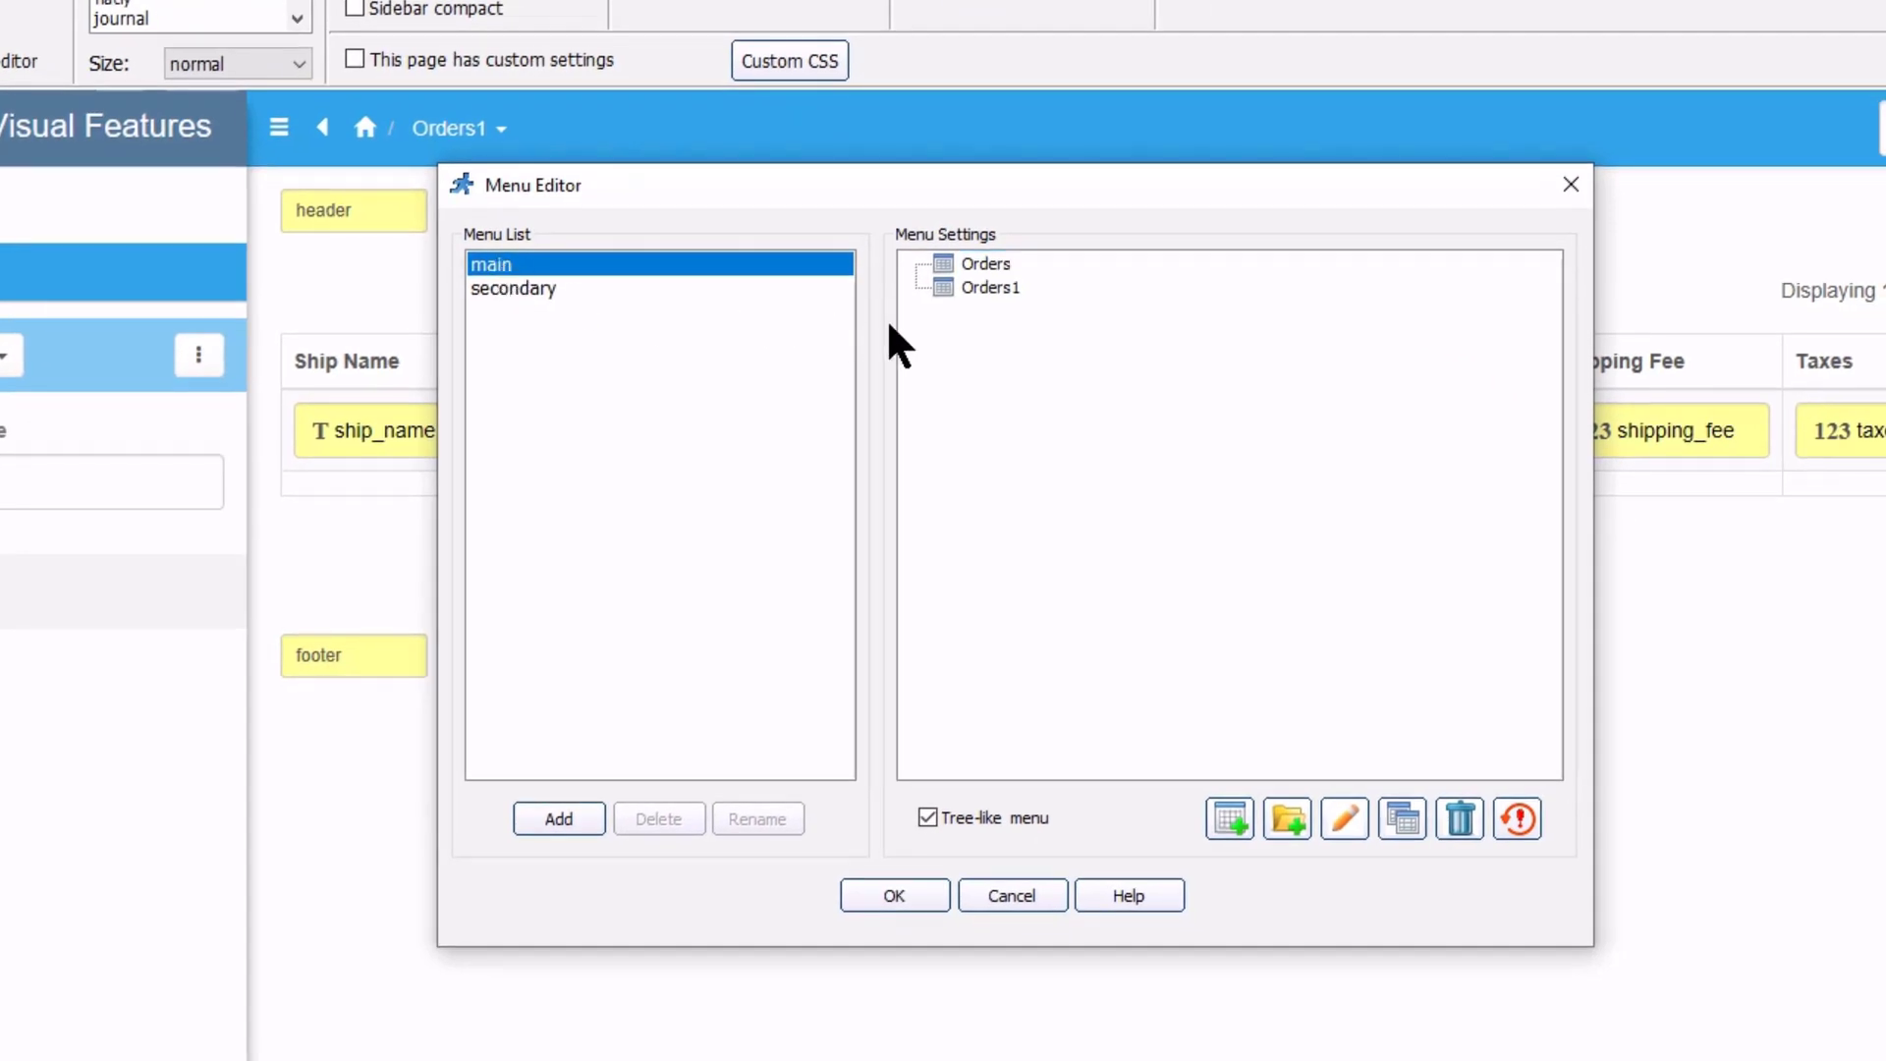
click(990, 287)
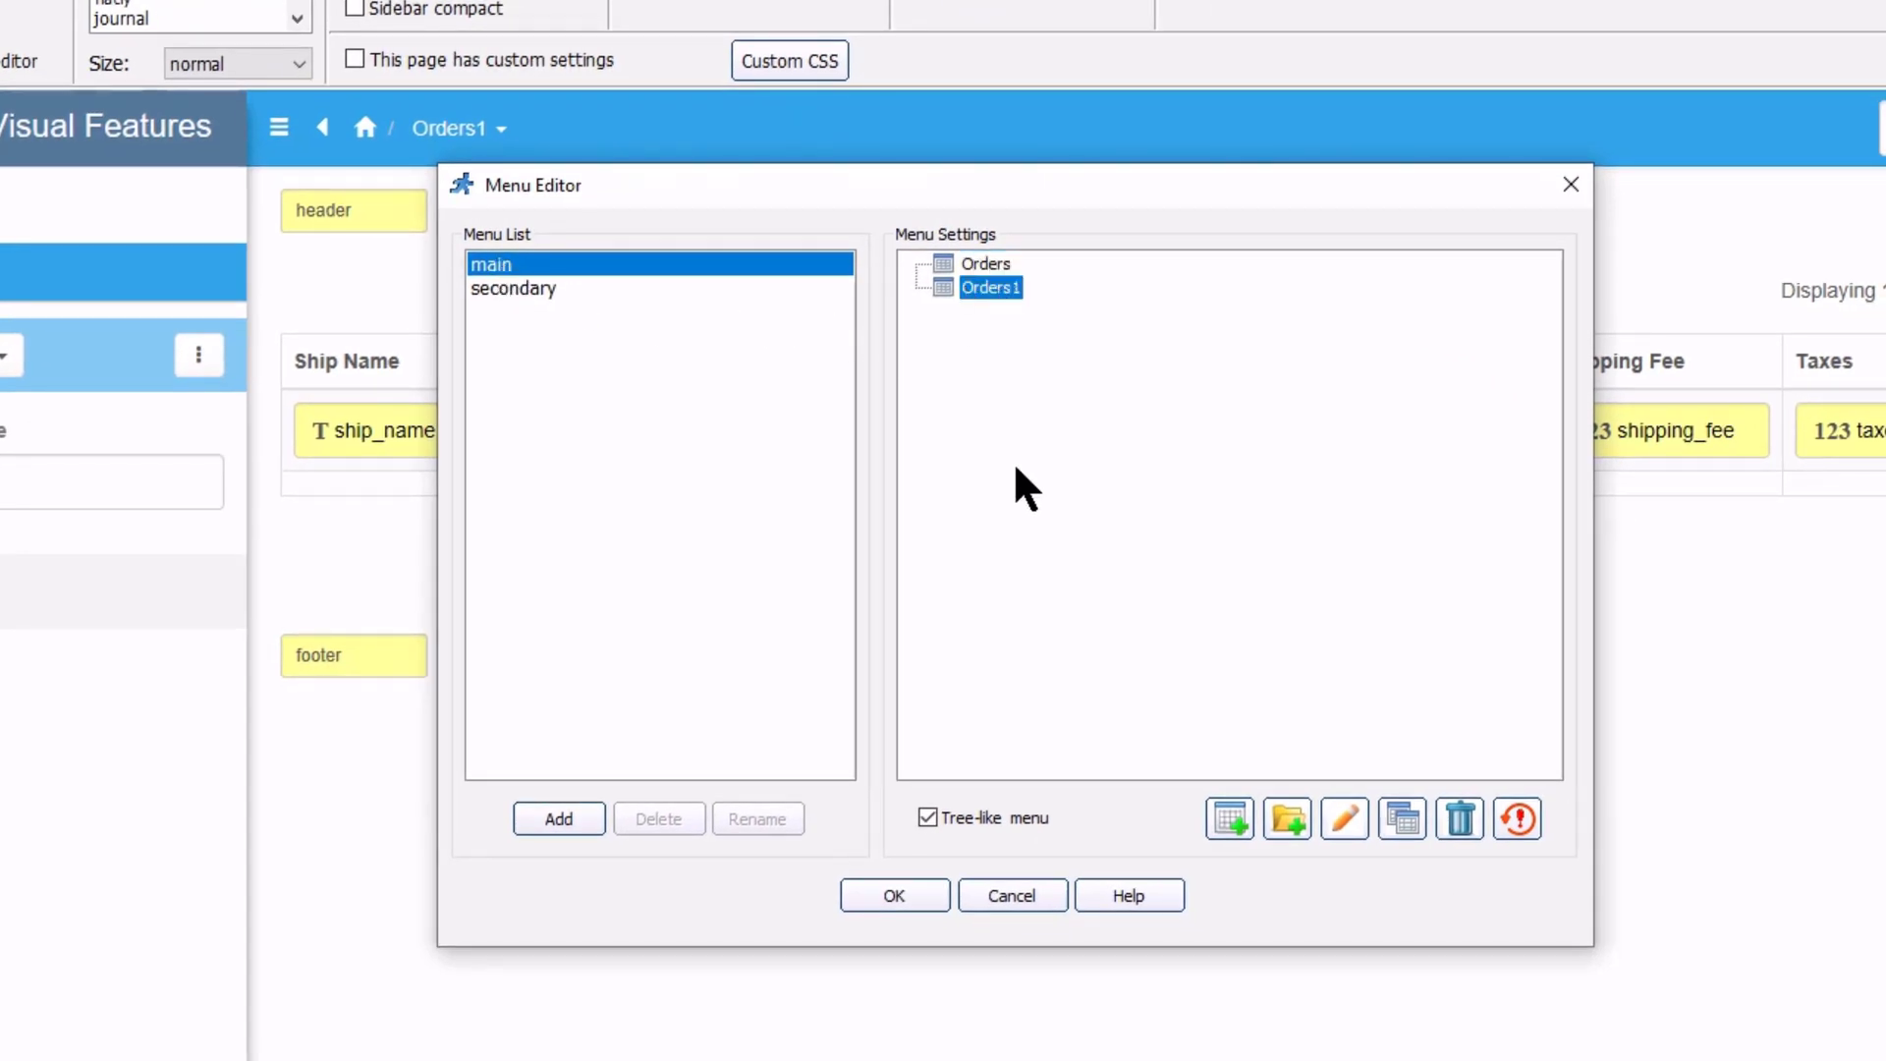
mouse_move(709, 415)
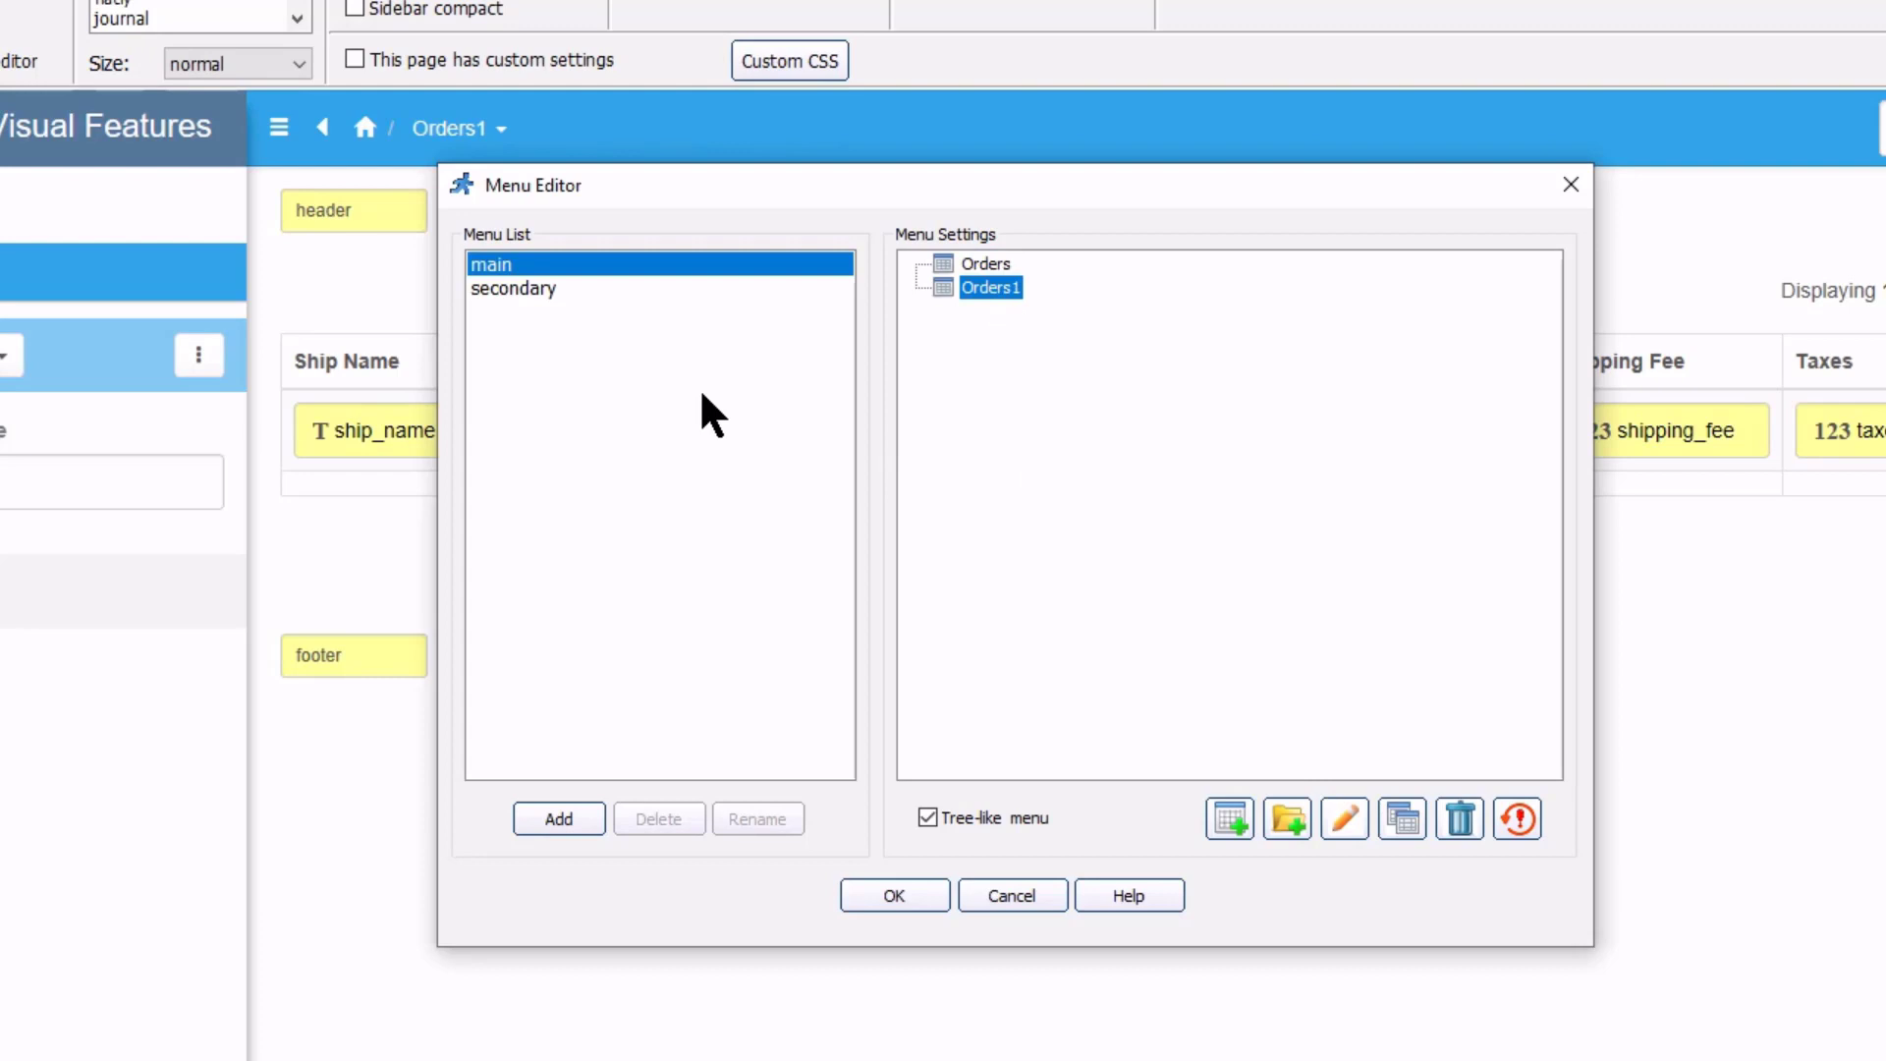
click(492, 264)
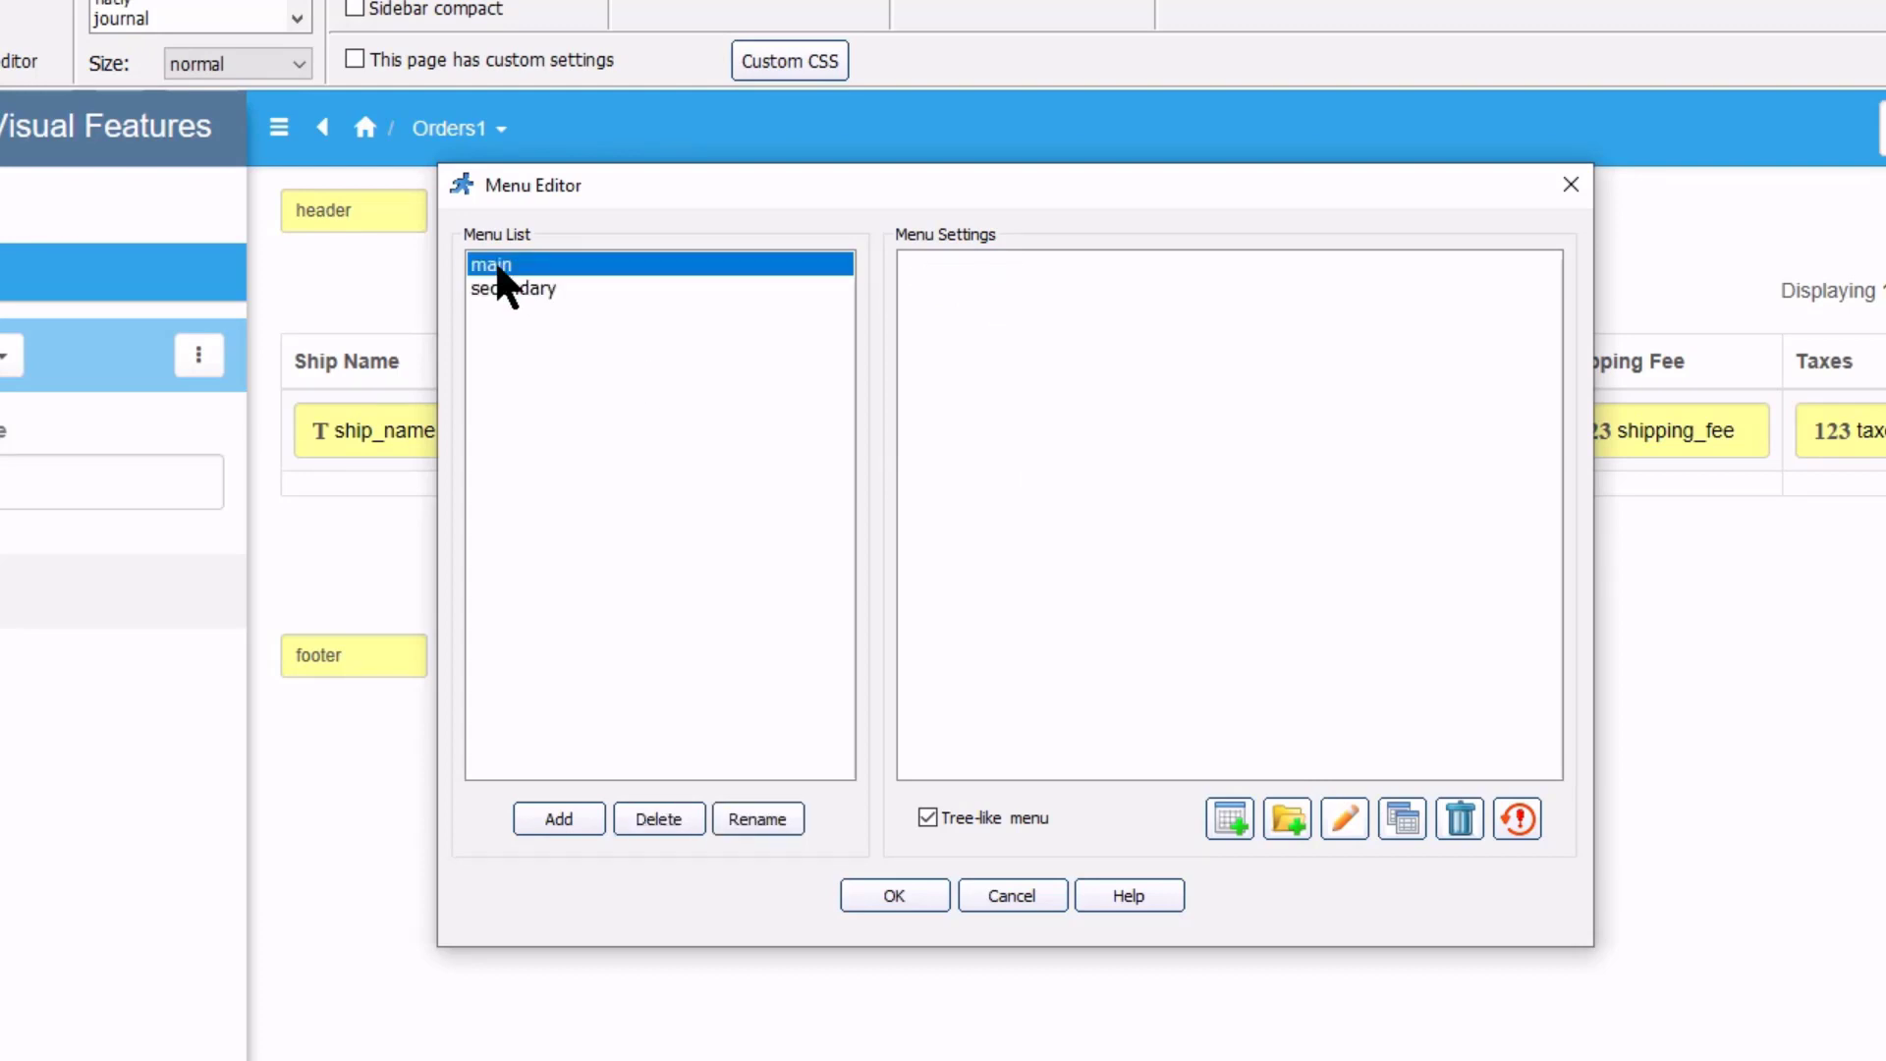
click(492, 264)
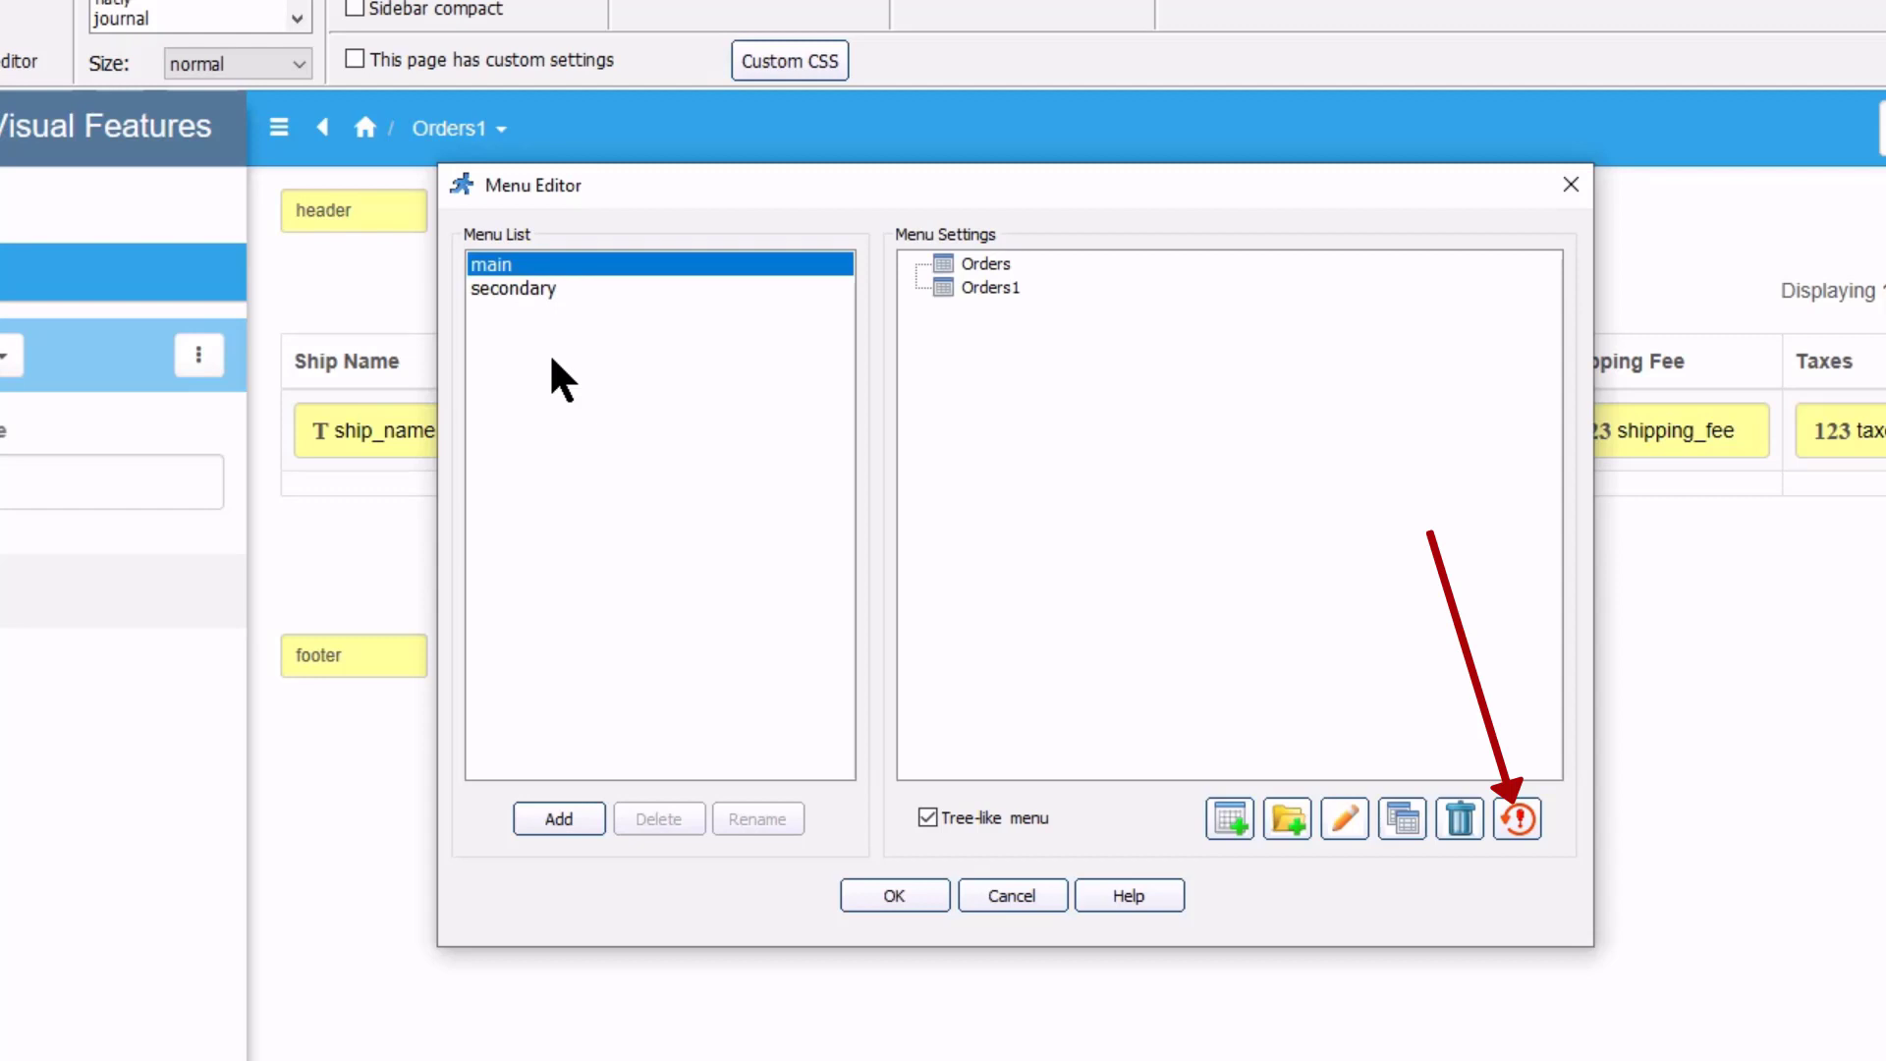
click(893, 895)
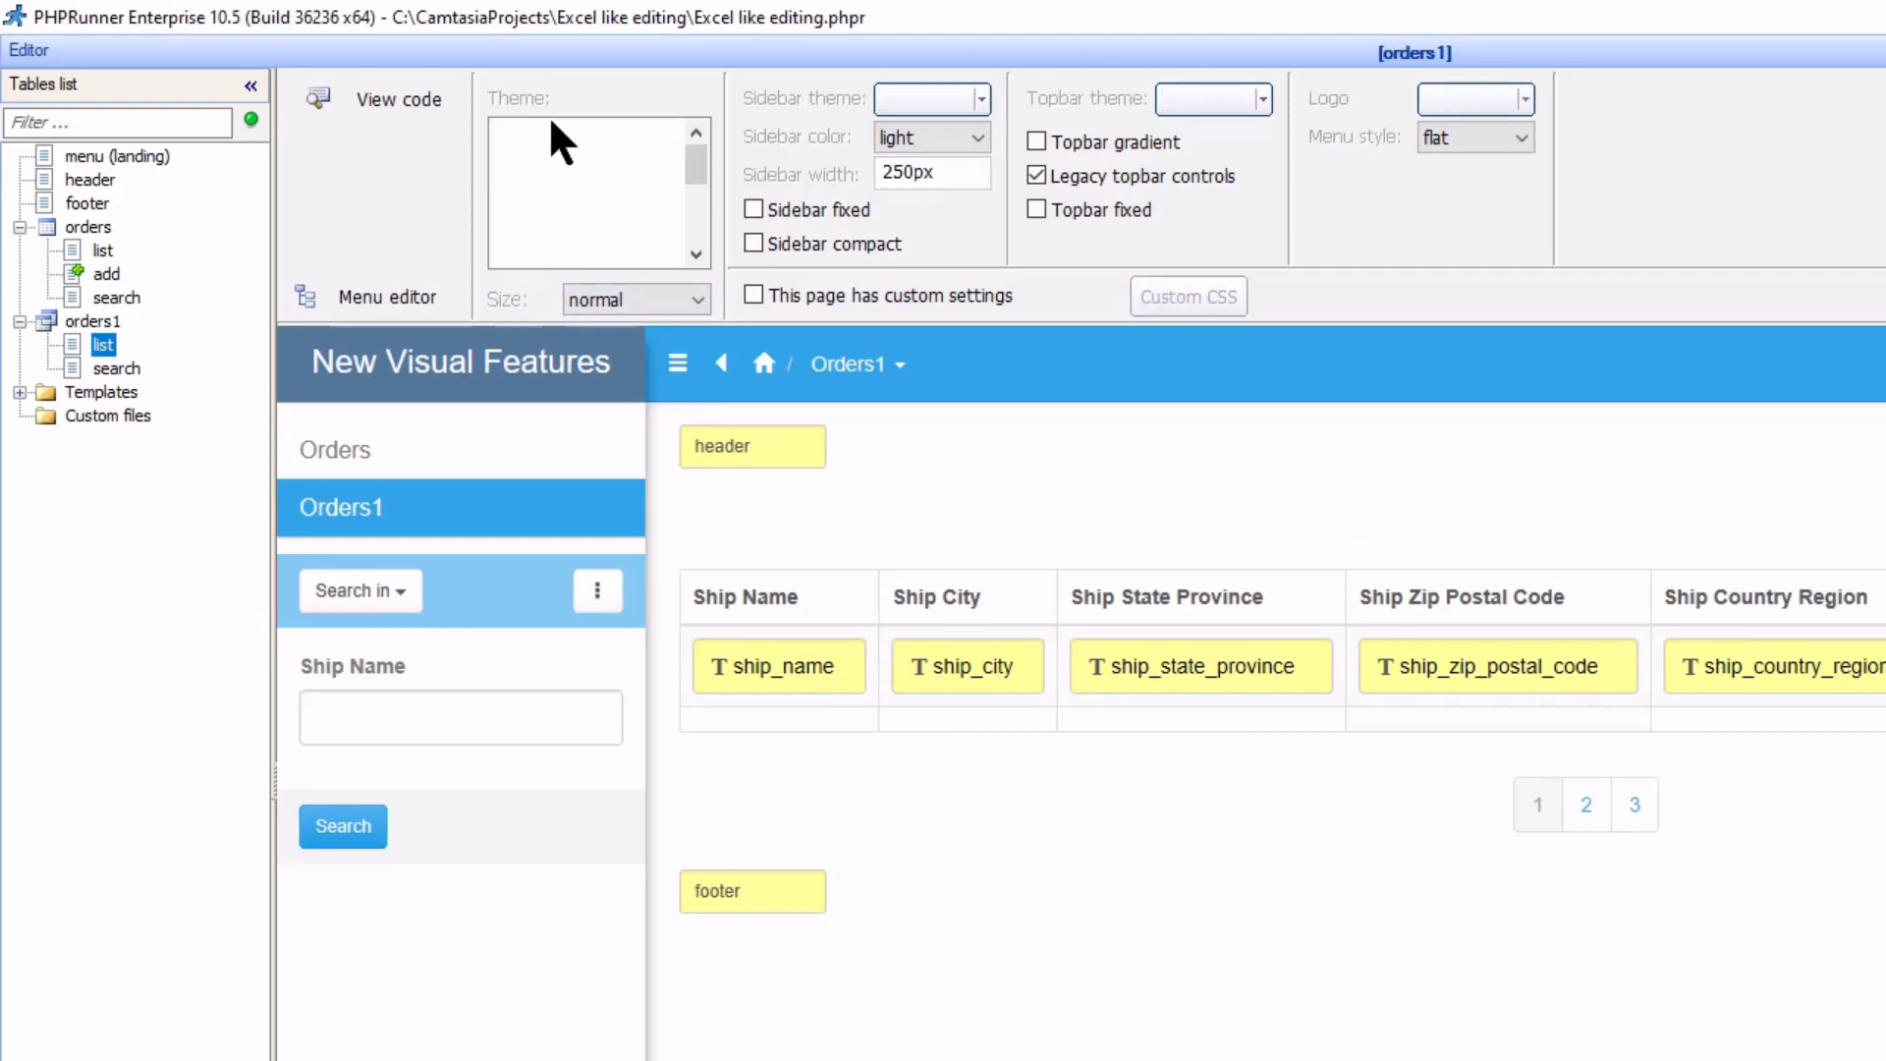
mouse_move(542, 162)
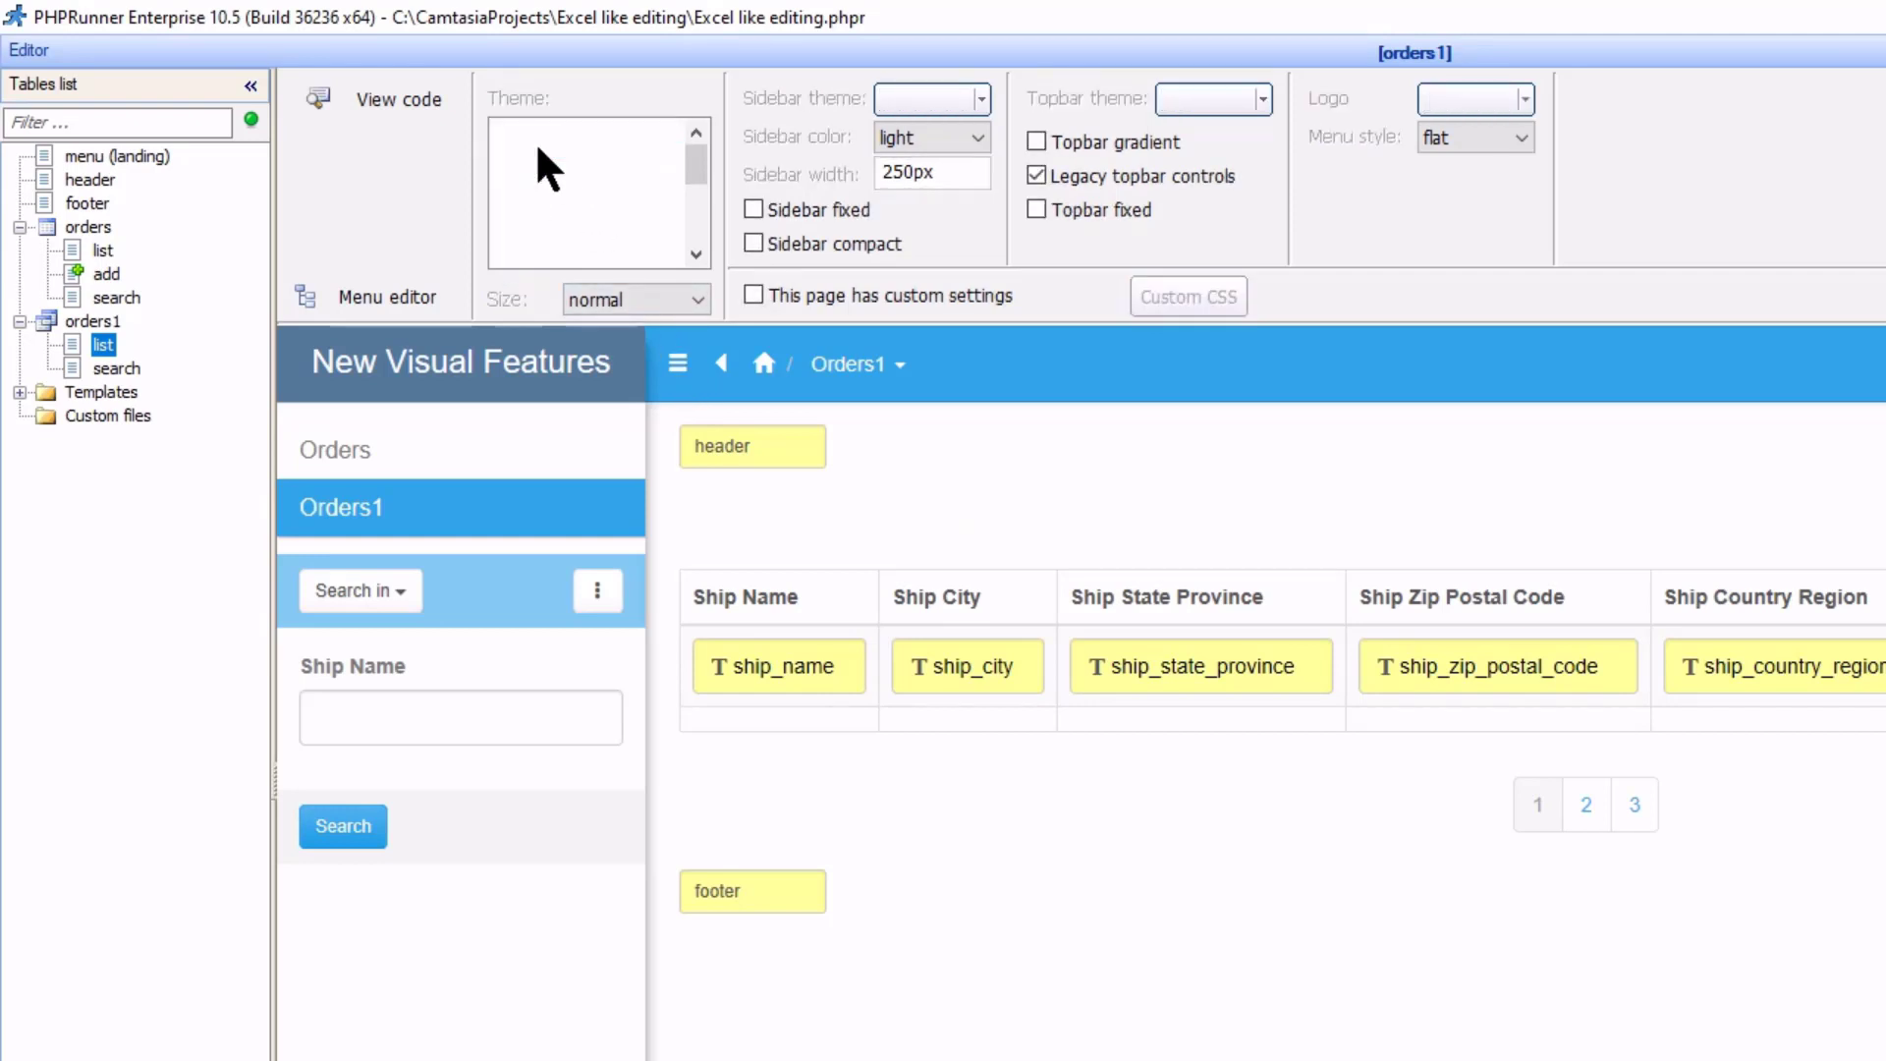
Try the cyborg and default themes, then settle back on cerulean
click(516, 171)
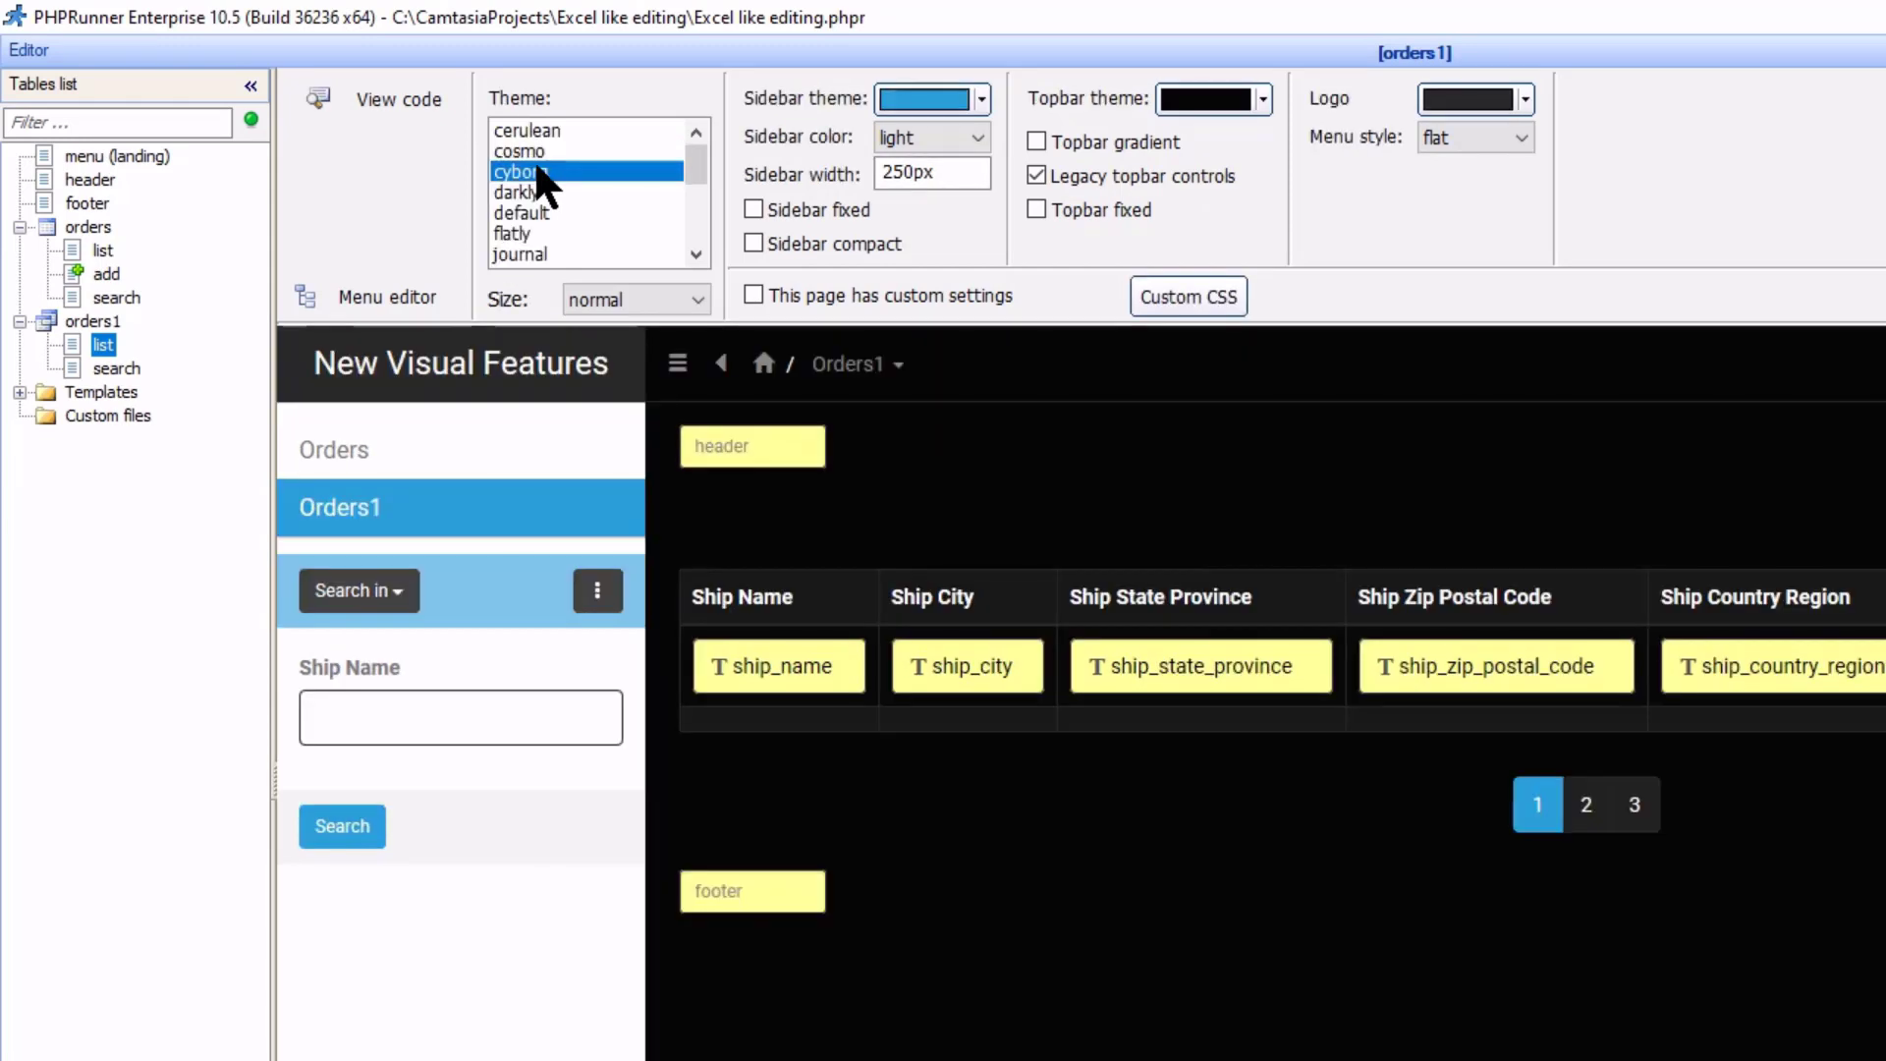
click(522, 171)
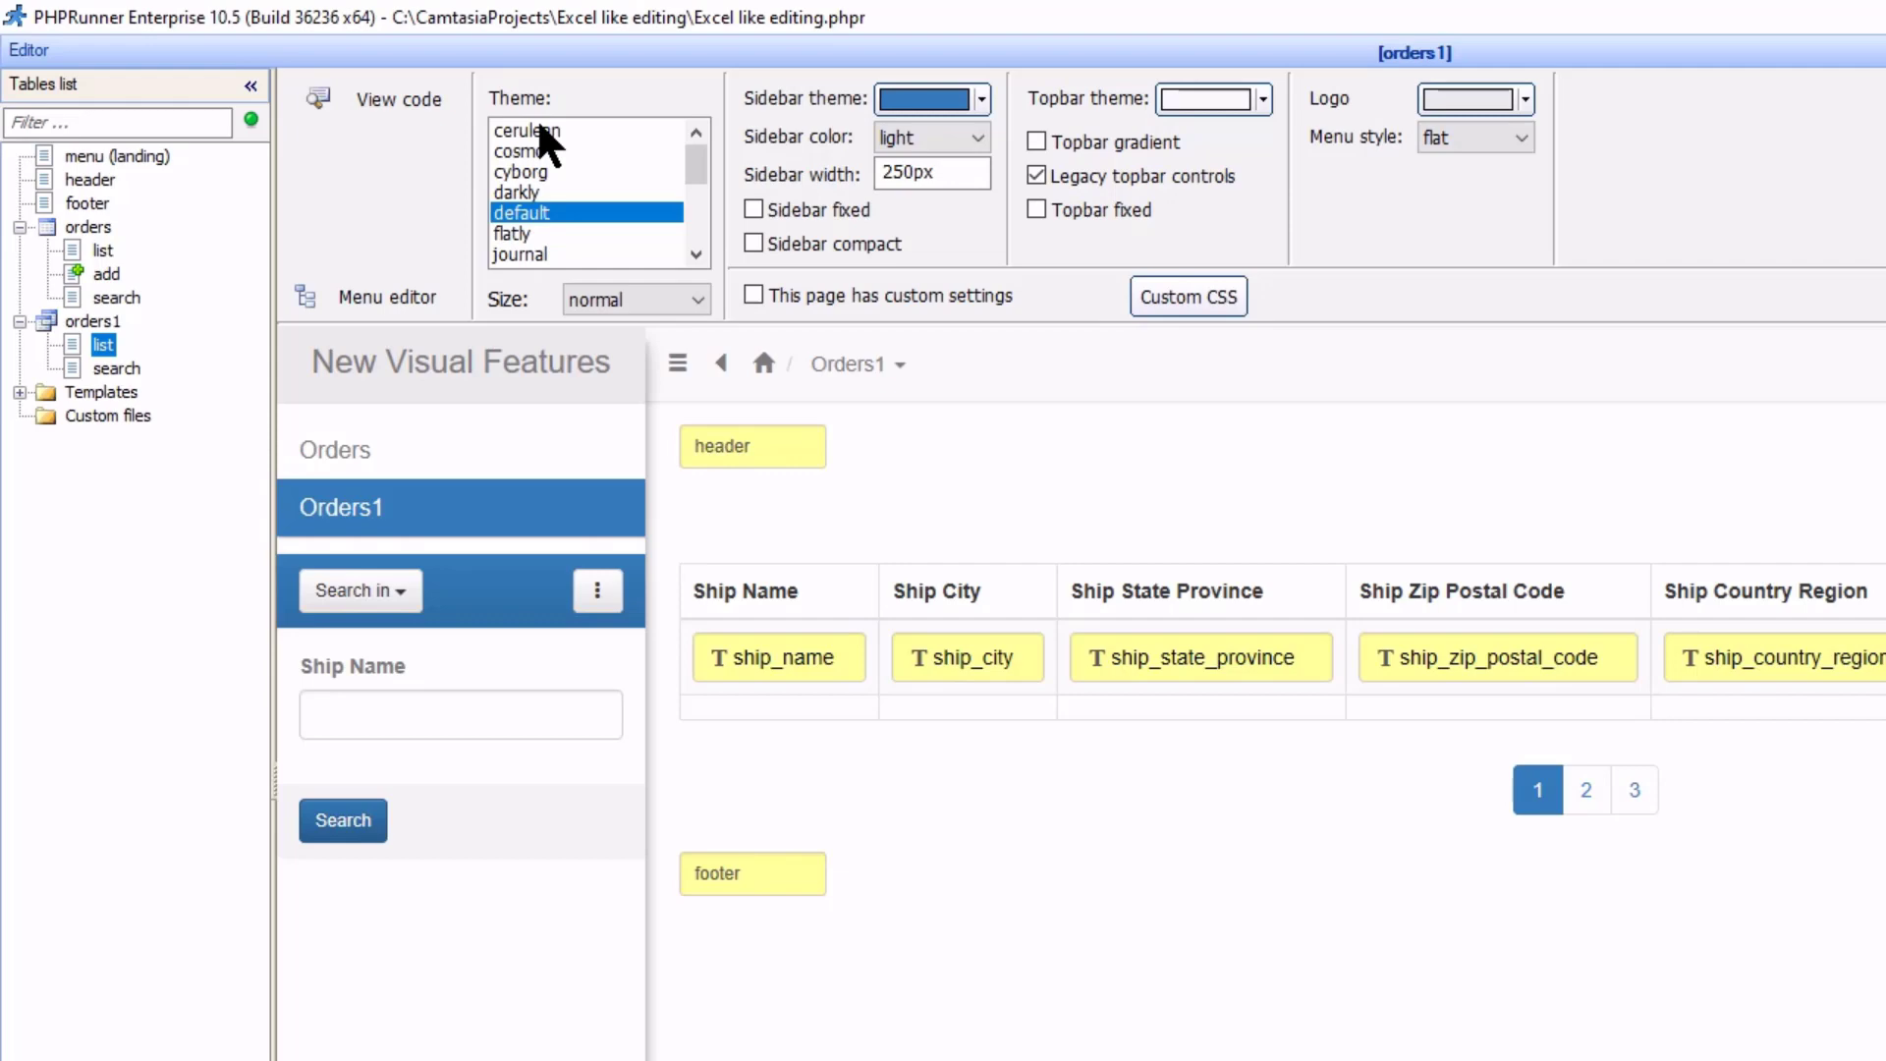
click(527, 130)
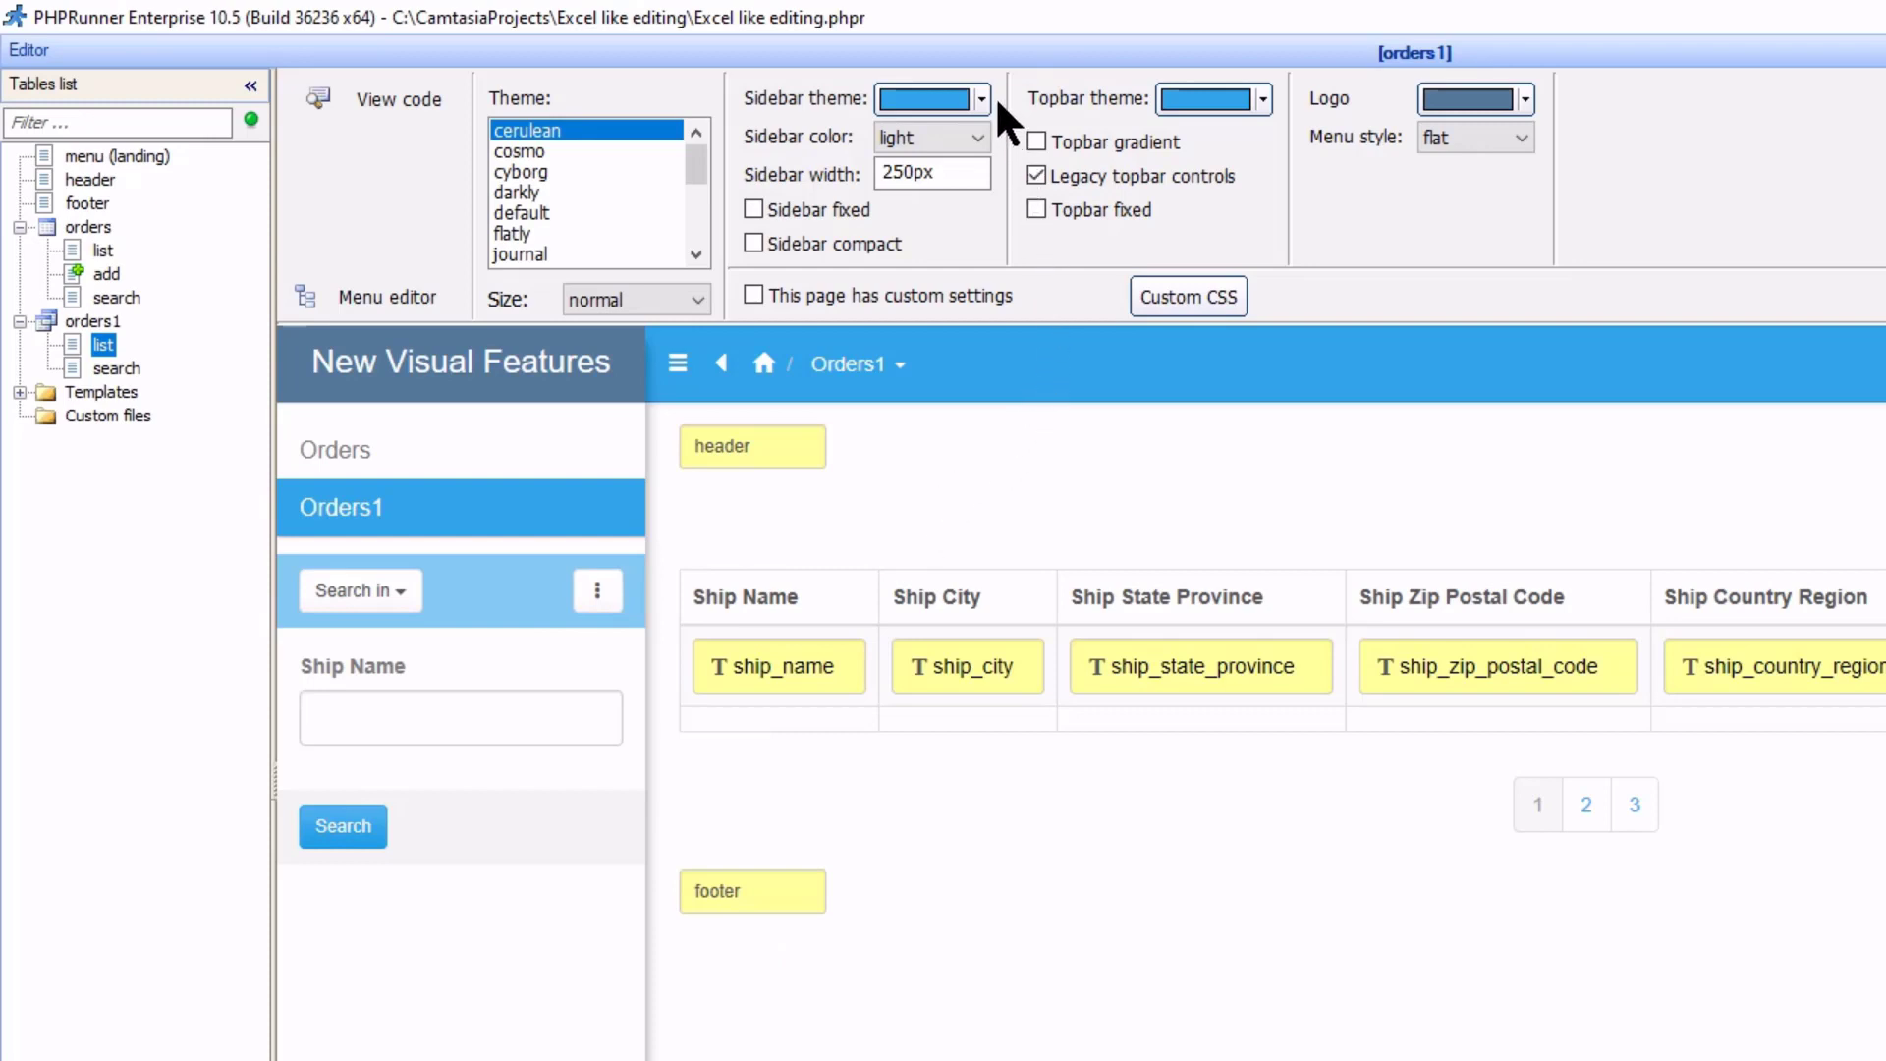
mouse_move(988, 116)
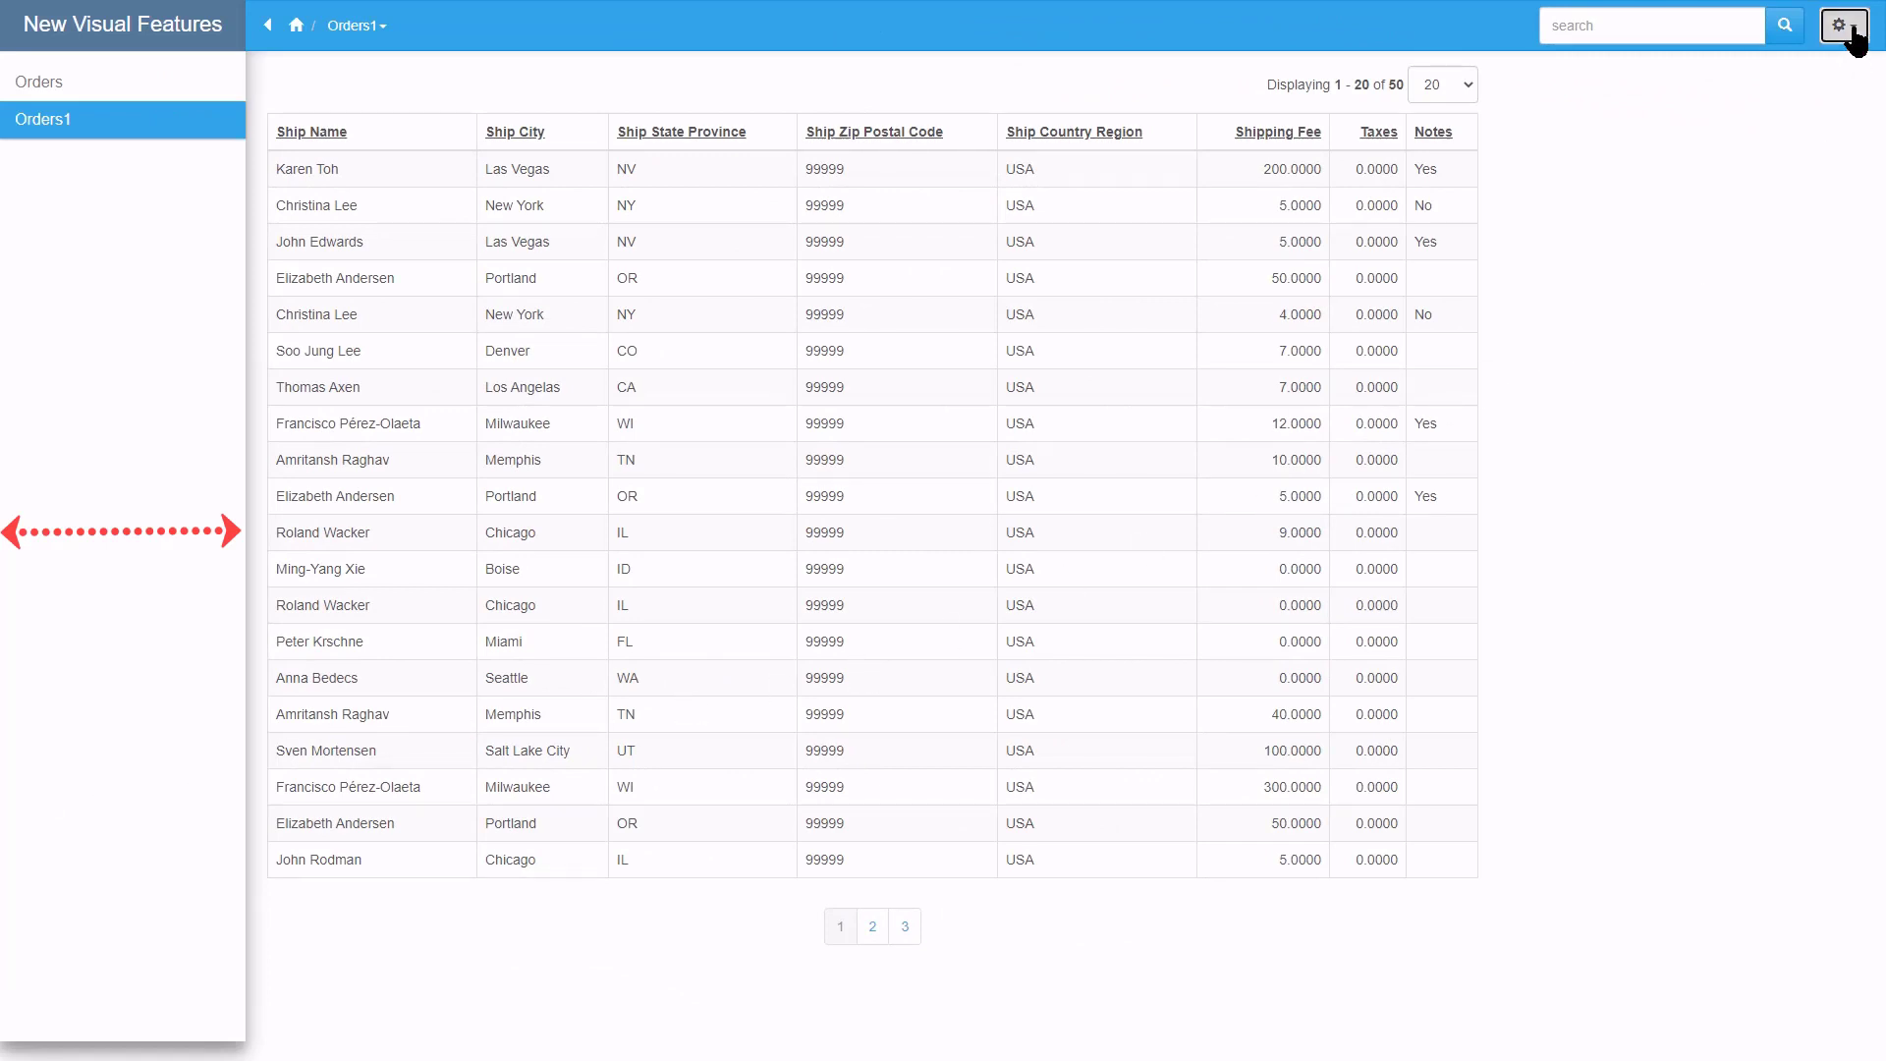
Show the search panel via the preview's gear menu, then set a red, fixed sidebar
click(1841, 25)
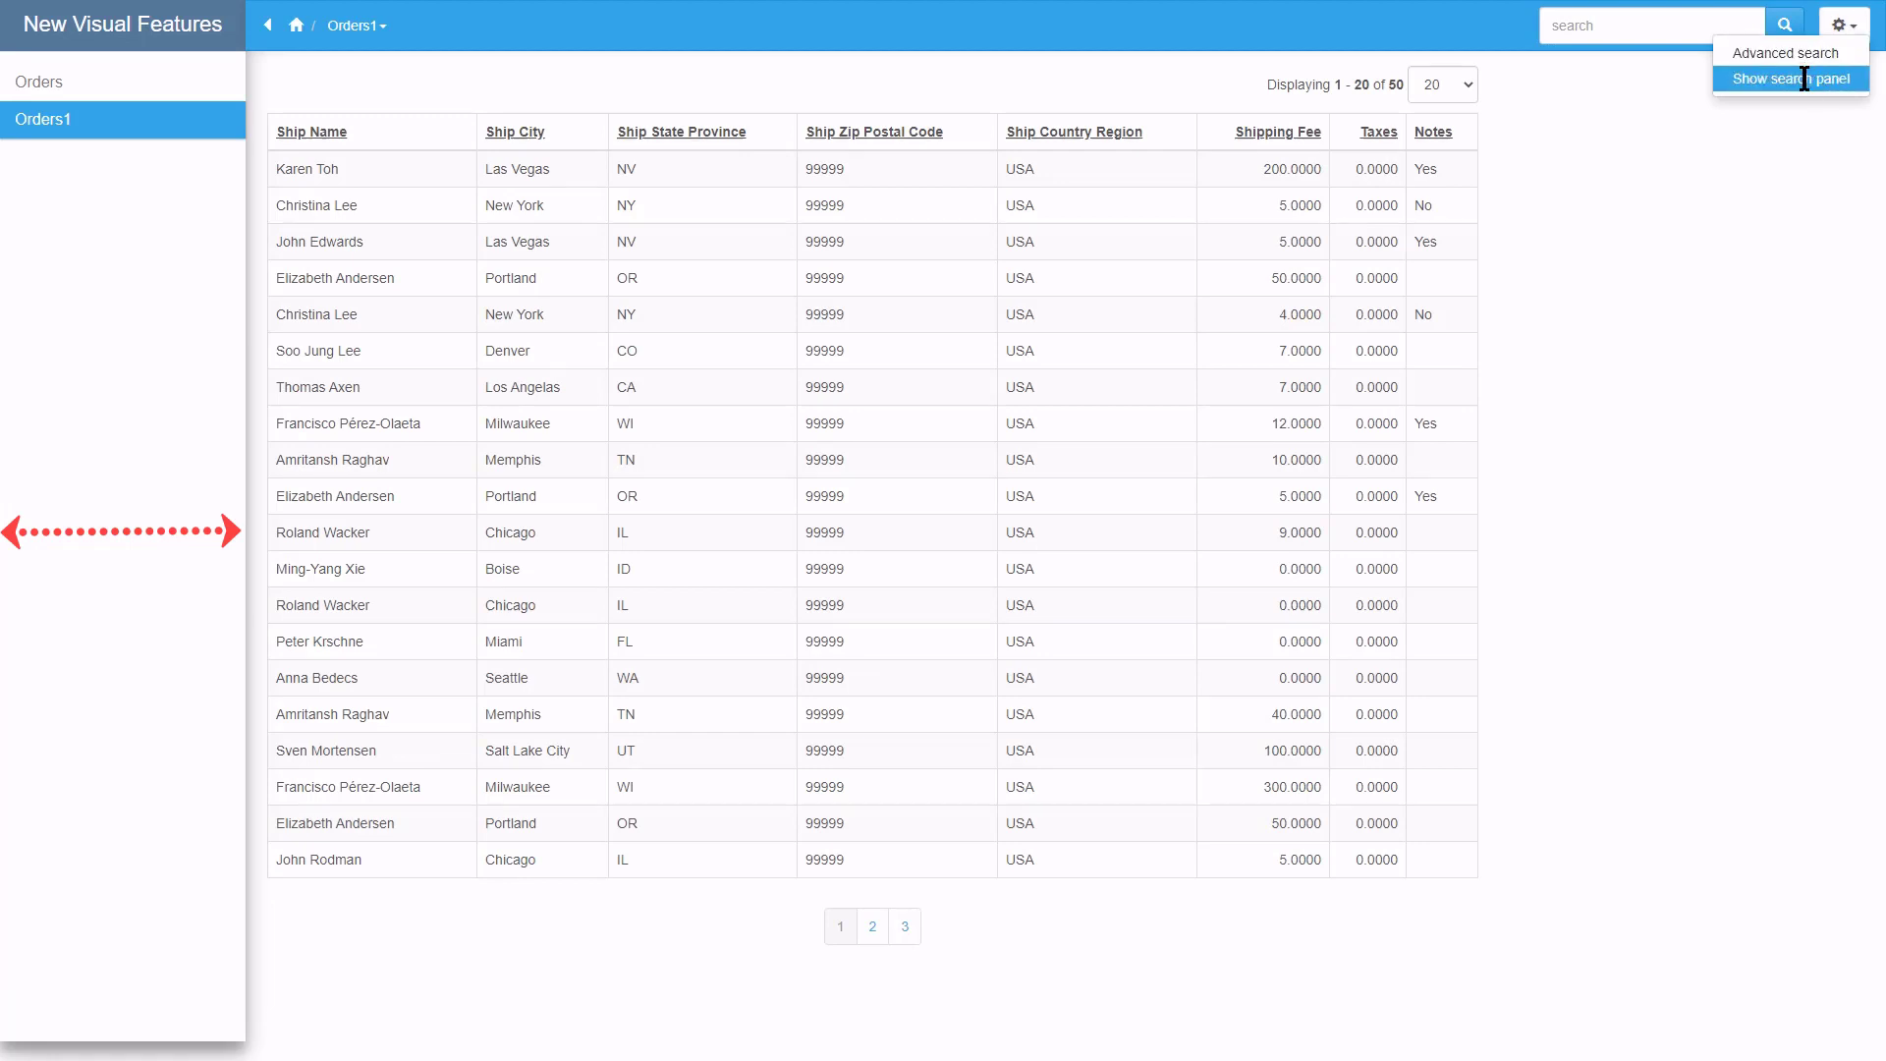
click(1791, 78)
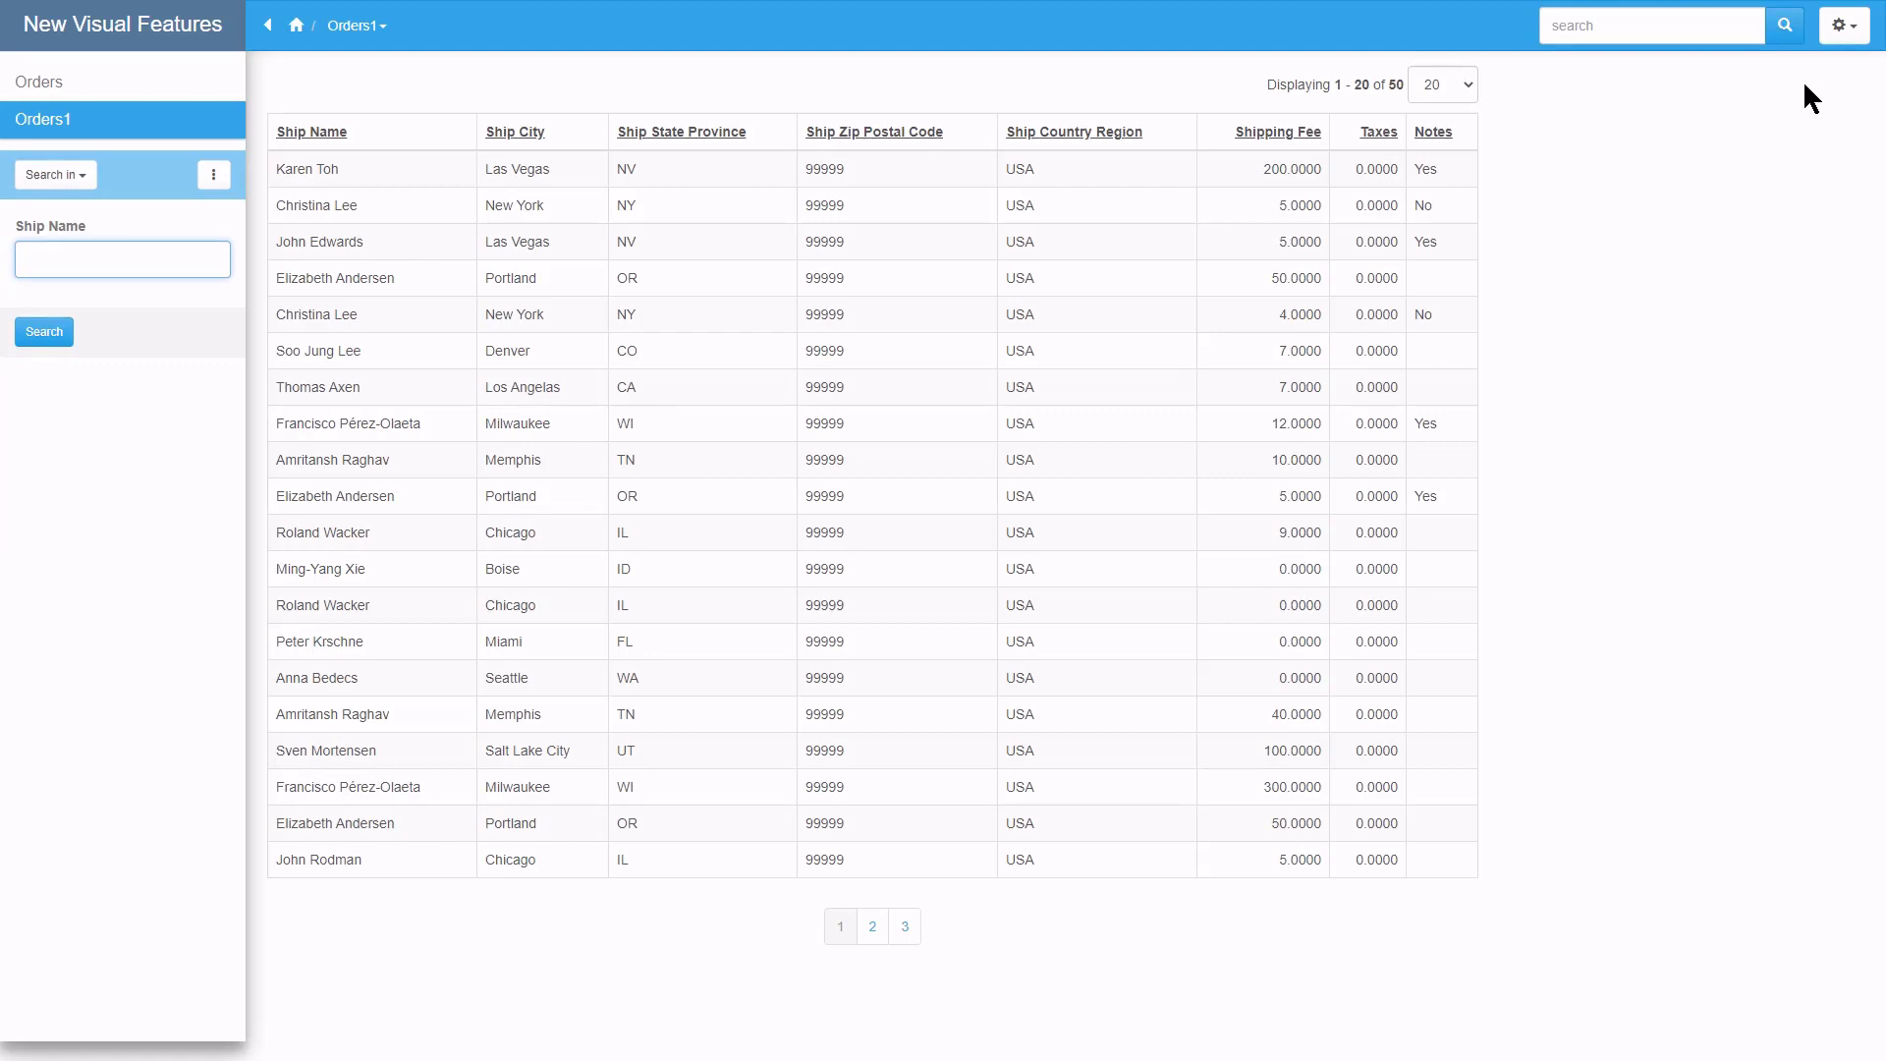
click(122, 259)
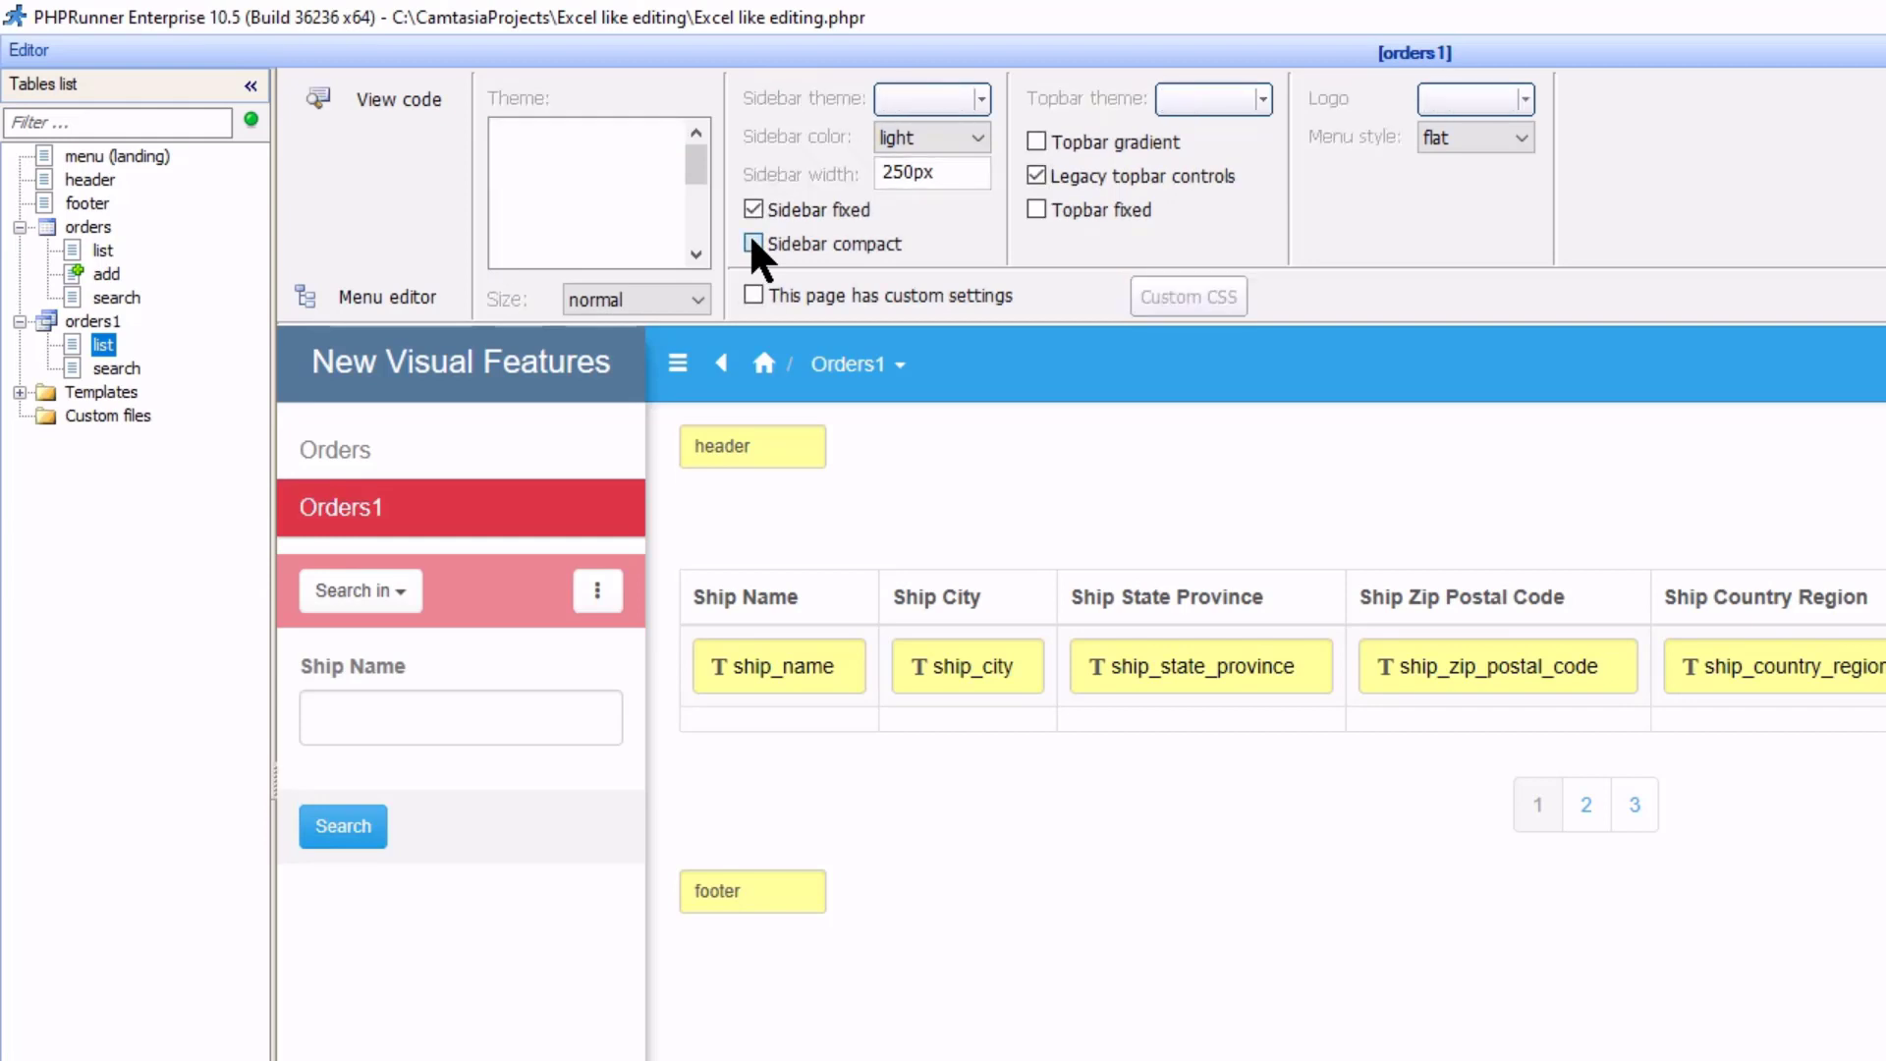
Enable Sidebar compact and set the sidebar colour to dark
click(753, 243)
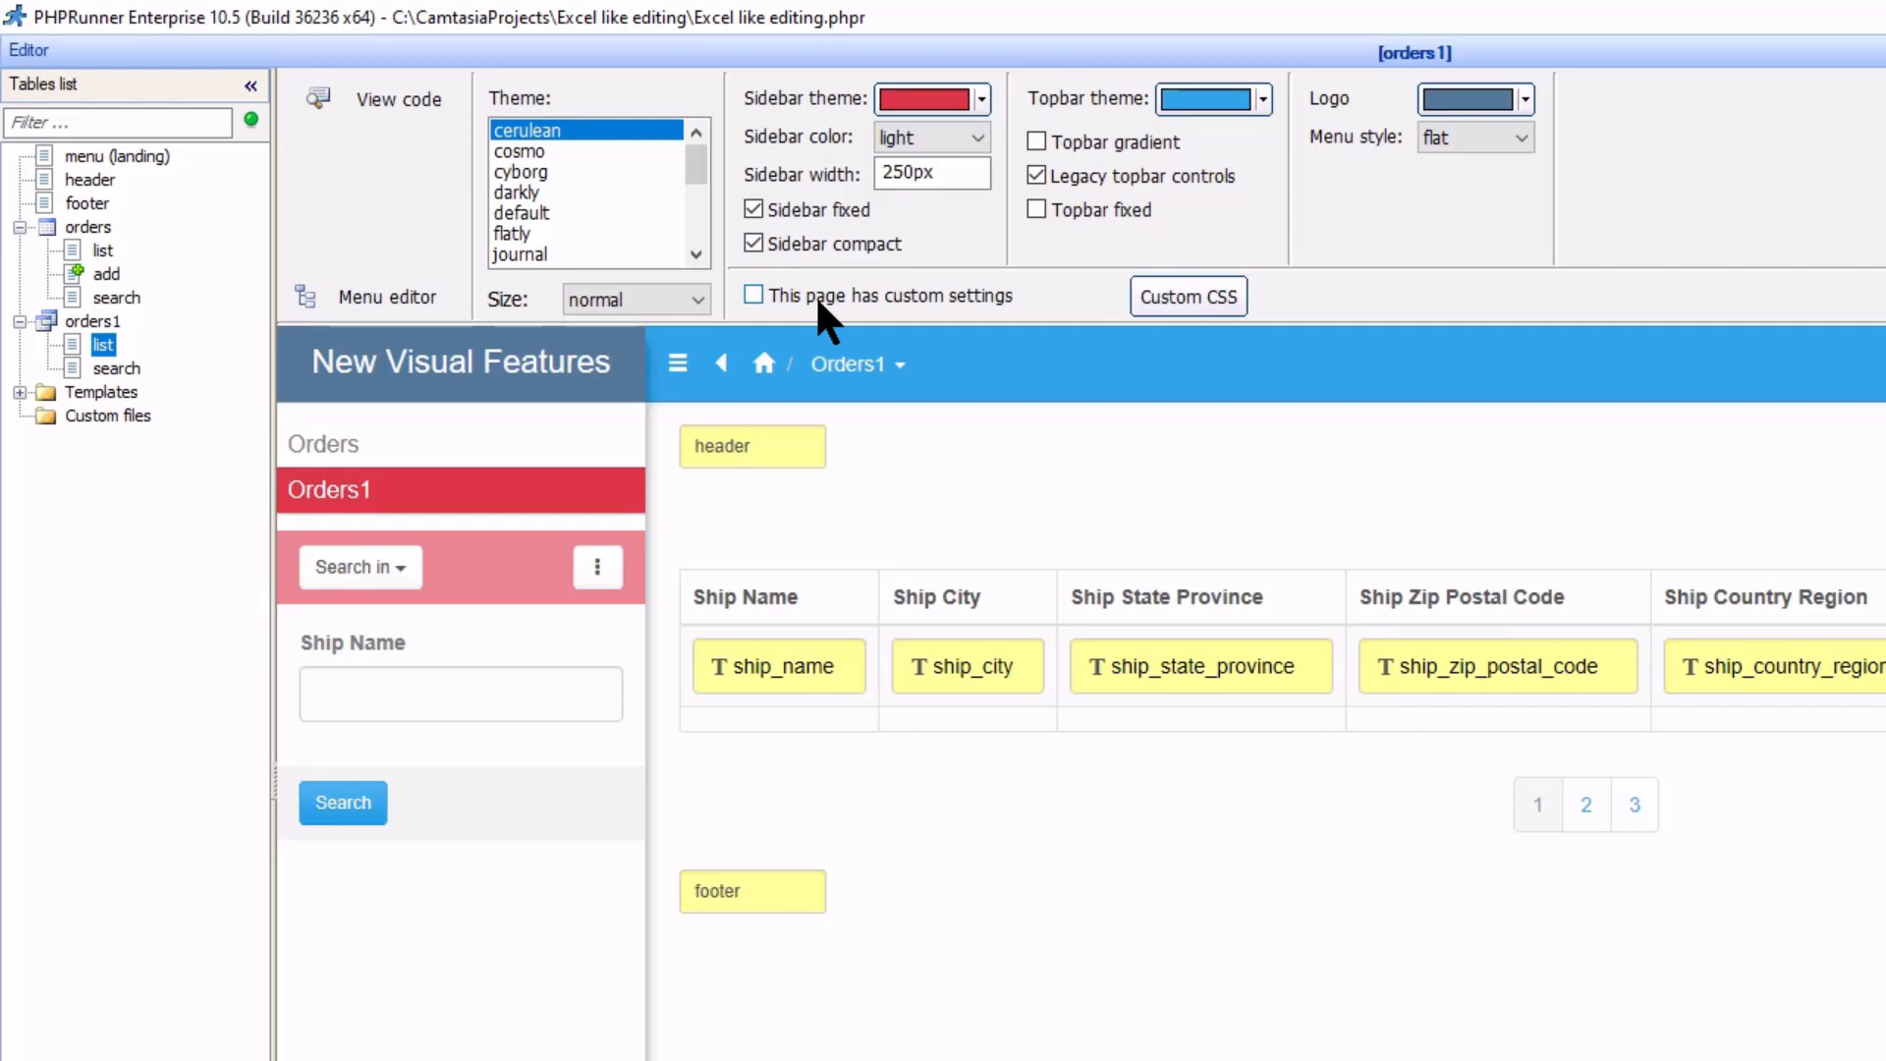
mouse_move(882, 283)
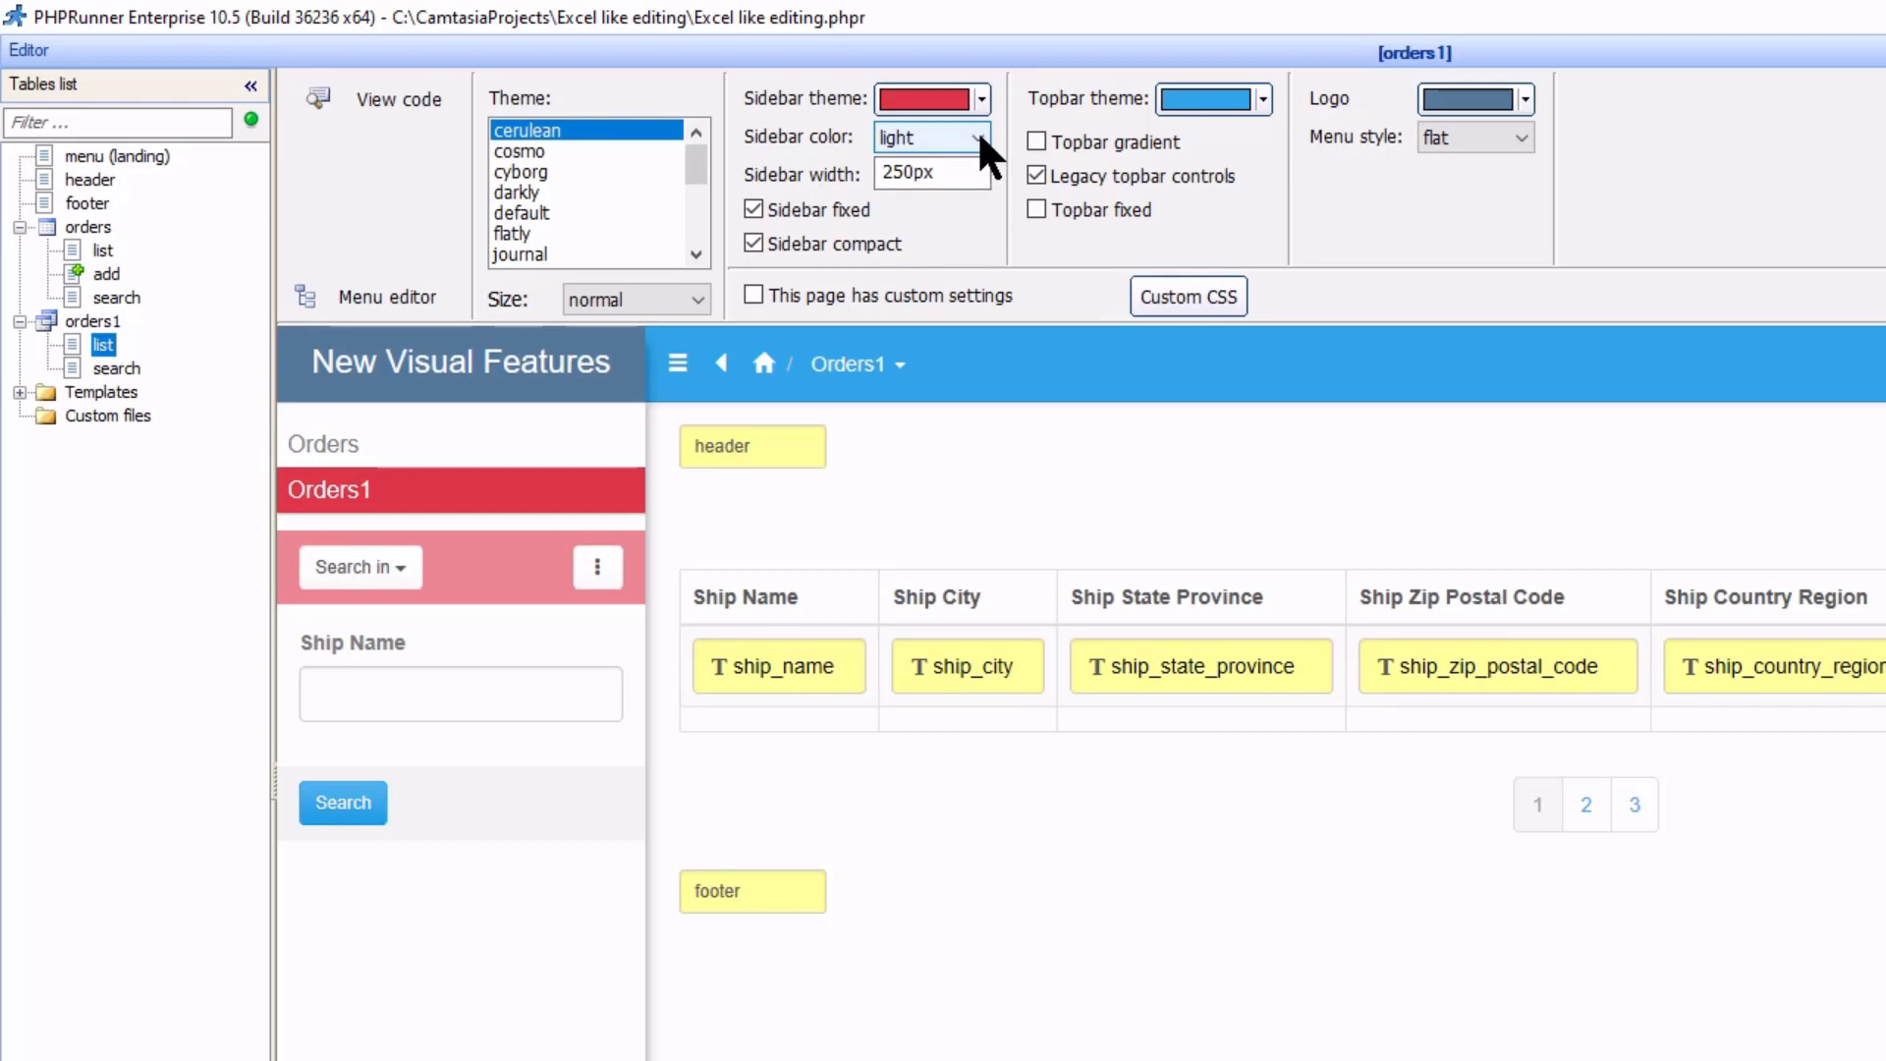
click(978, 136)
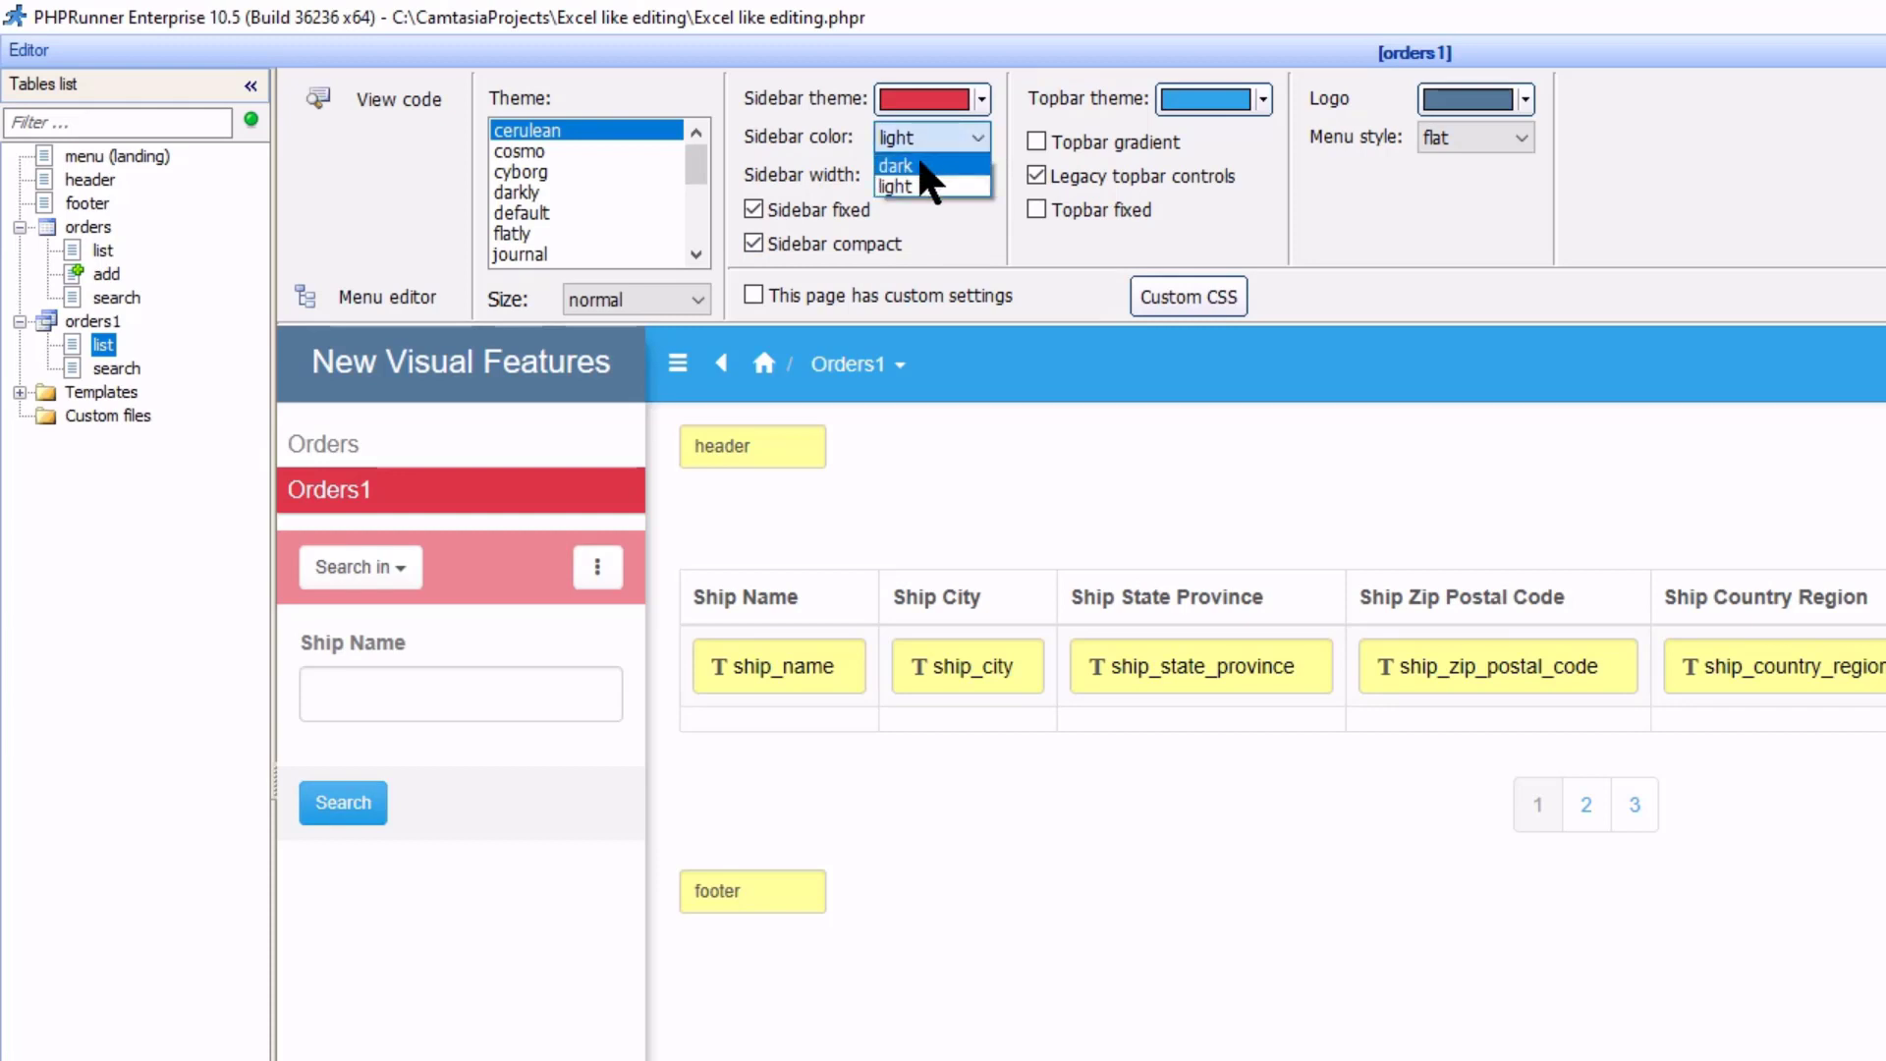
click(895, 164)
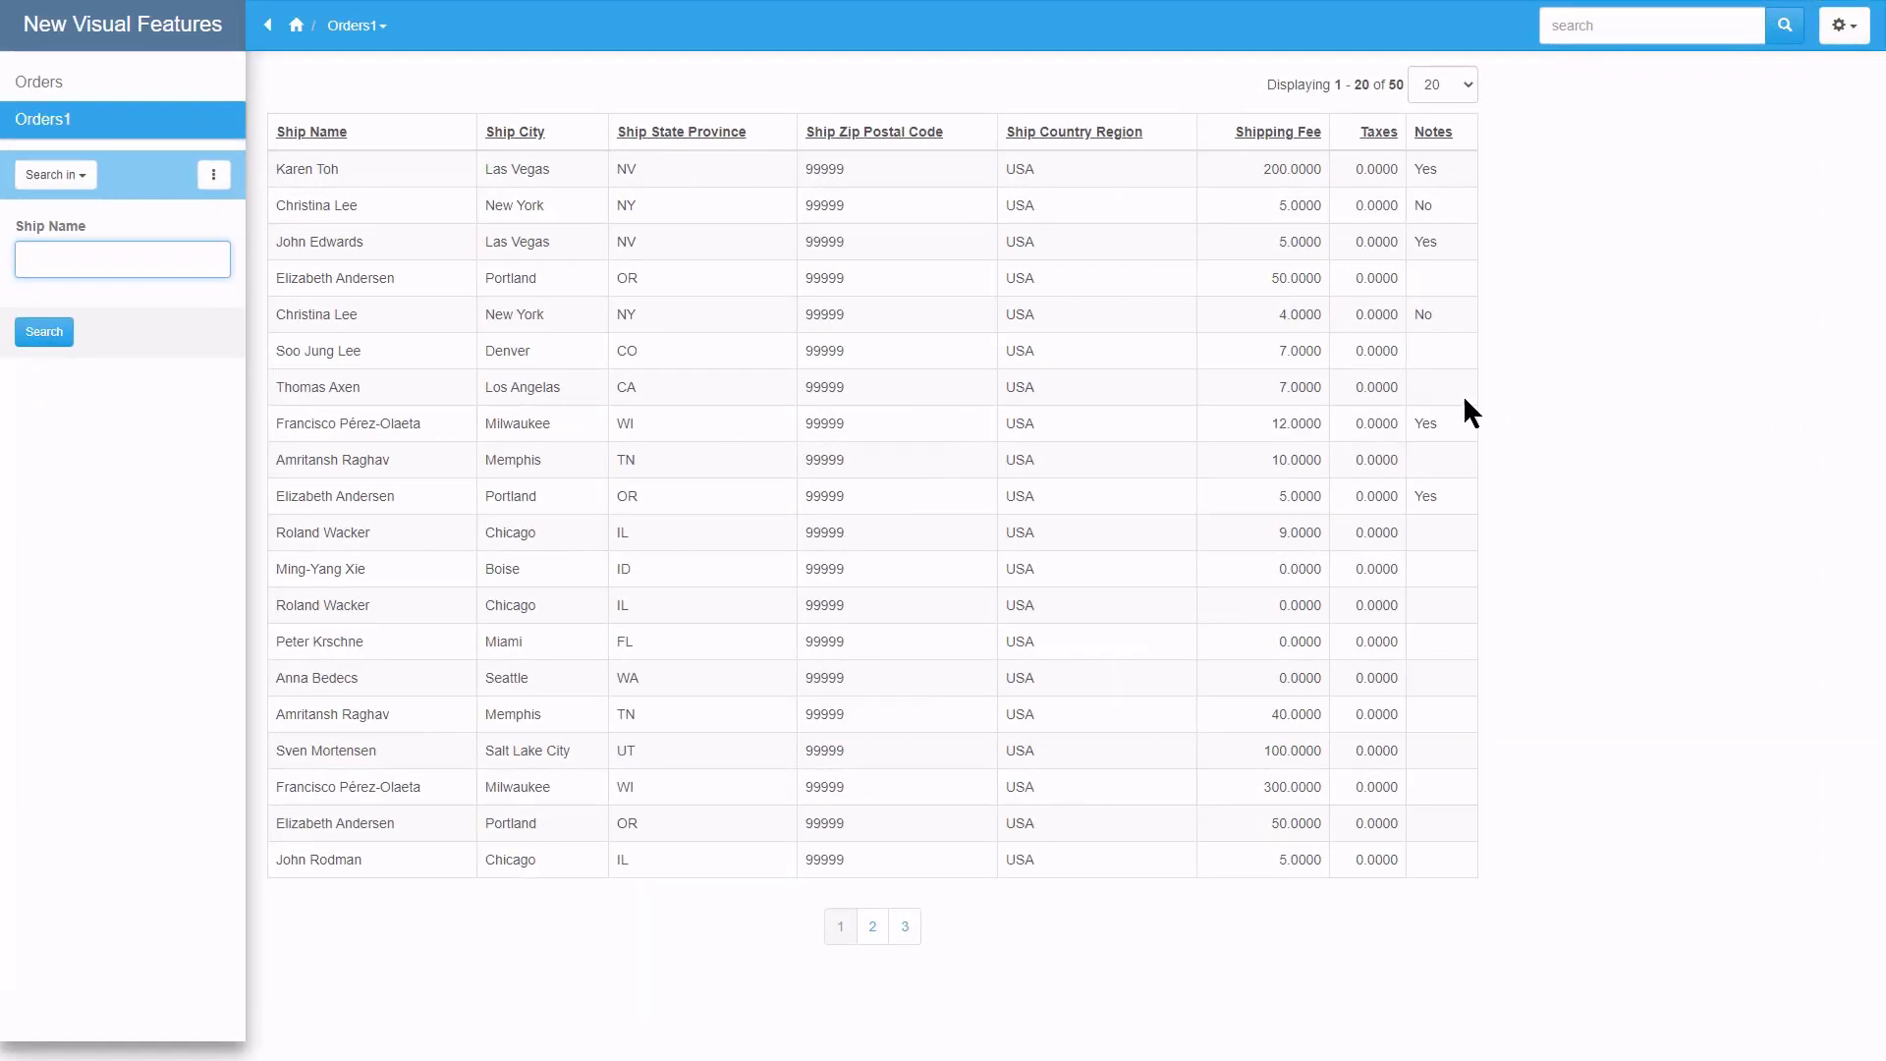
Show all 50 records per page and scroll through the Orders1 list
click(1442, 85)
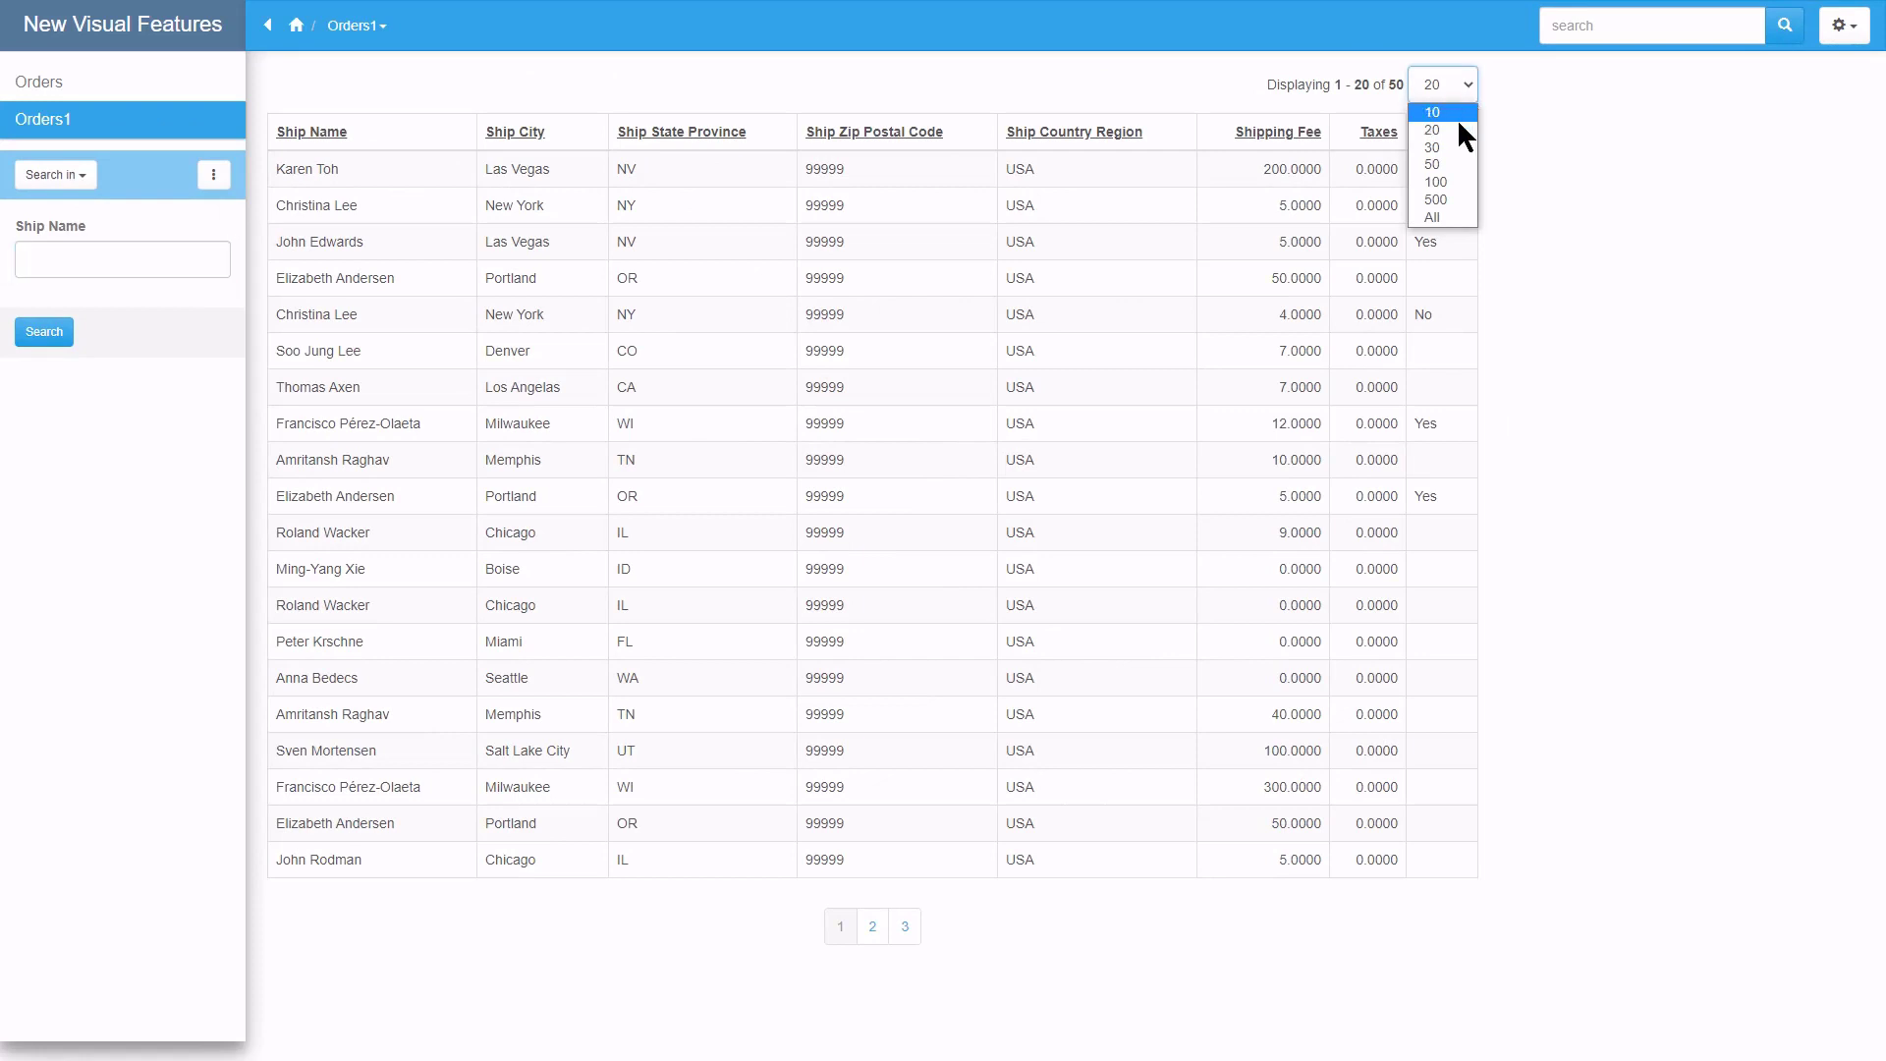
click(1434, 217)
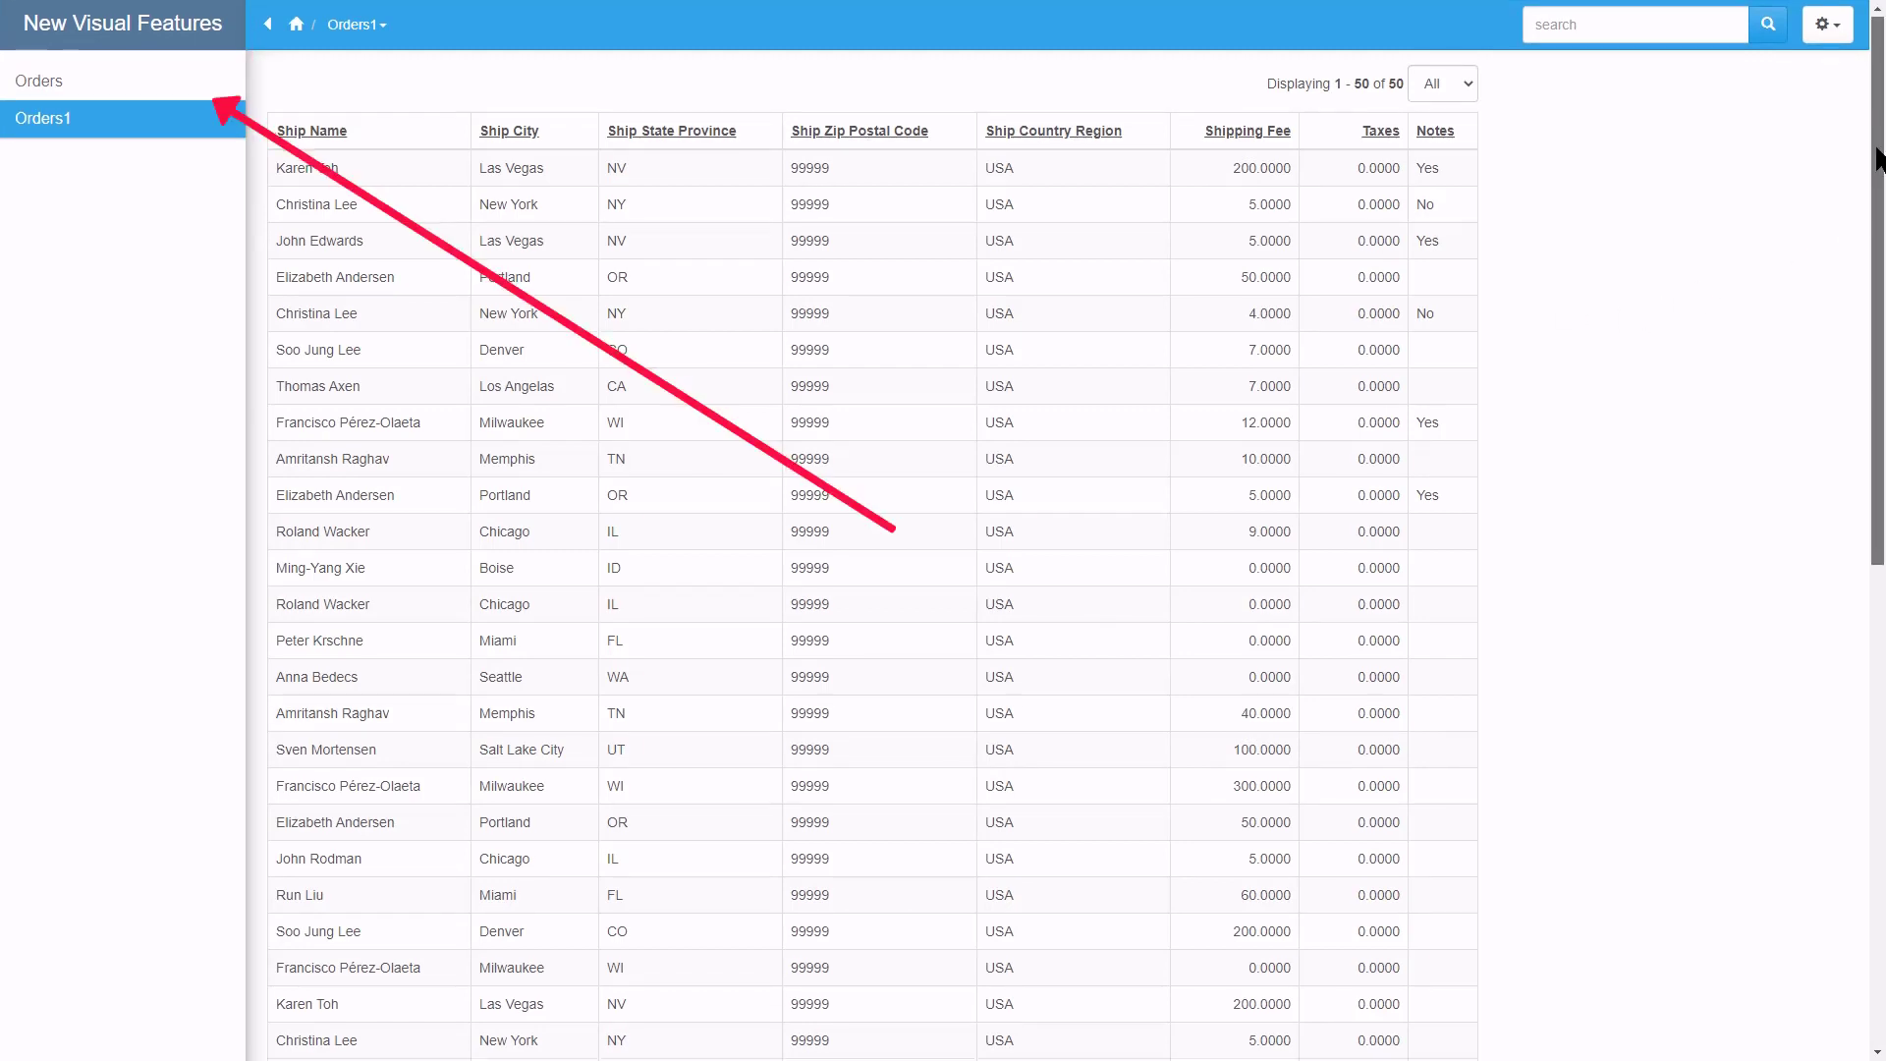
scroll(down, 3)
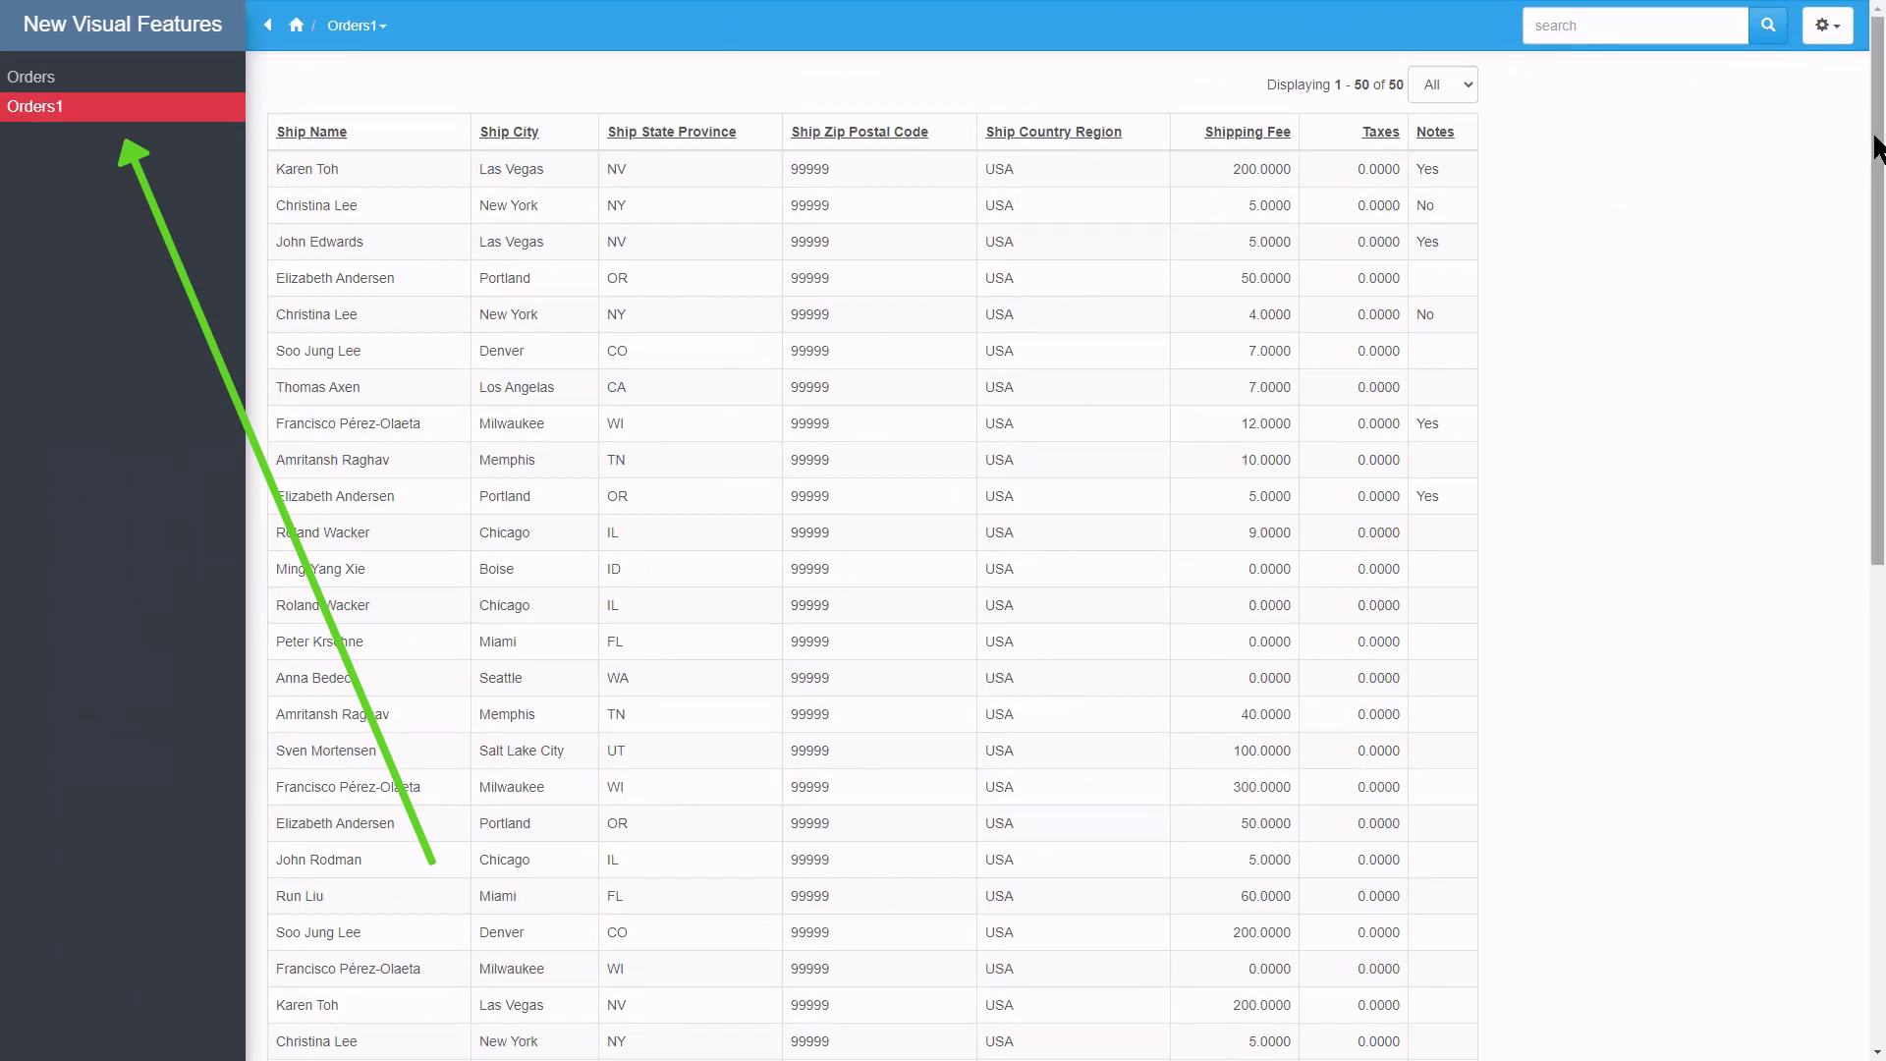
scroll(down, 3)
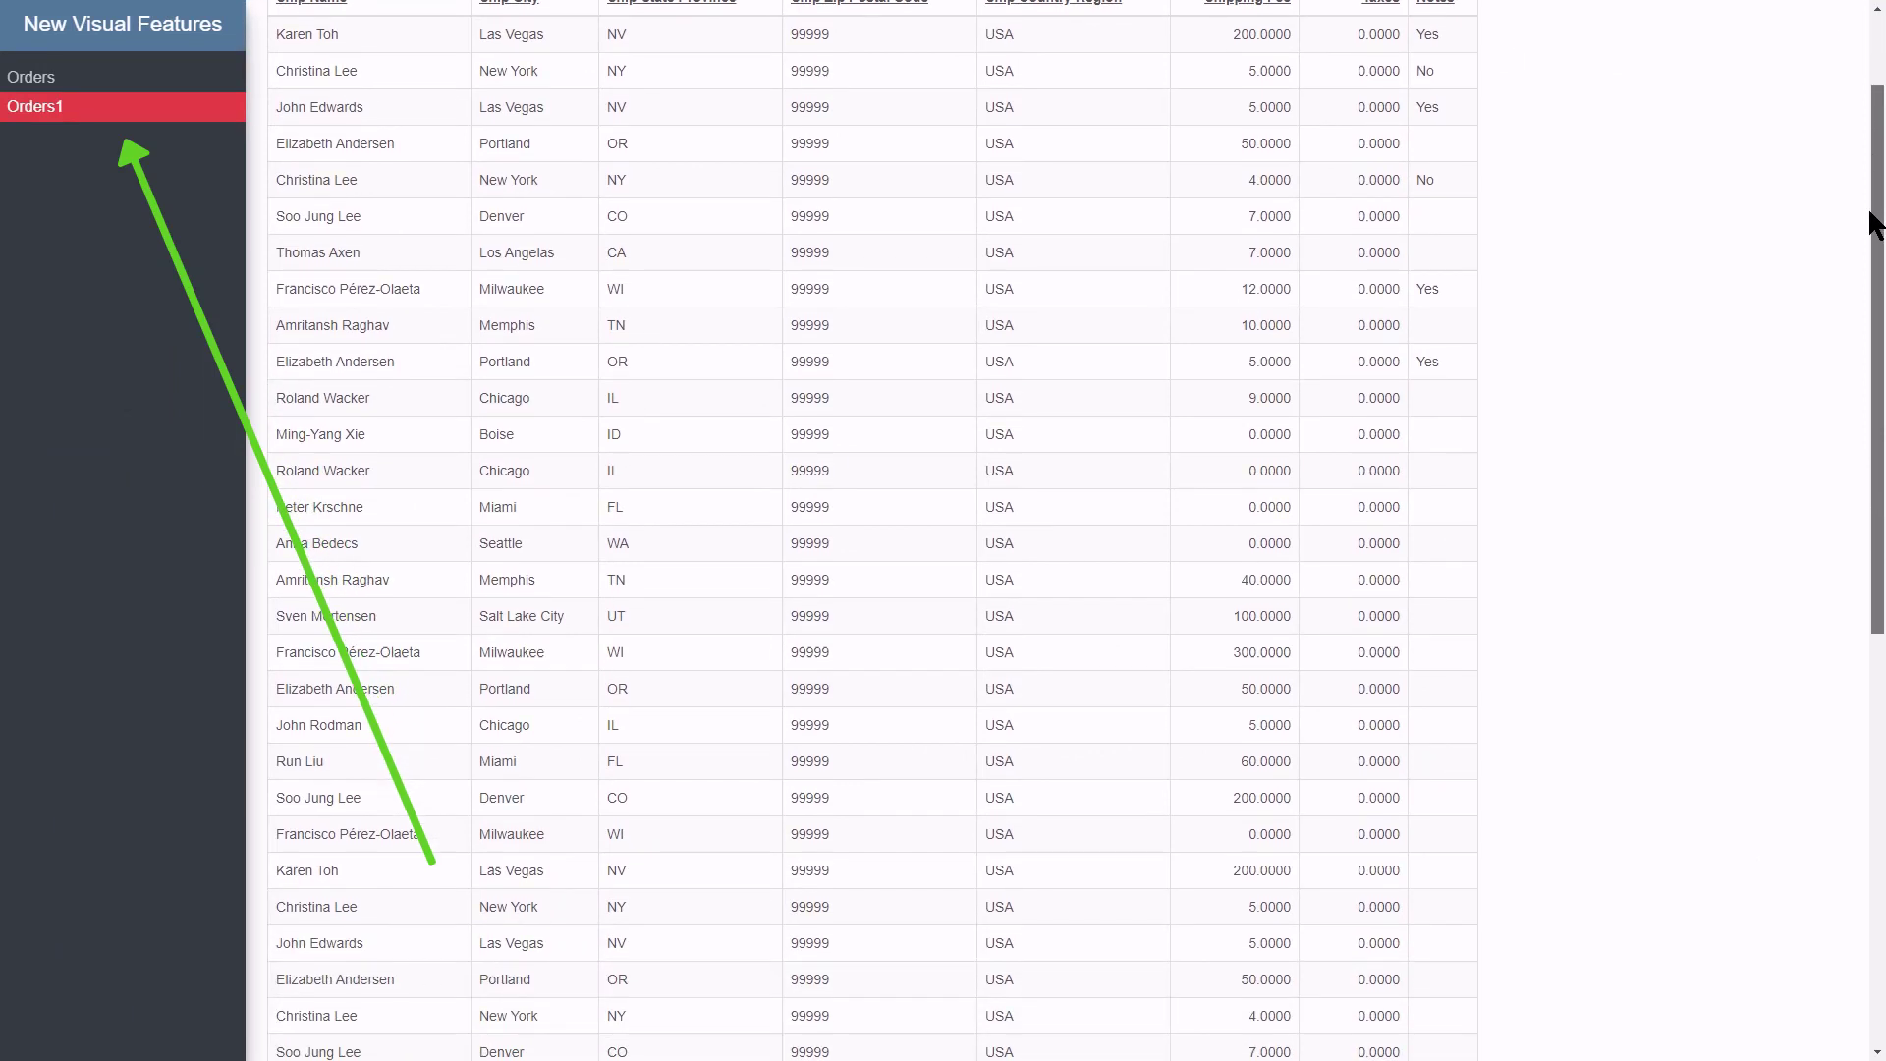
scroll(down, 3)
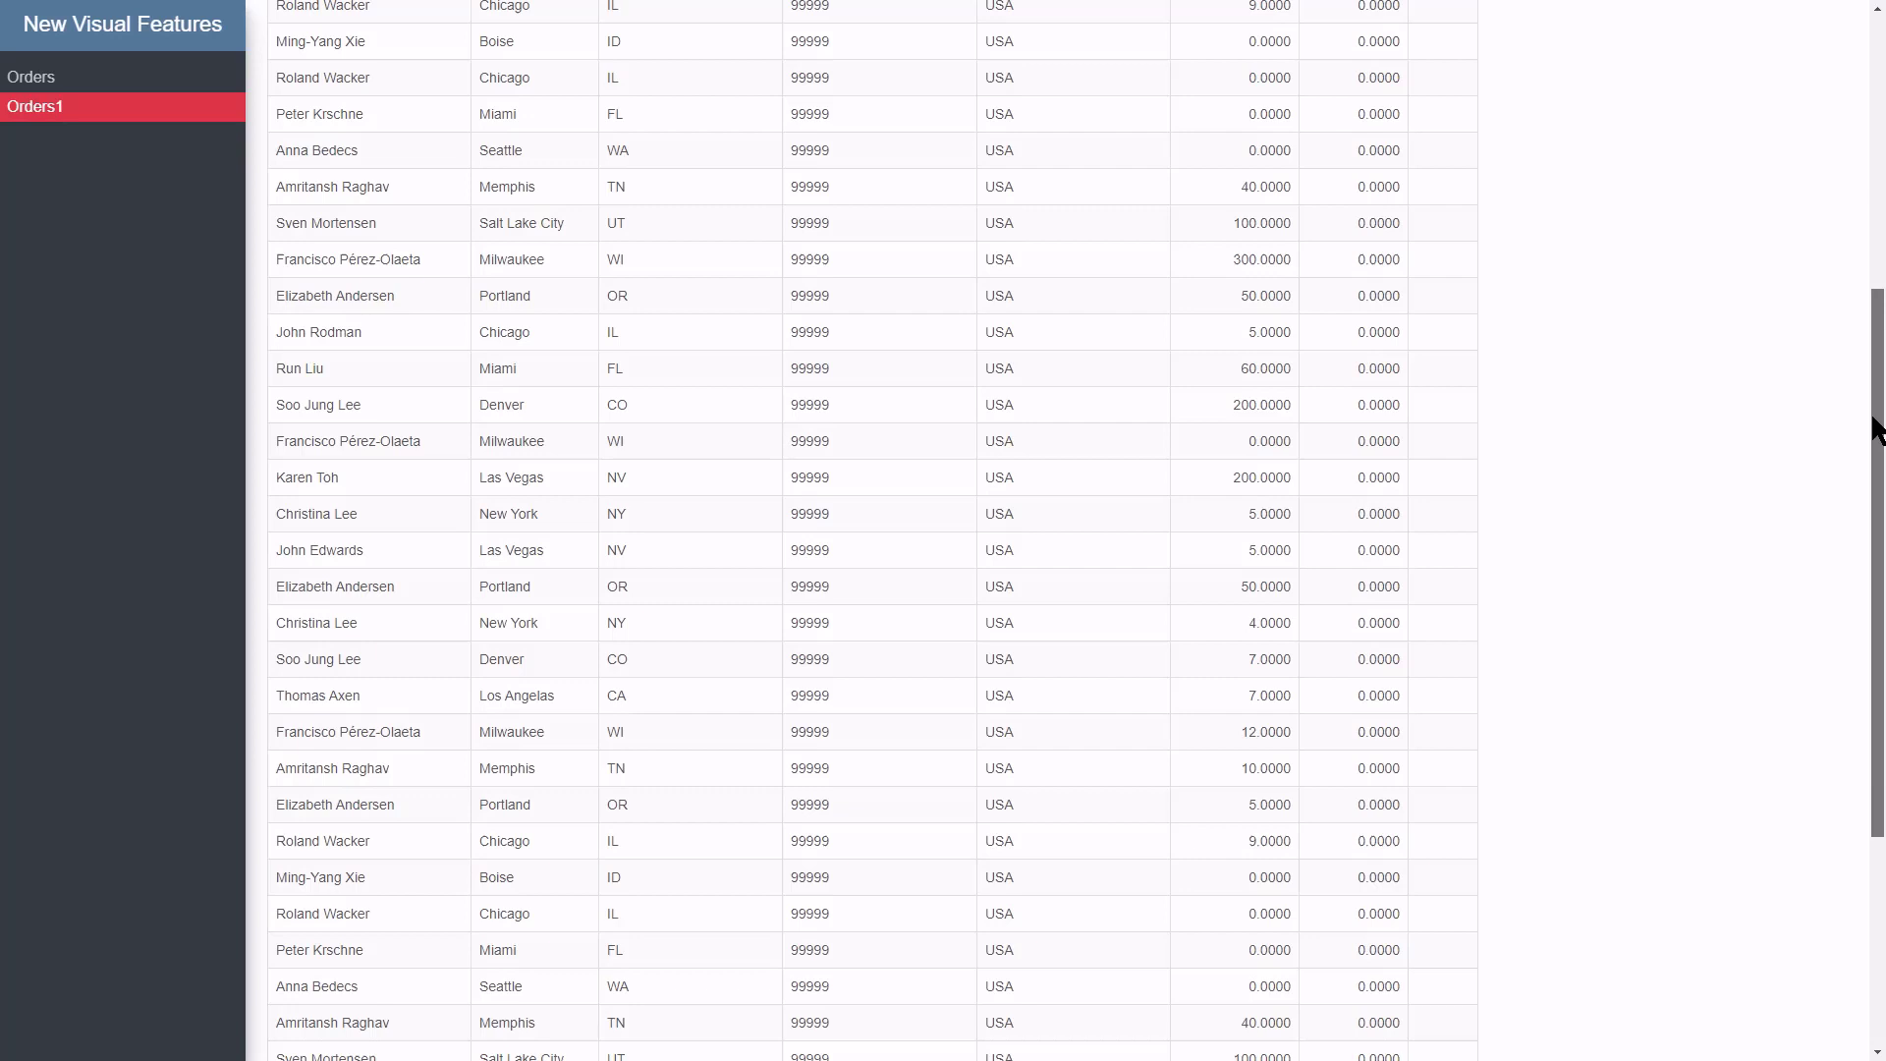
scroll(down, 3)
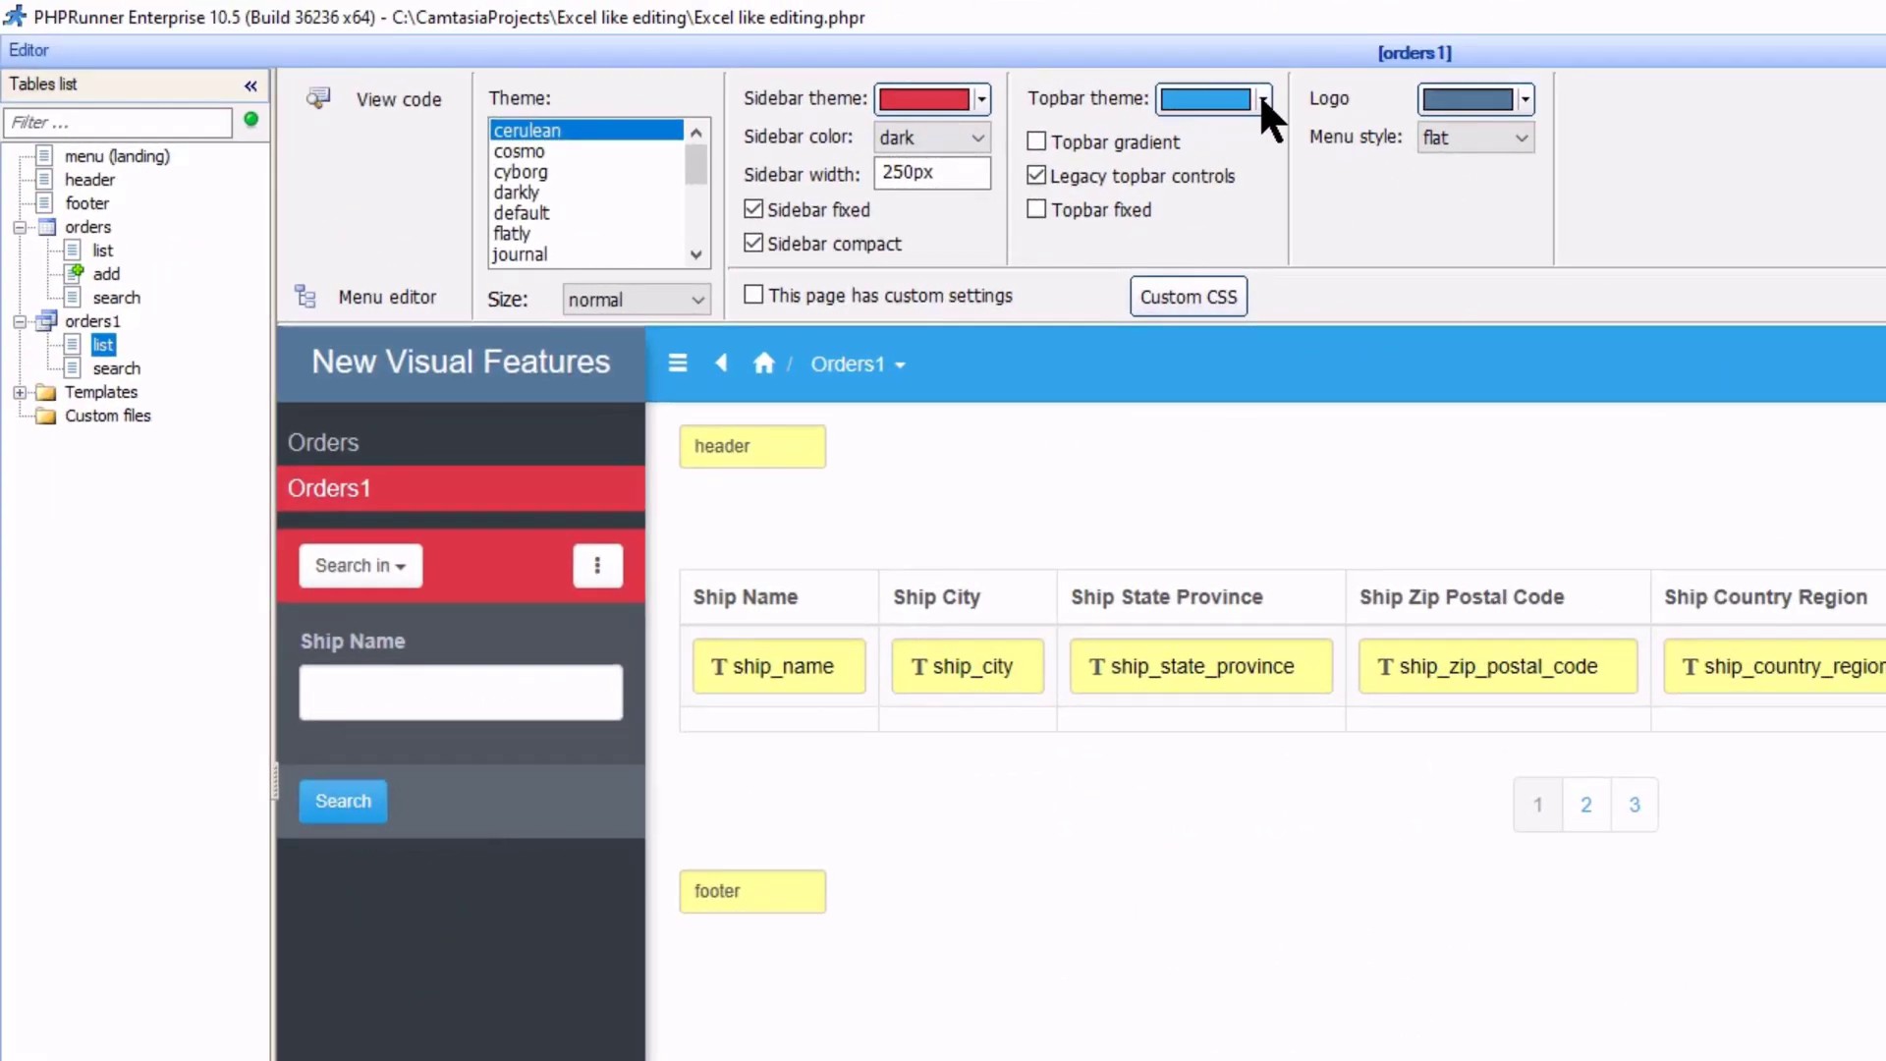
Set the topbar theme to red (danger) with gradient on and legacy topbar controls off
click(1262, 98)
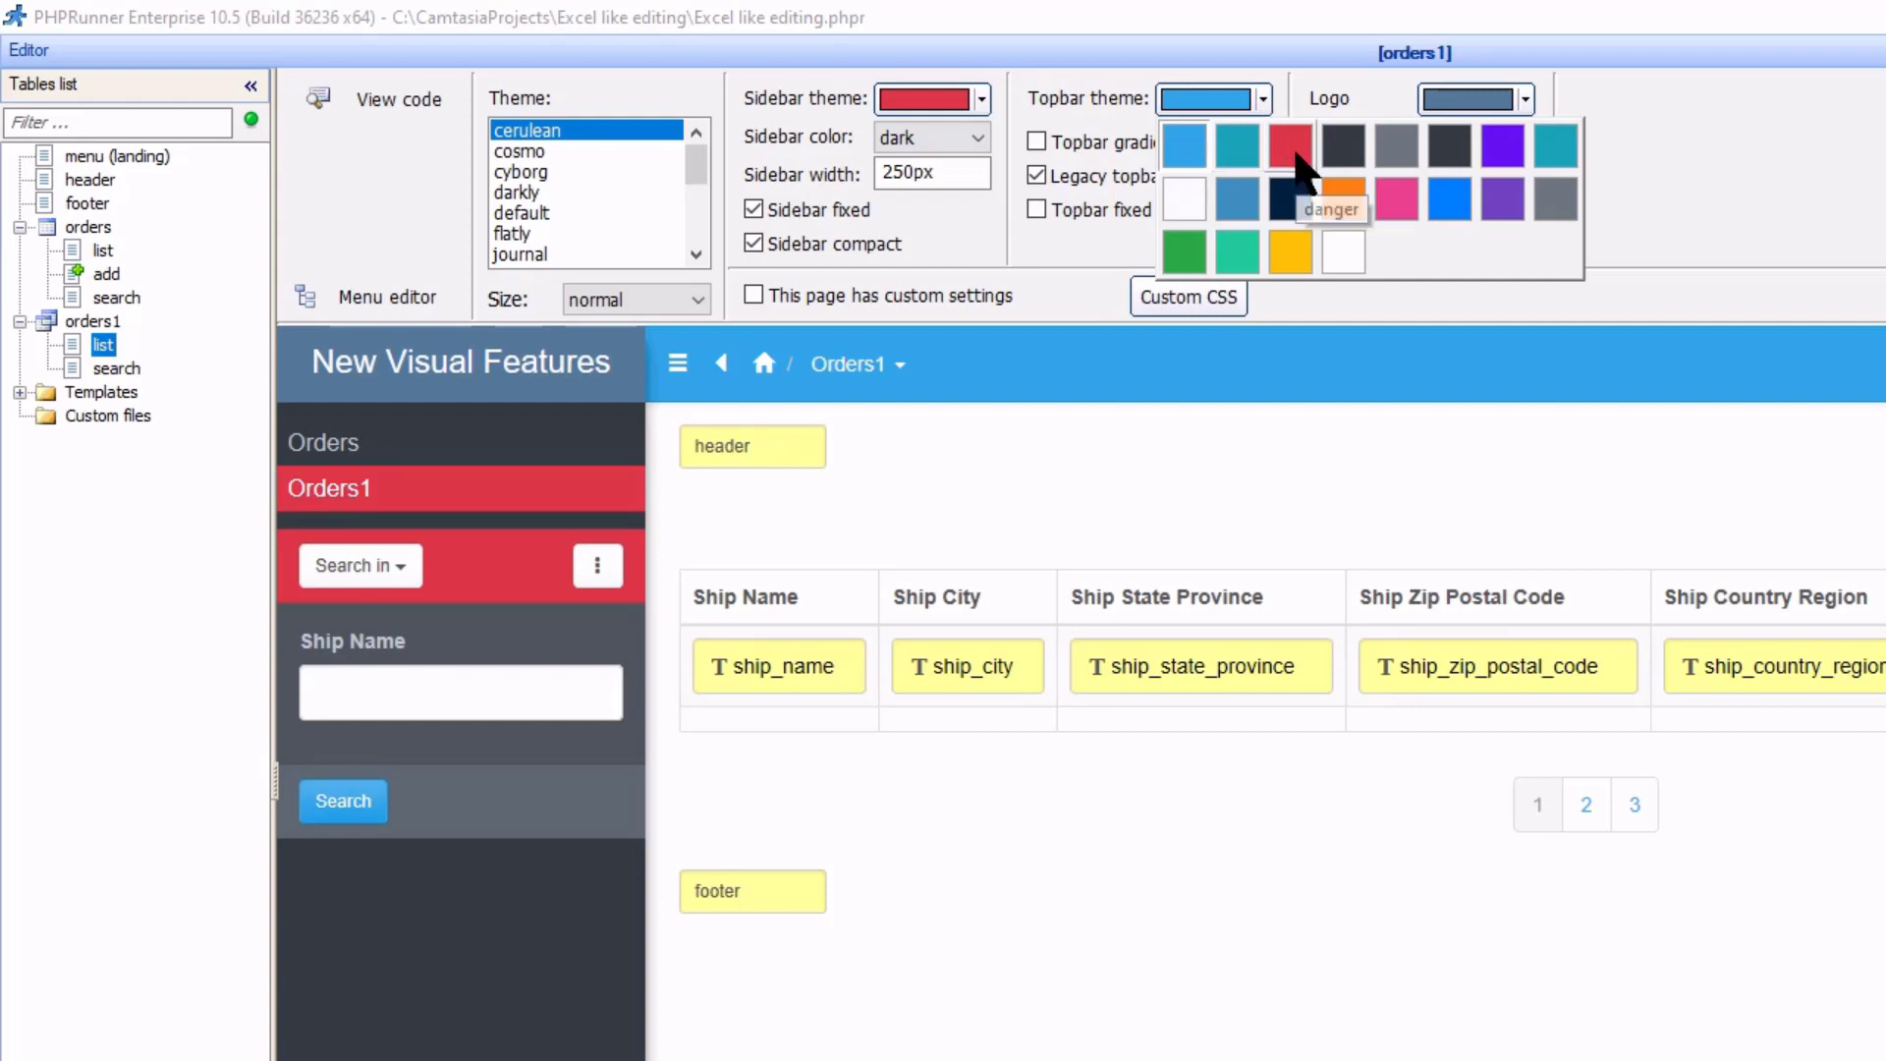
click(1285, 143)
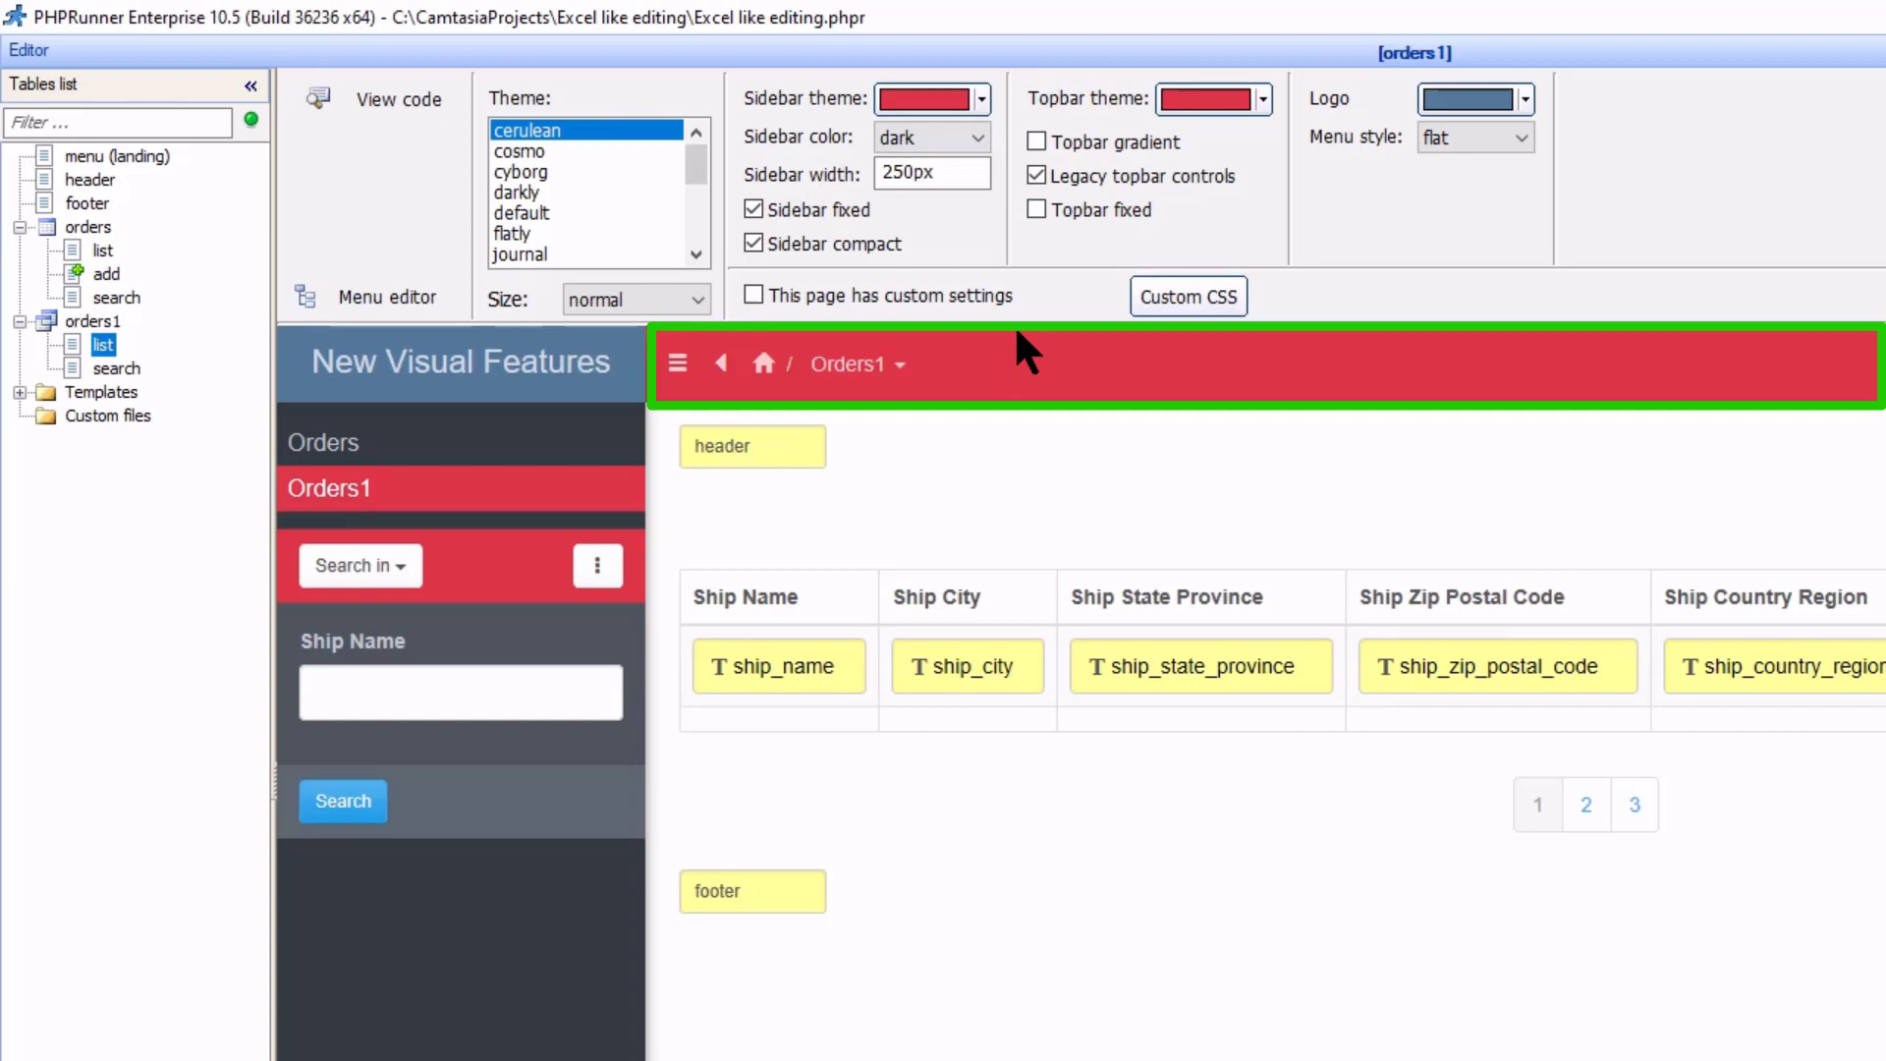
mouse_move(1023, 412)
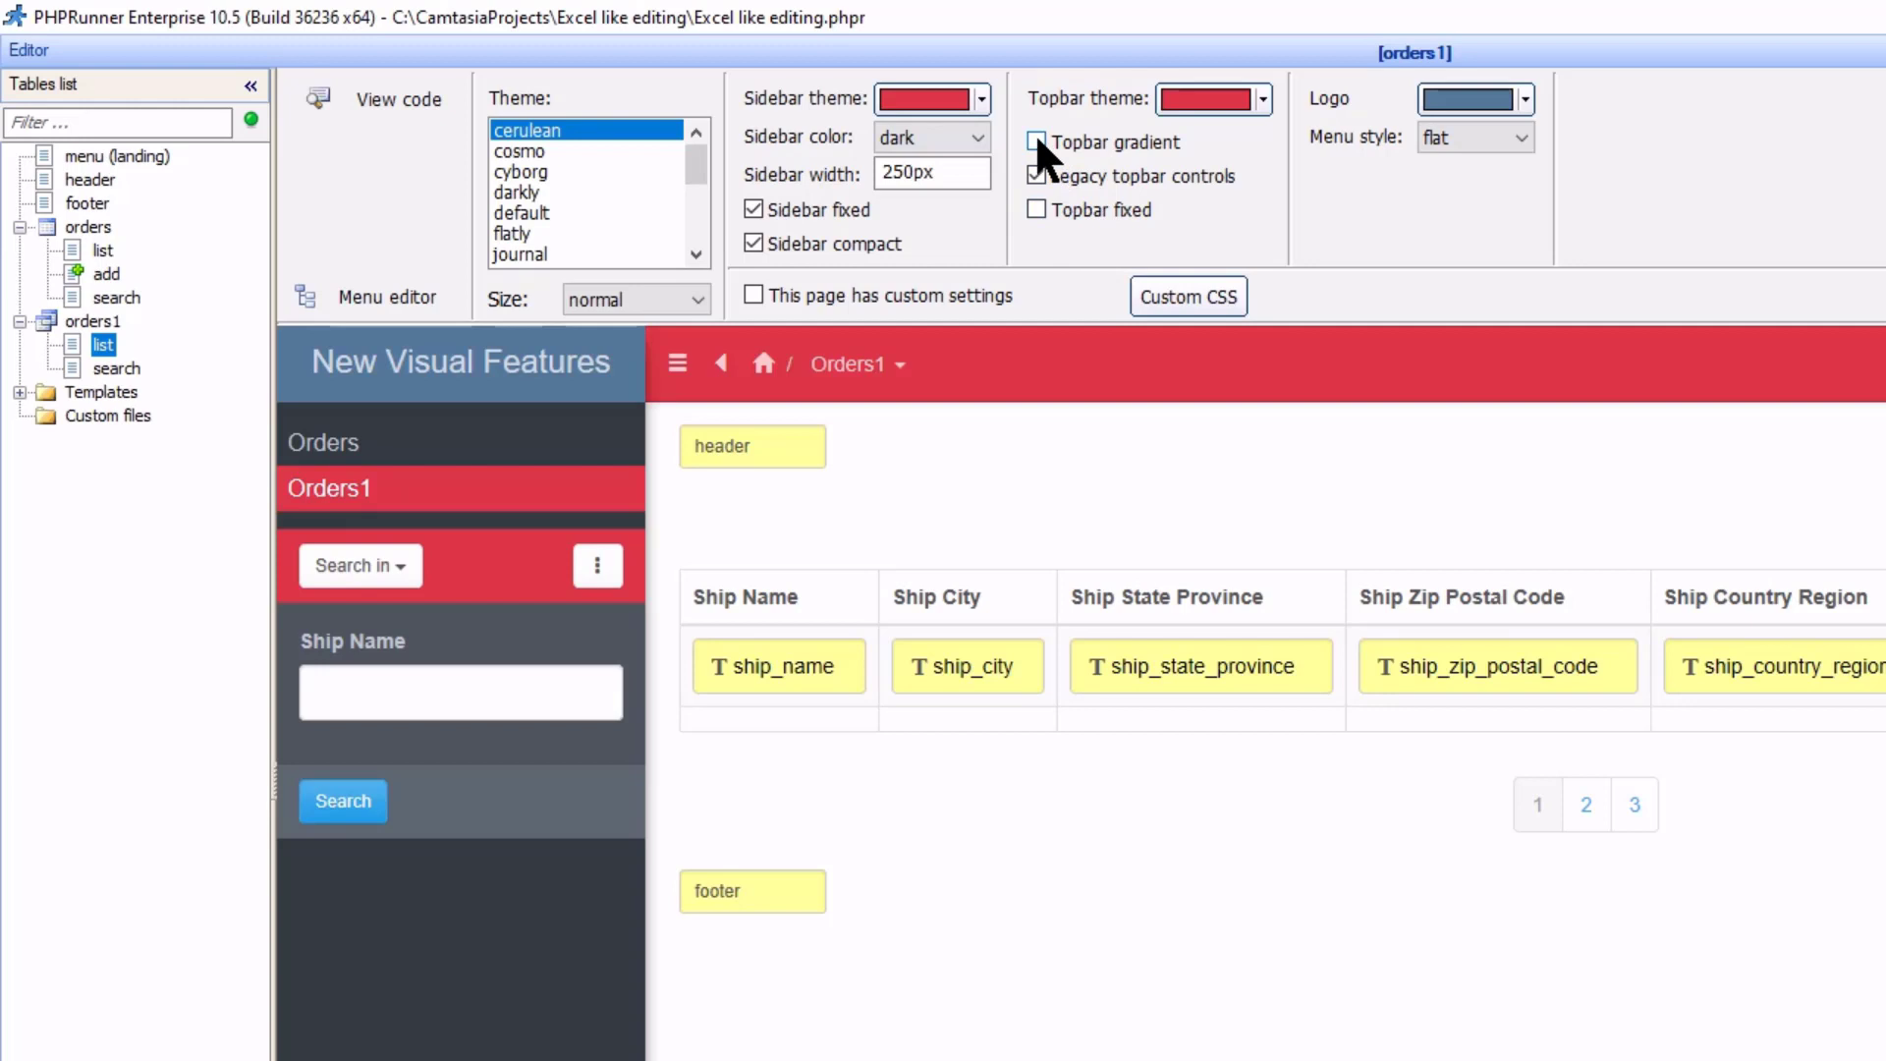
click(1036, 142)
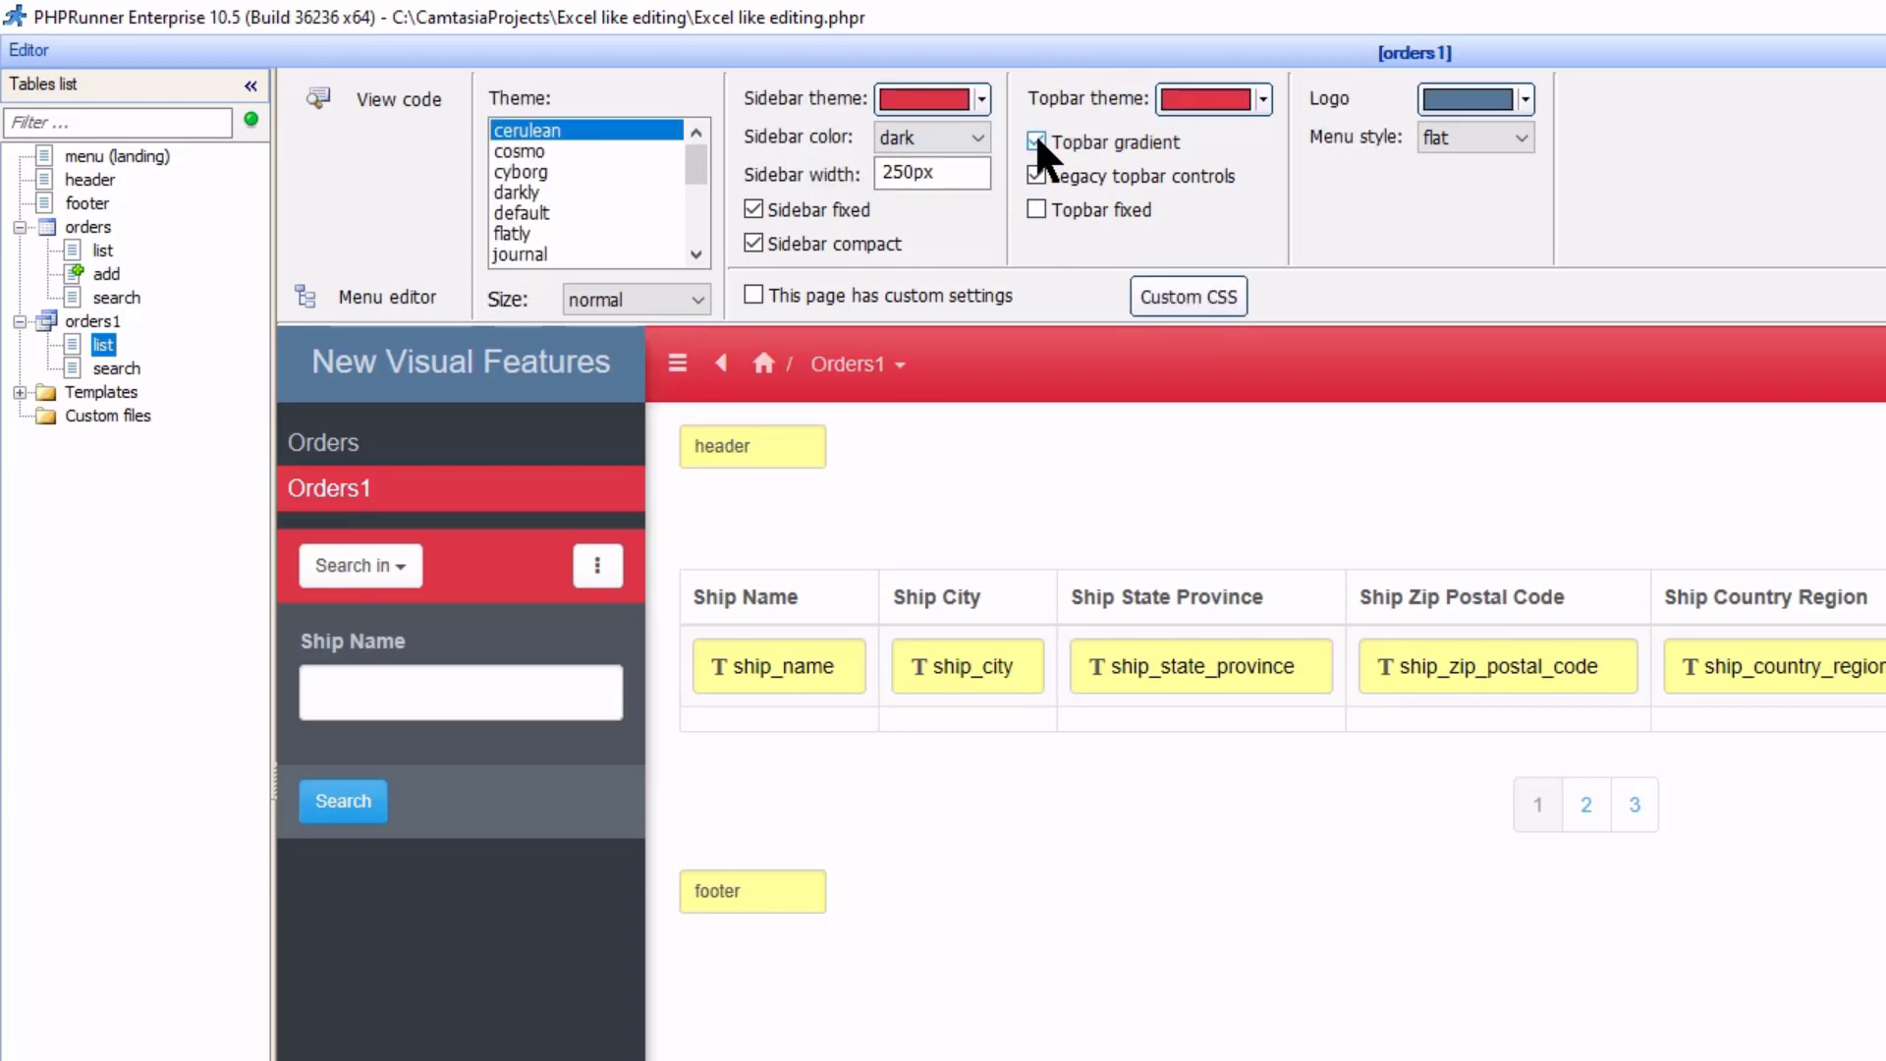
click(1036, 141)
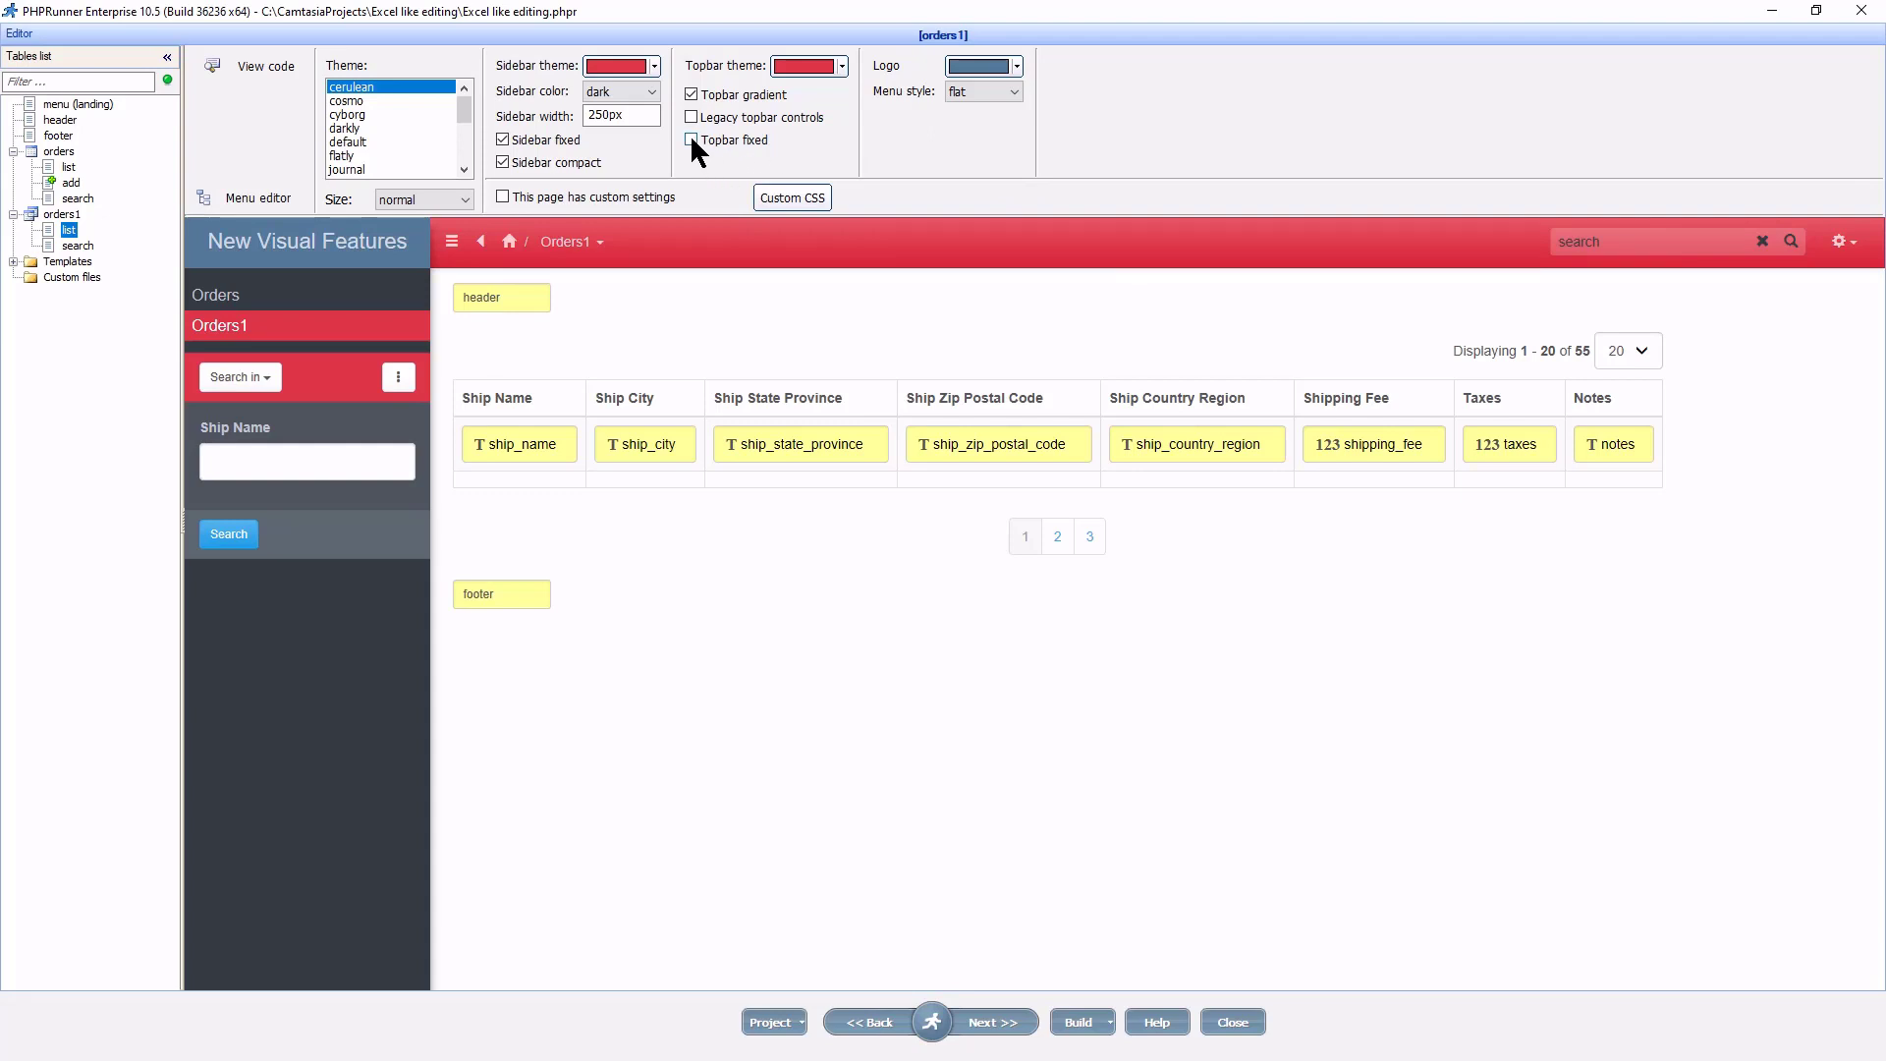
Enable Topbar fixed and scroll the 50-record preview to confirm the red topbar stays put
click(689, 140)
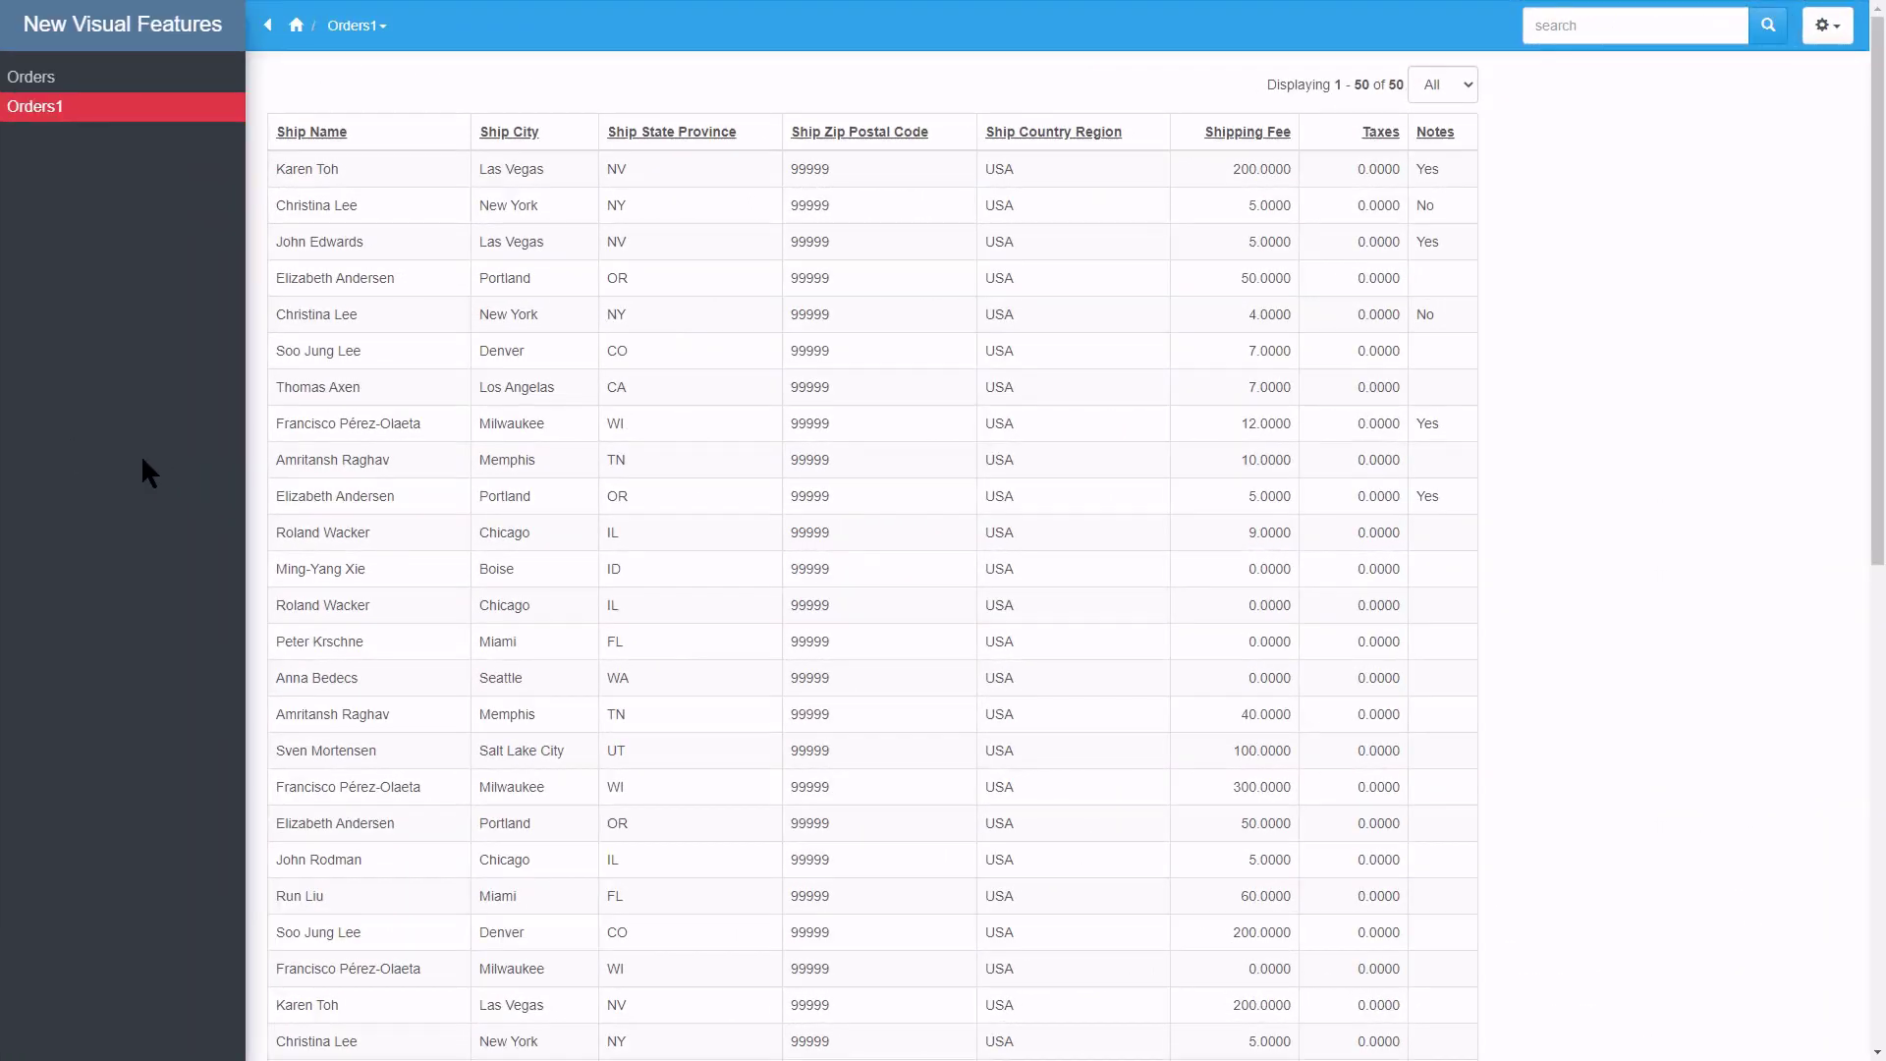
mouse_move(165, 457)
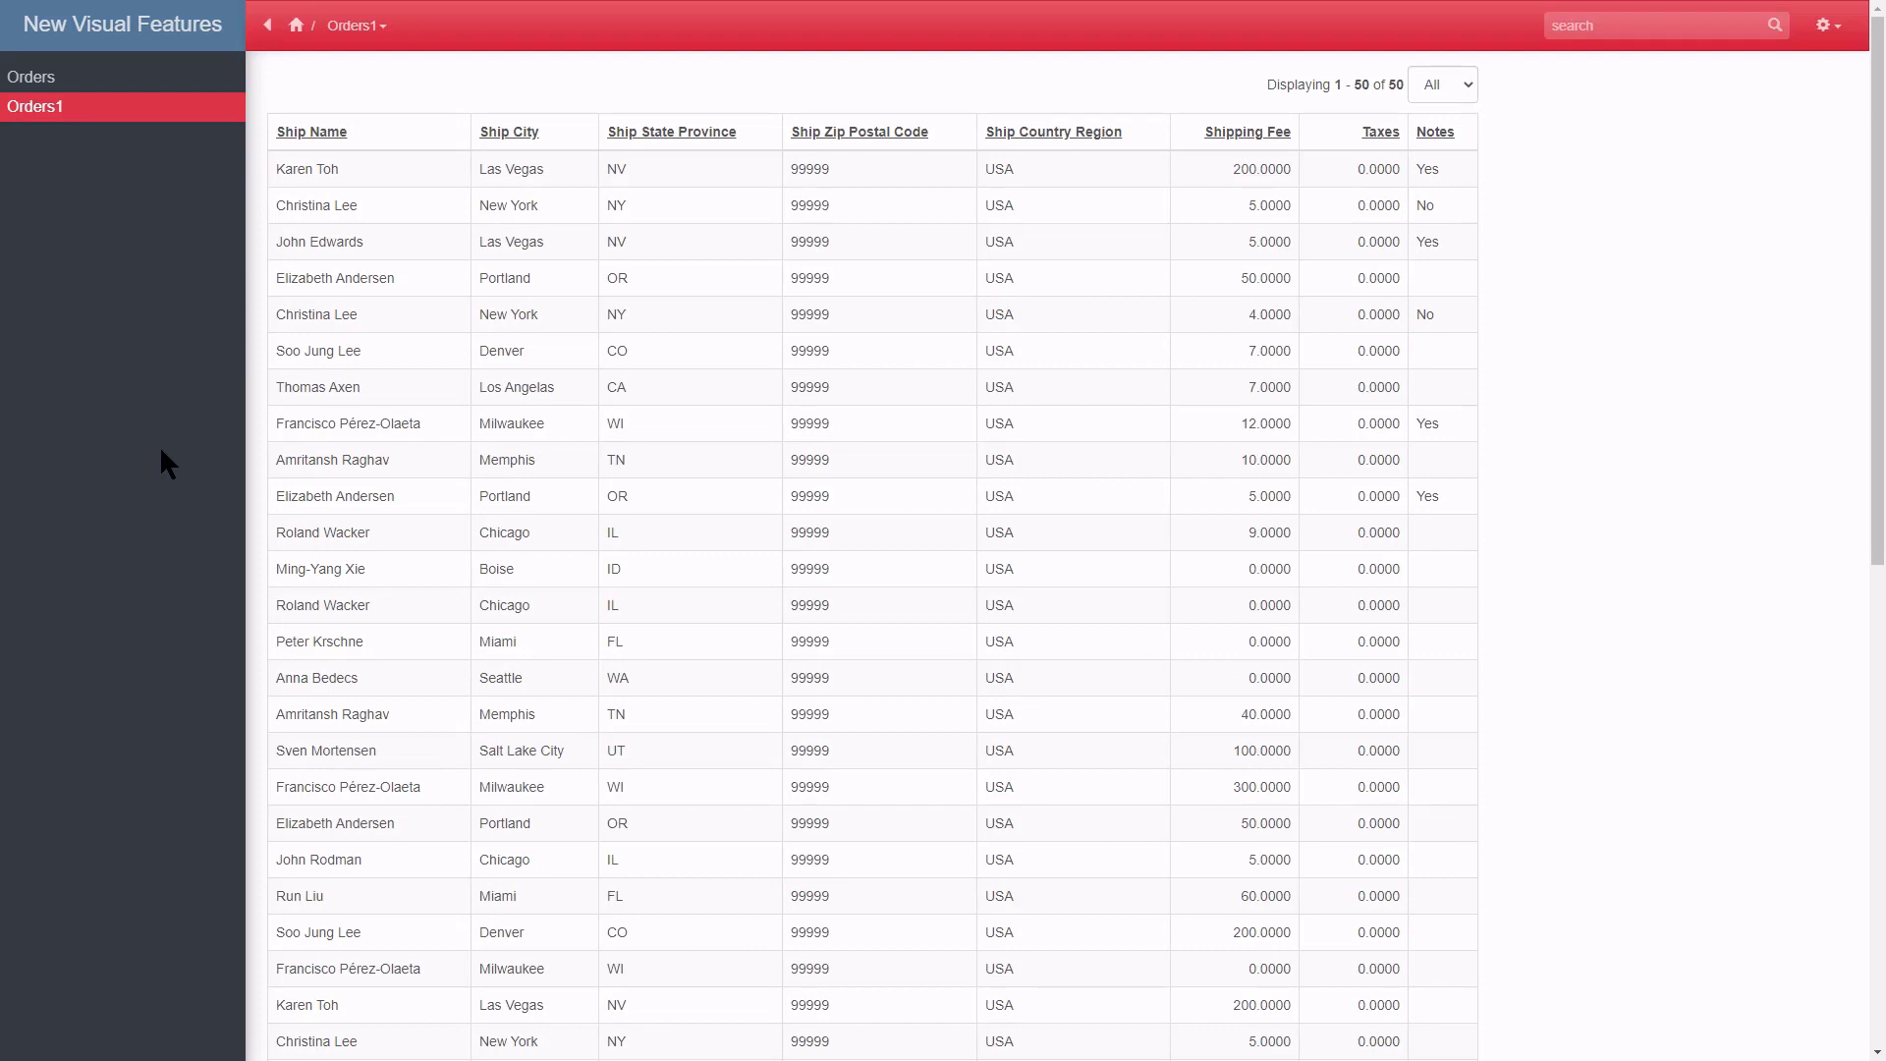
mouse_move(455, 448)
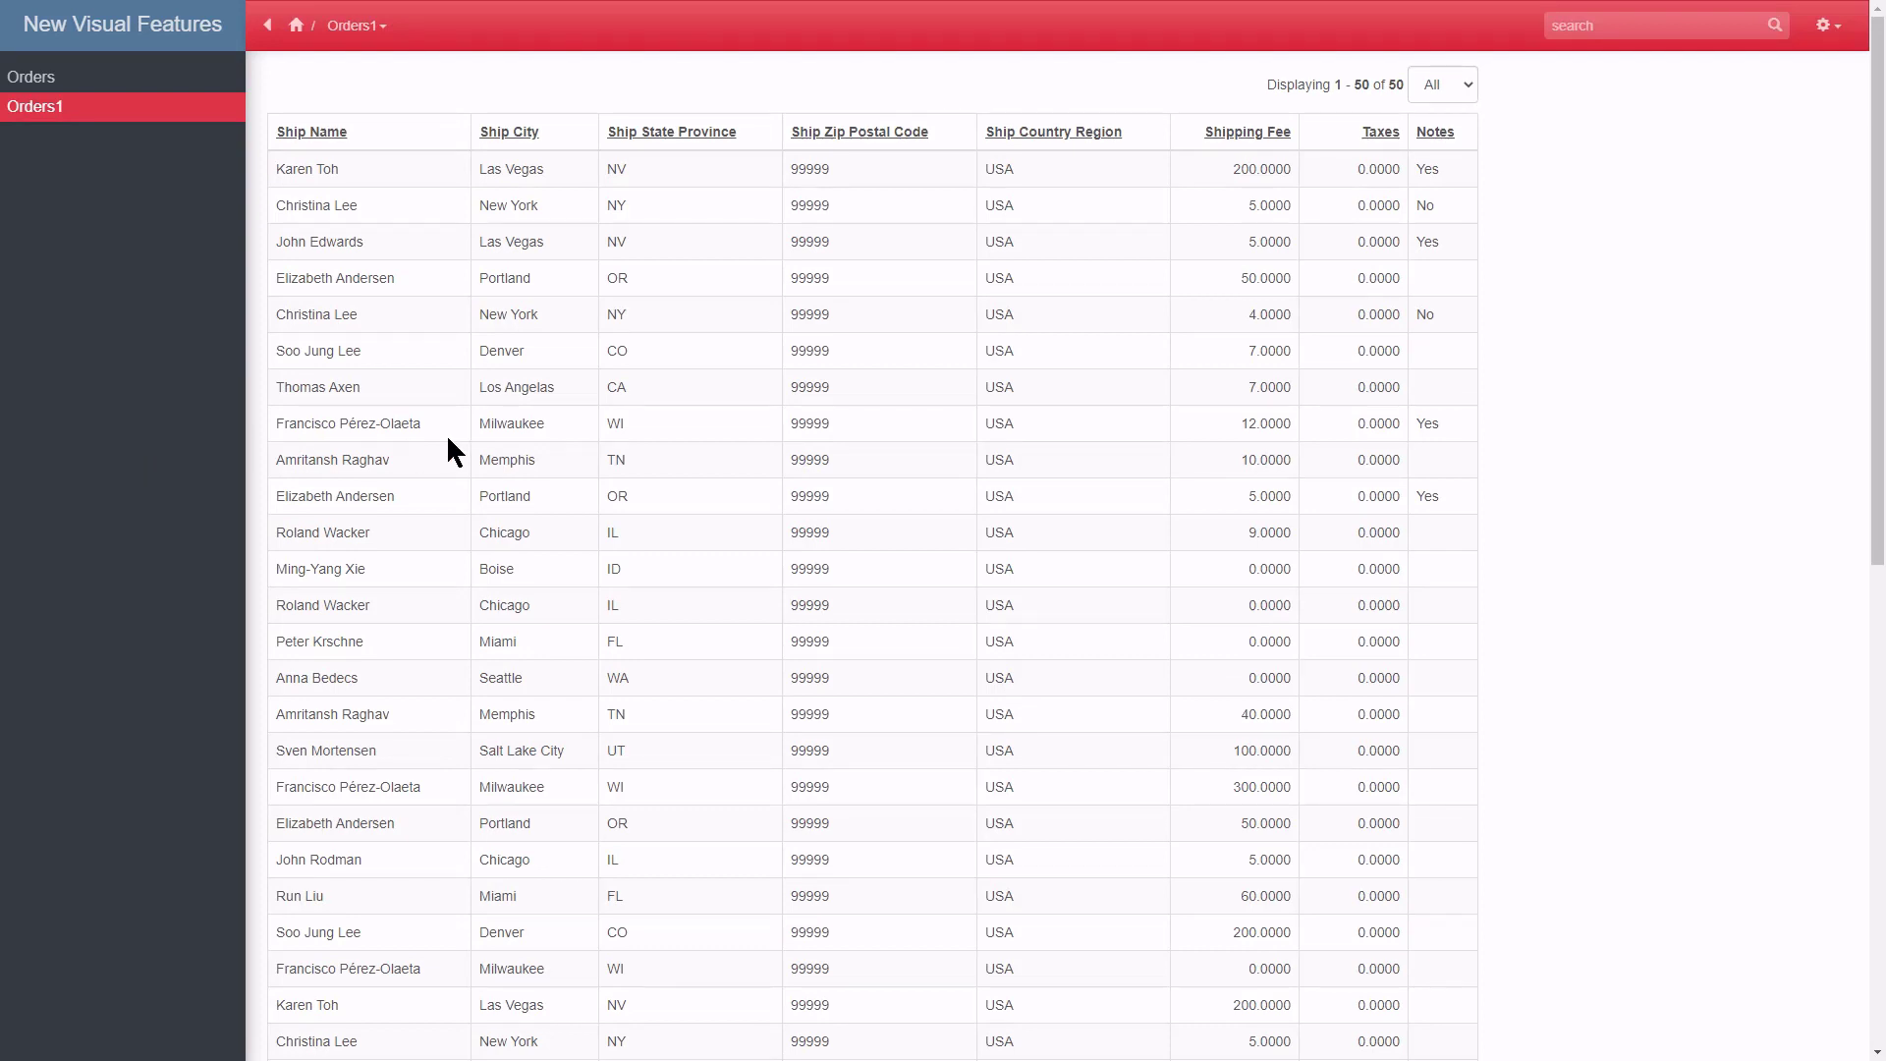
mouse_move(798, 37)
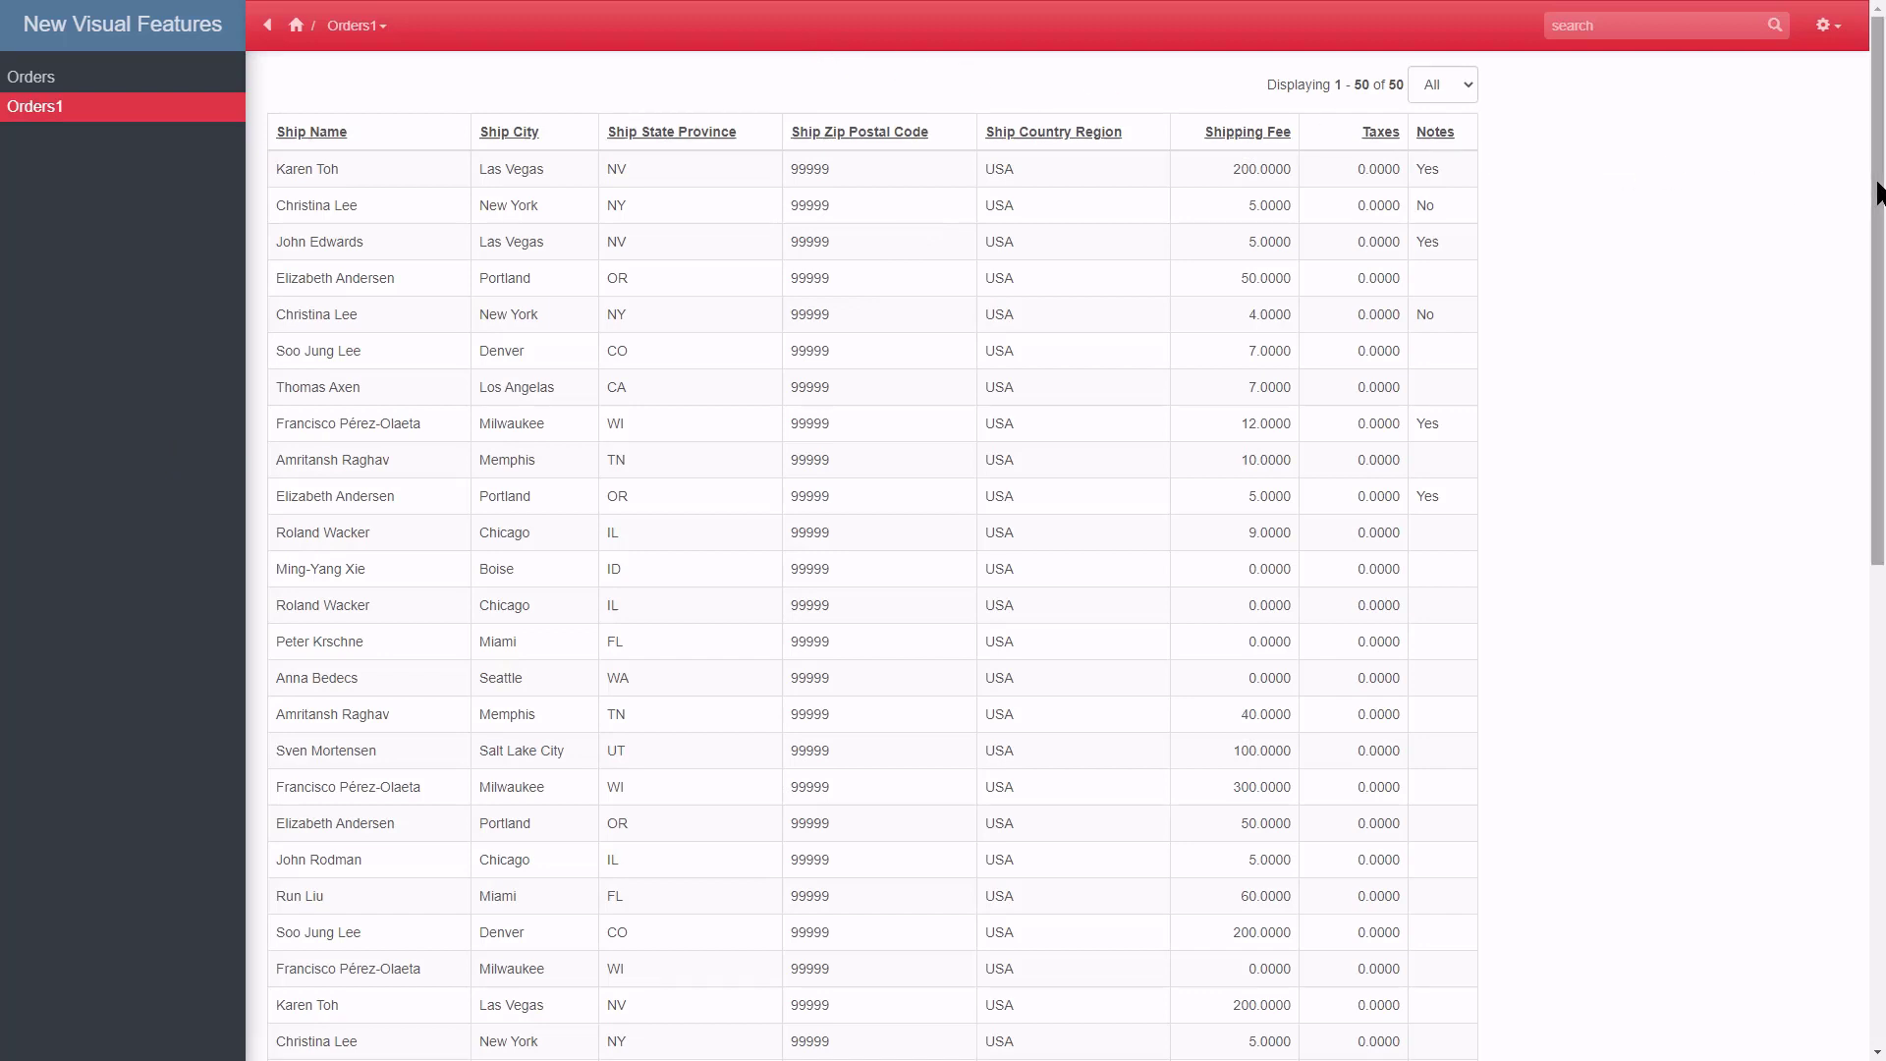
scroll(down, 3)
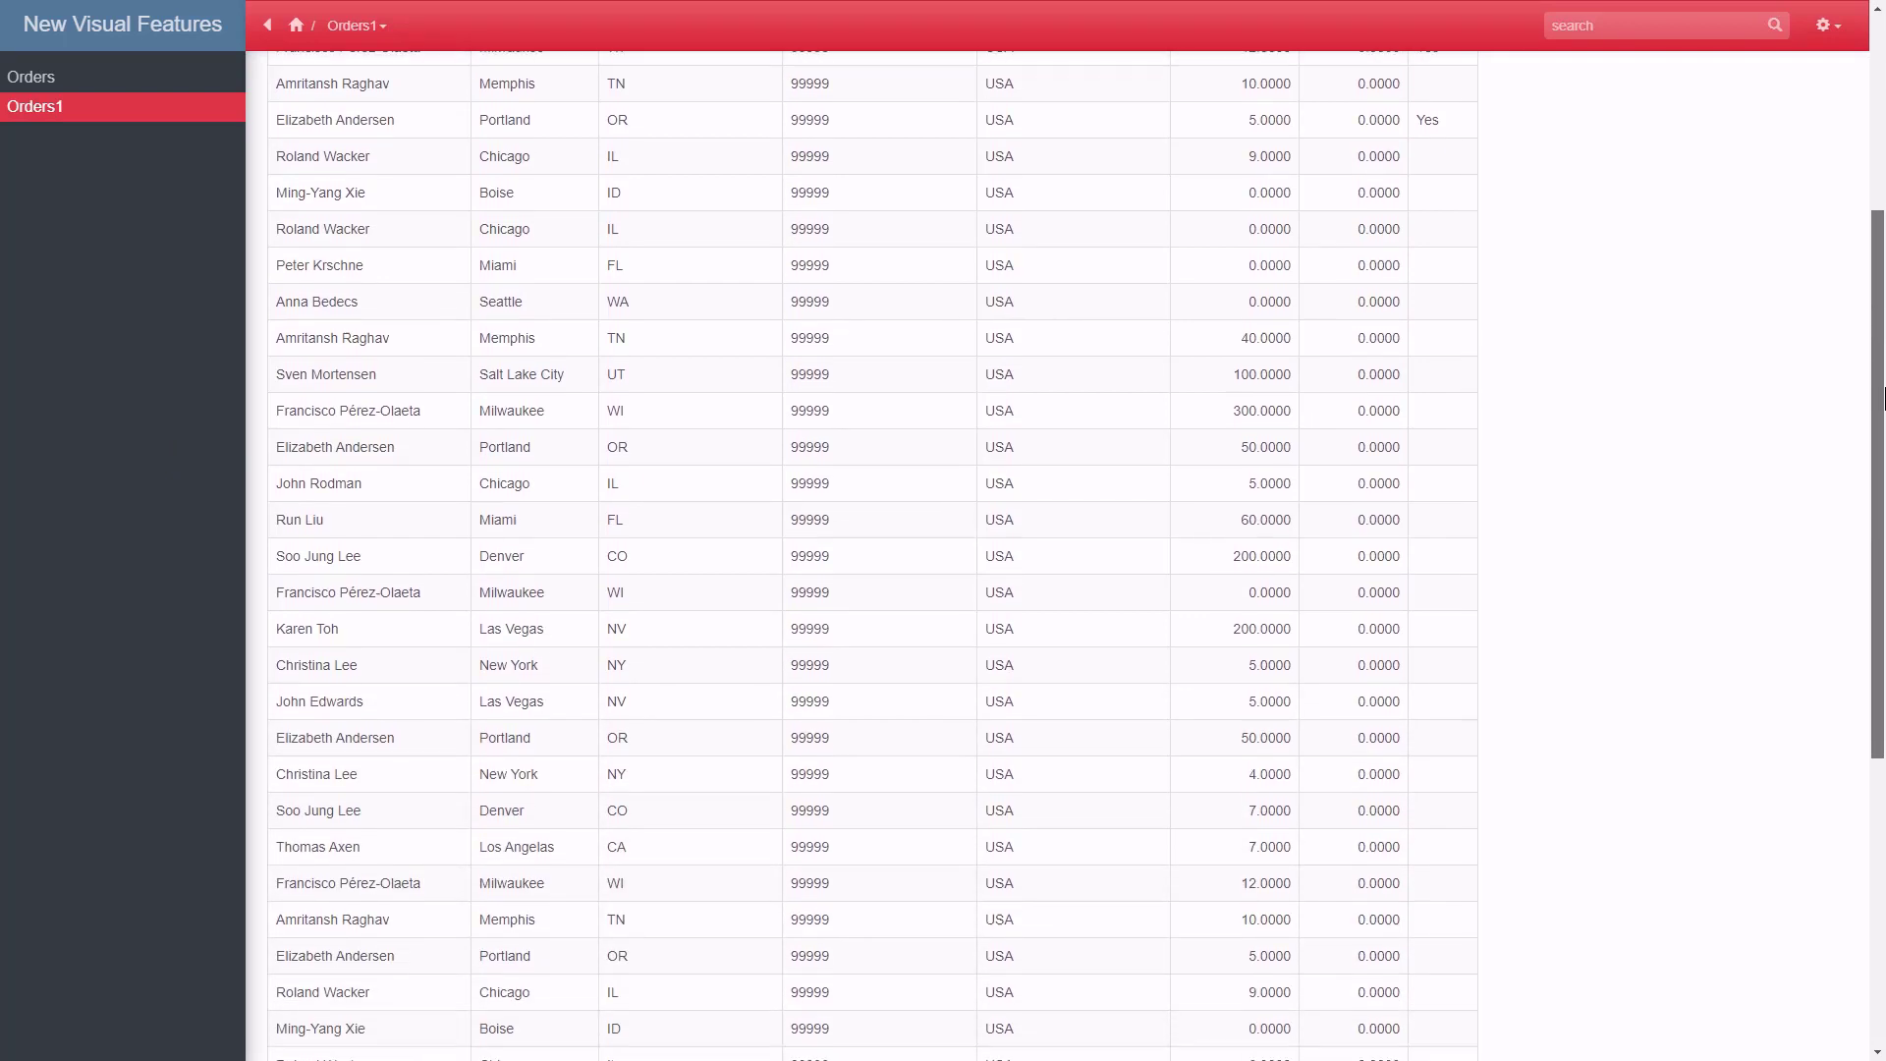
scroll(down, 3)
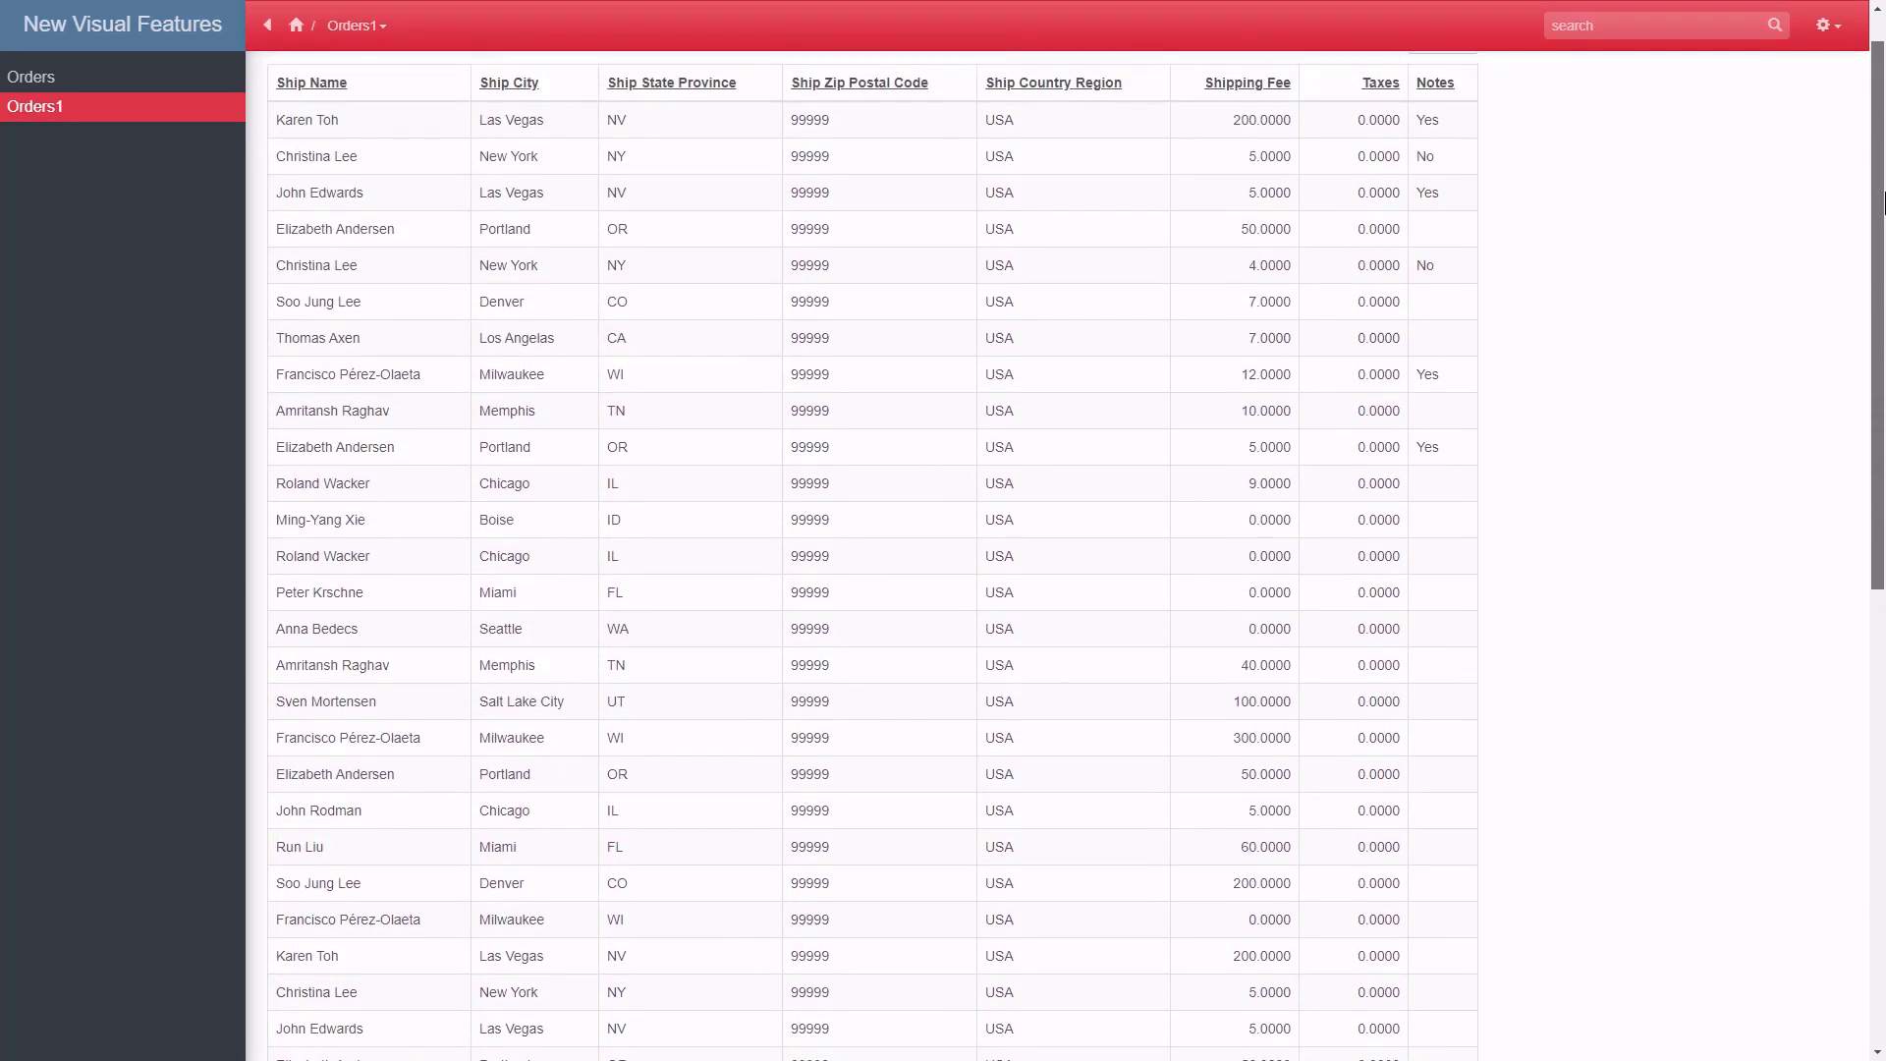
scroll(down, 3)
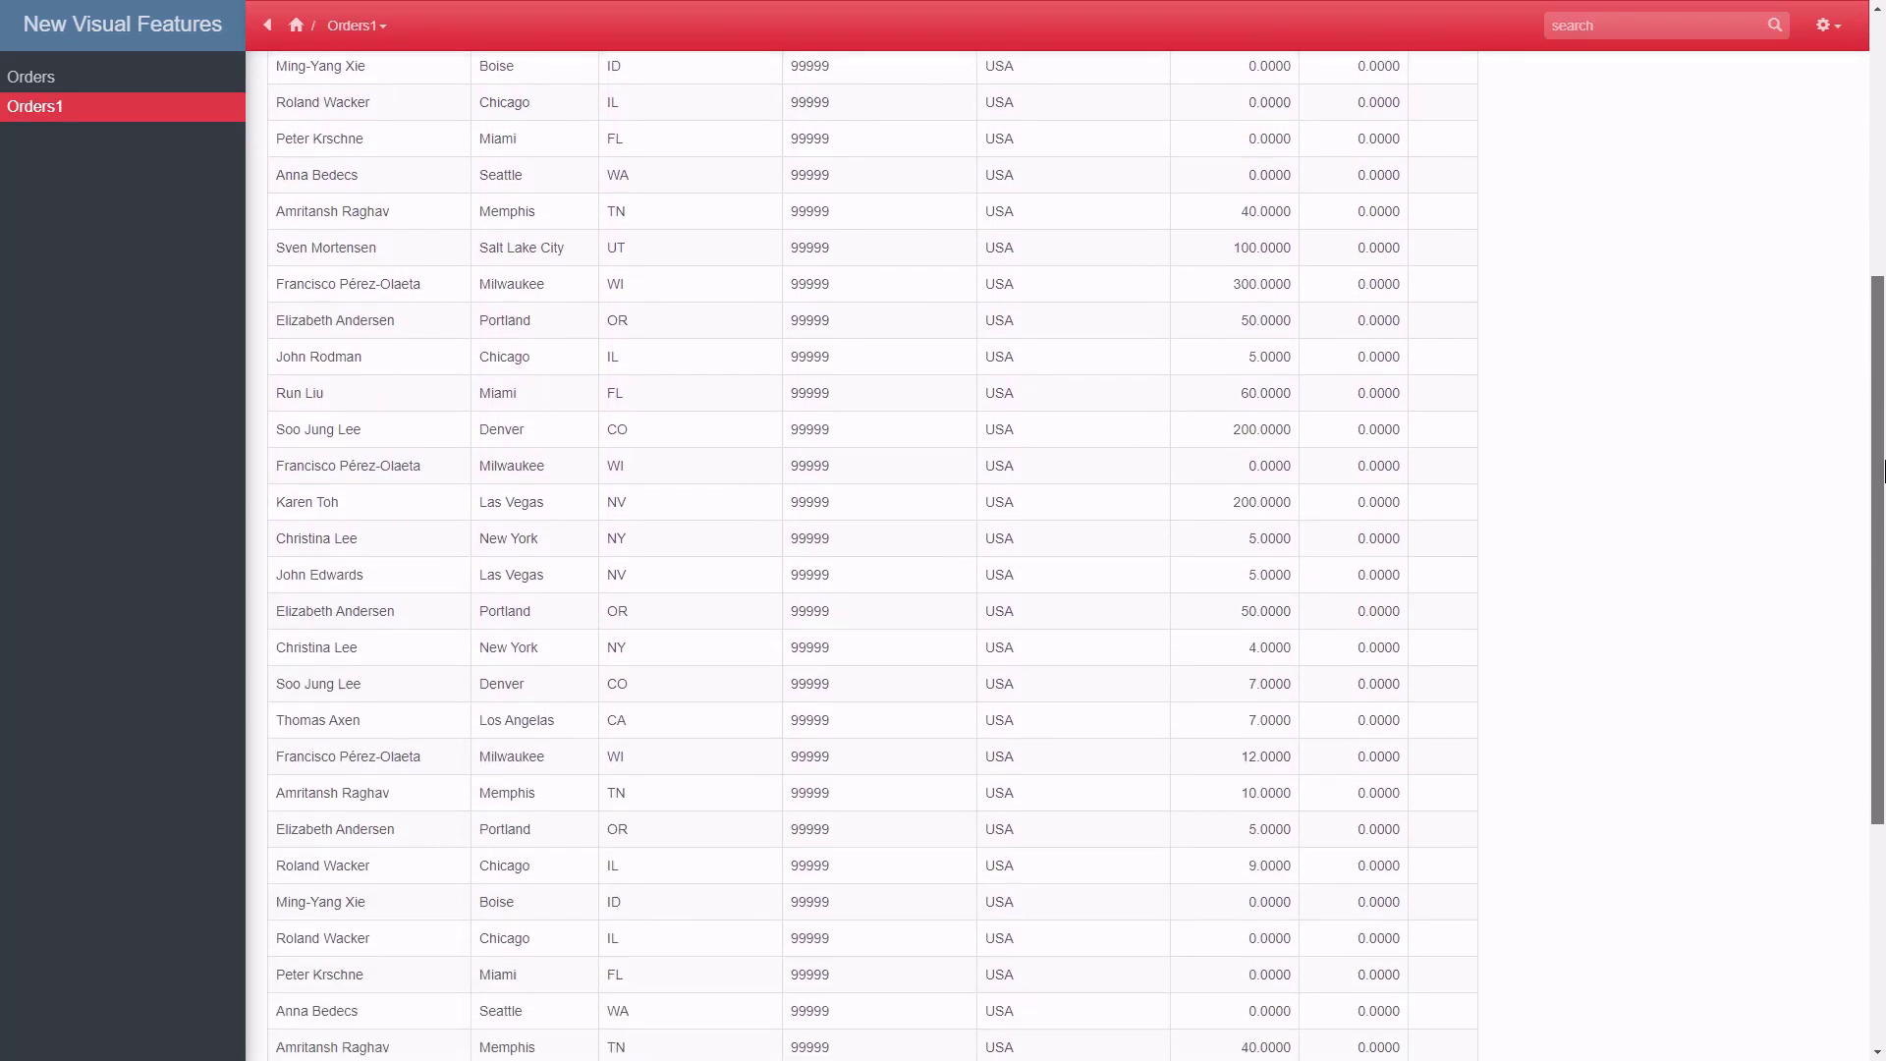
scroll(down, 3)
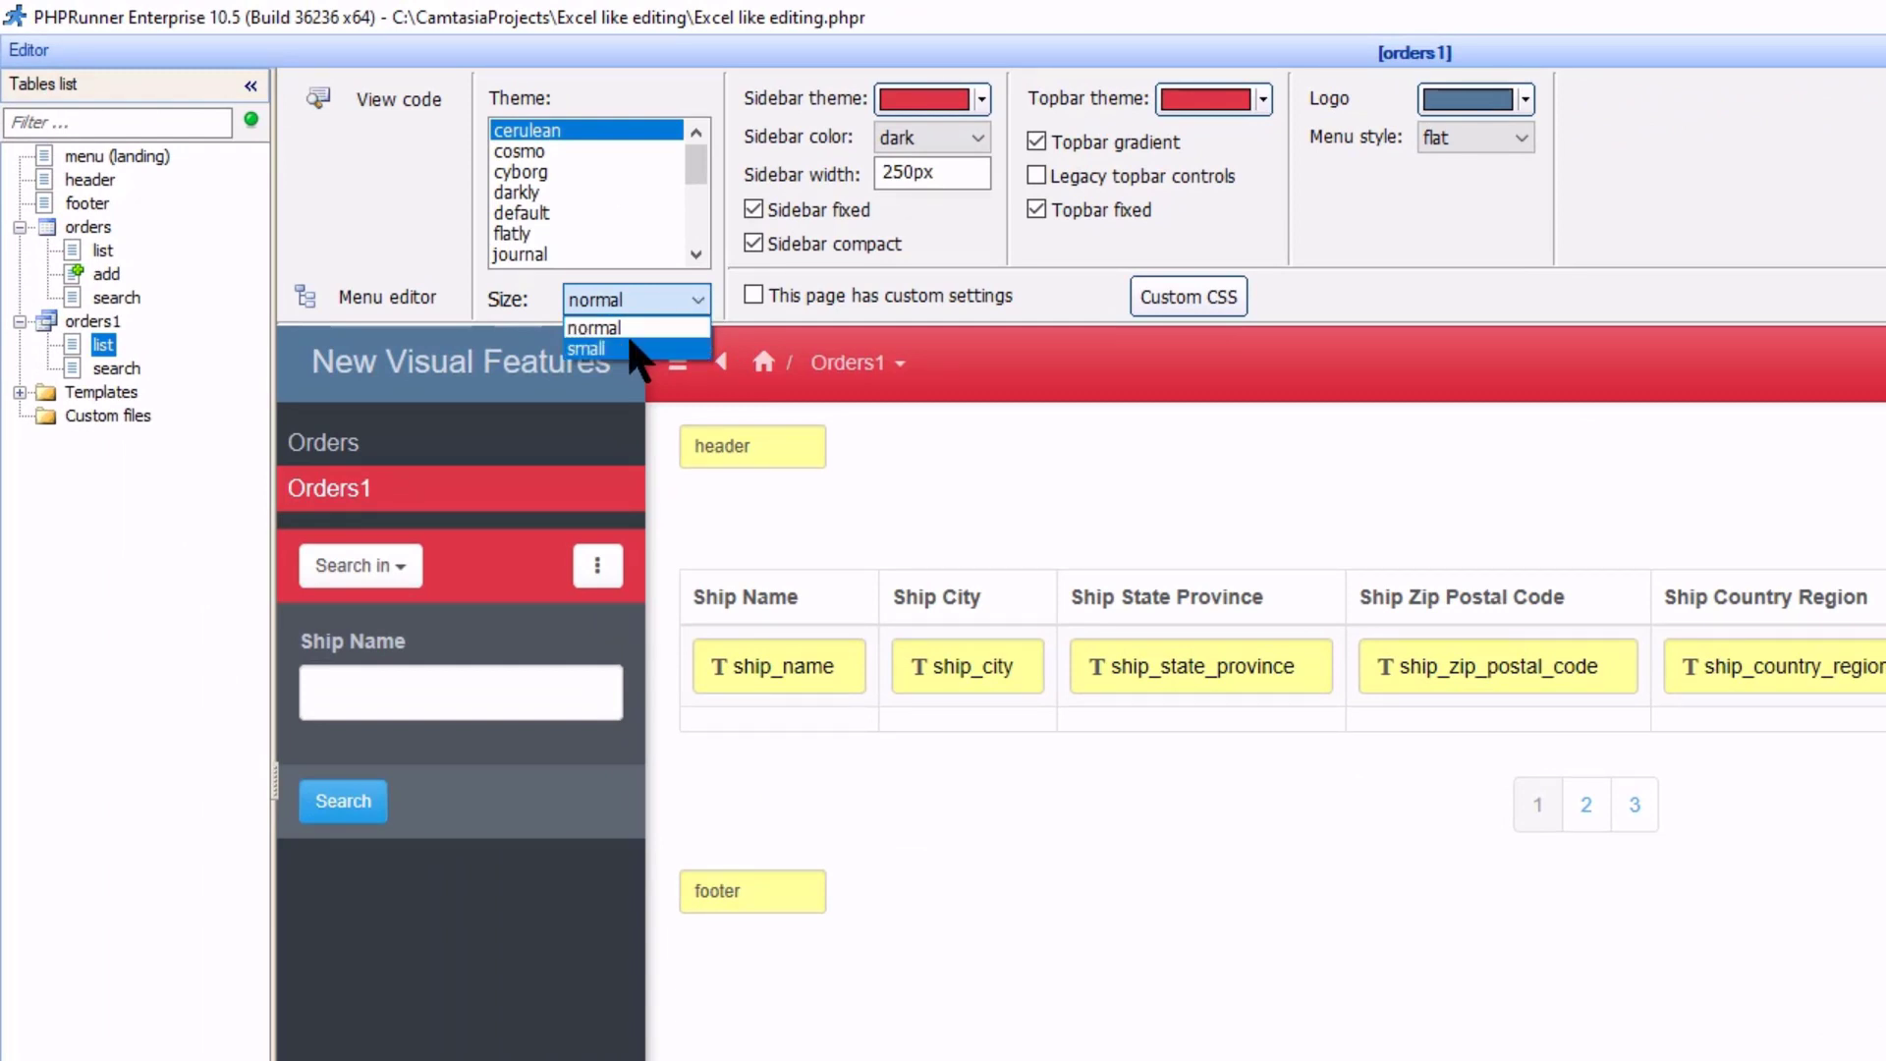
Set the page Size dropdown to small
click(588, 350)
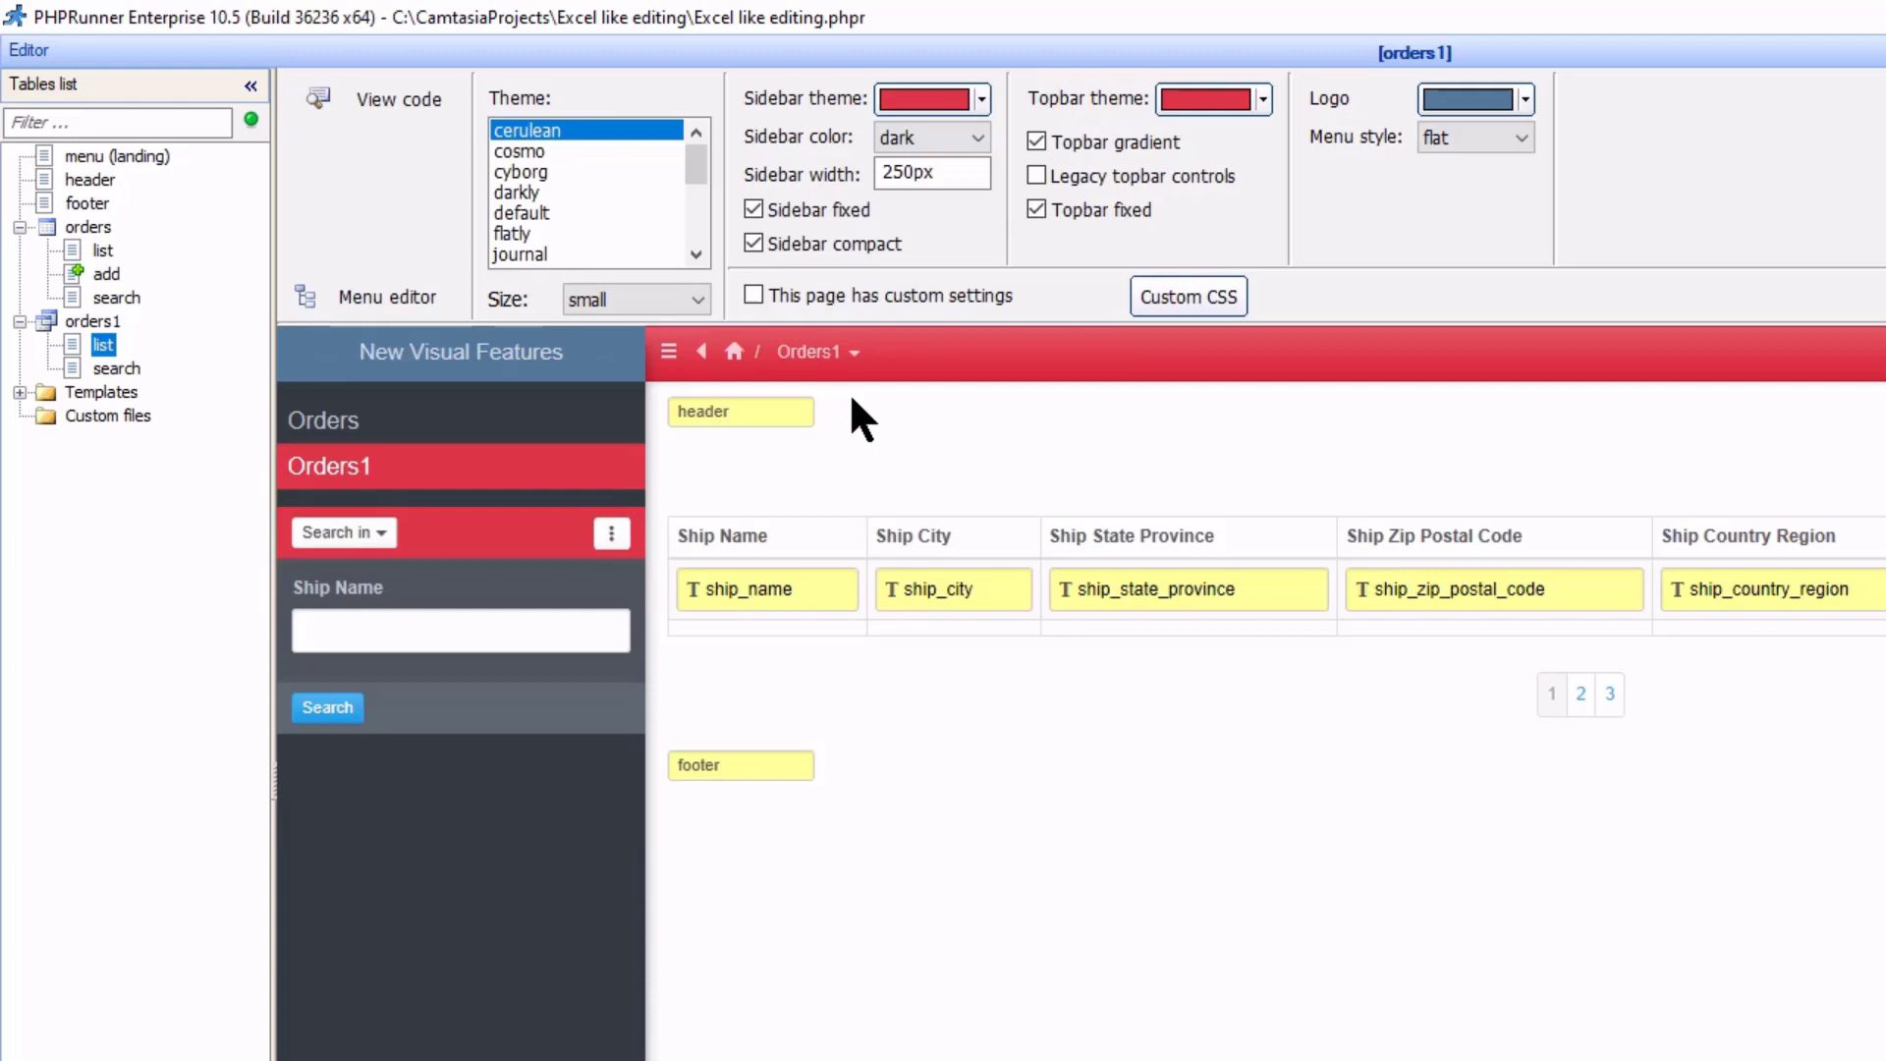
mouse_move(882, 407)
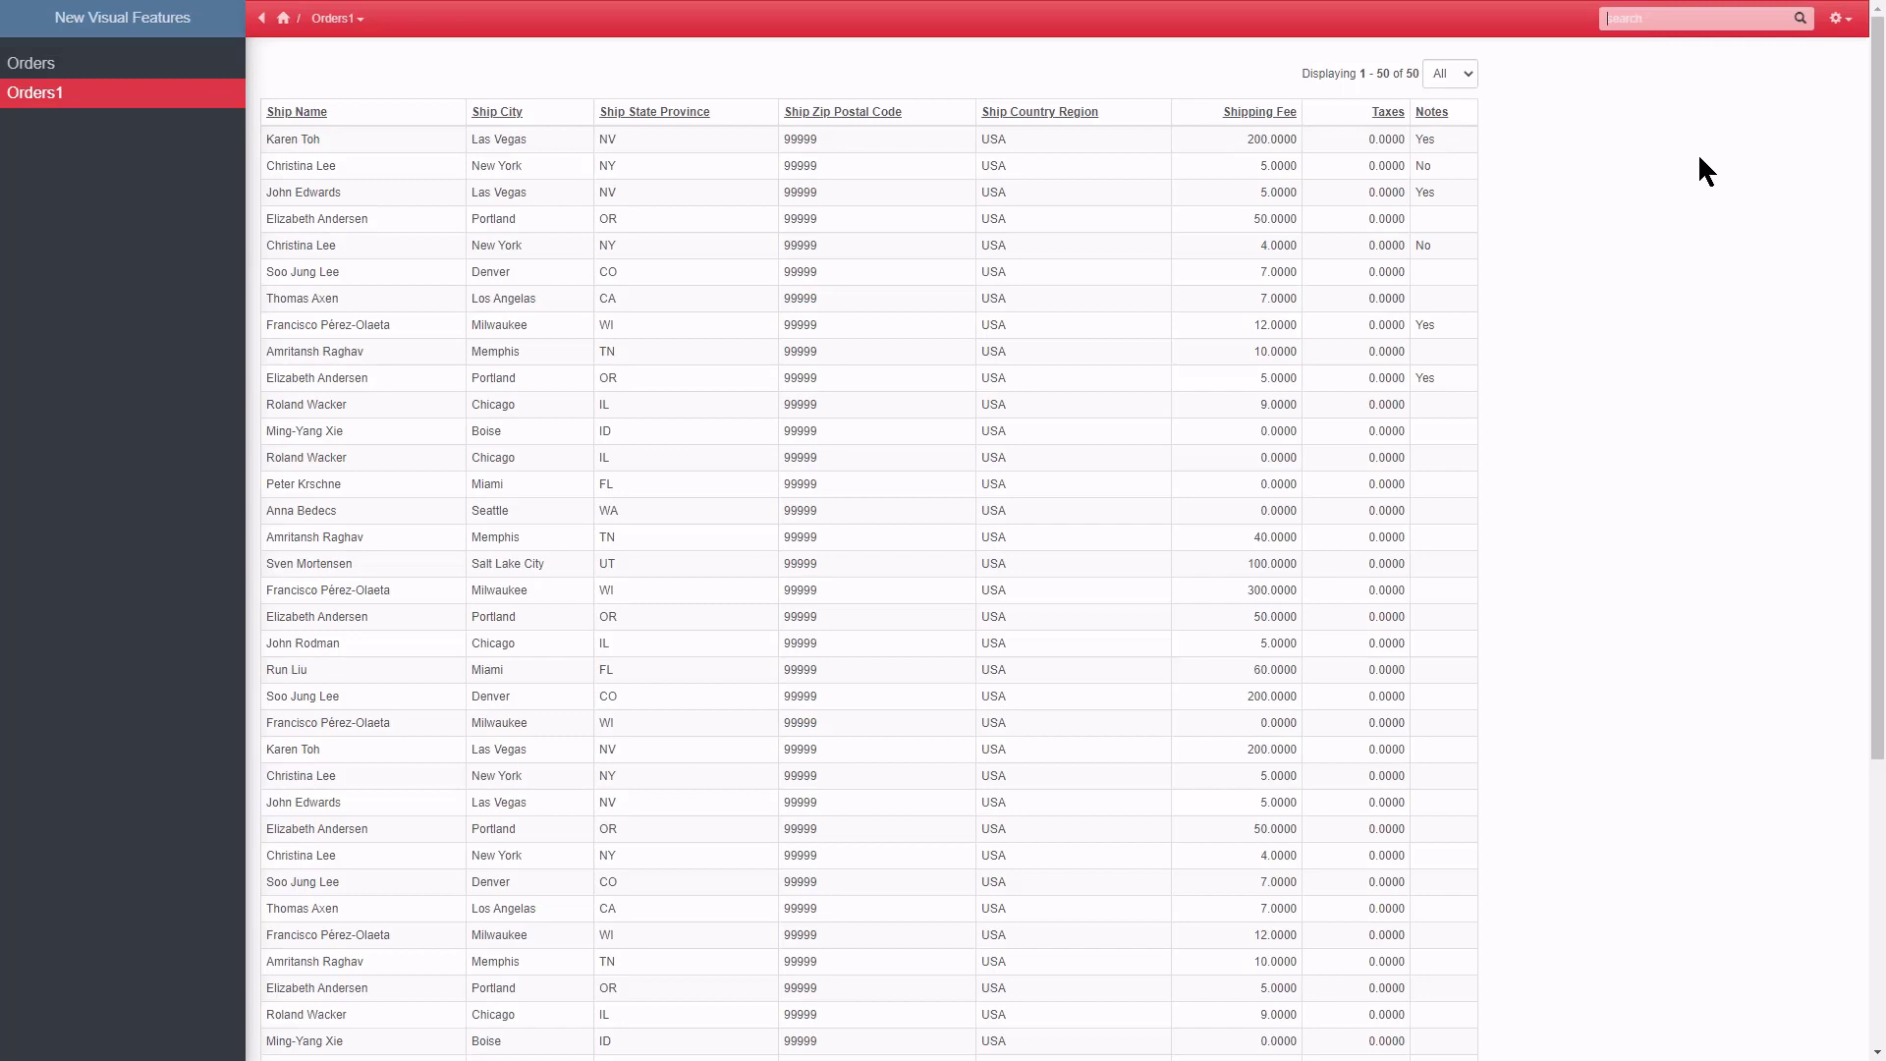
Choose Show search panel from the preview's top-right gear menu
click(1837, 17)
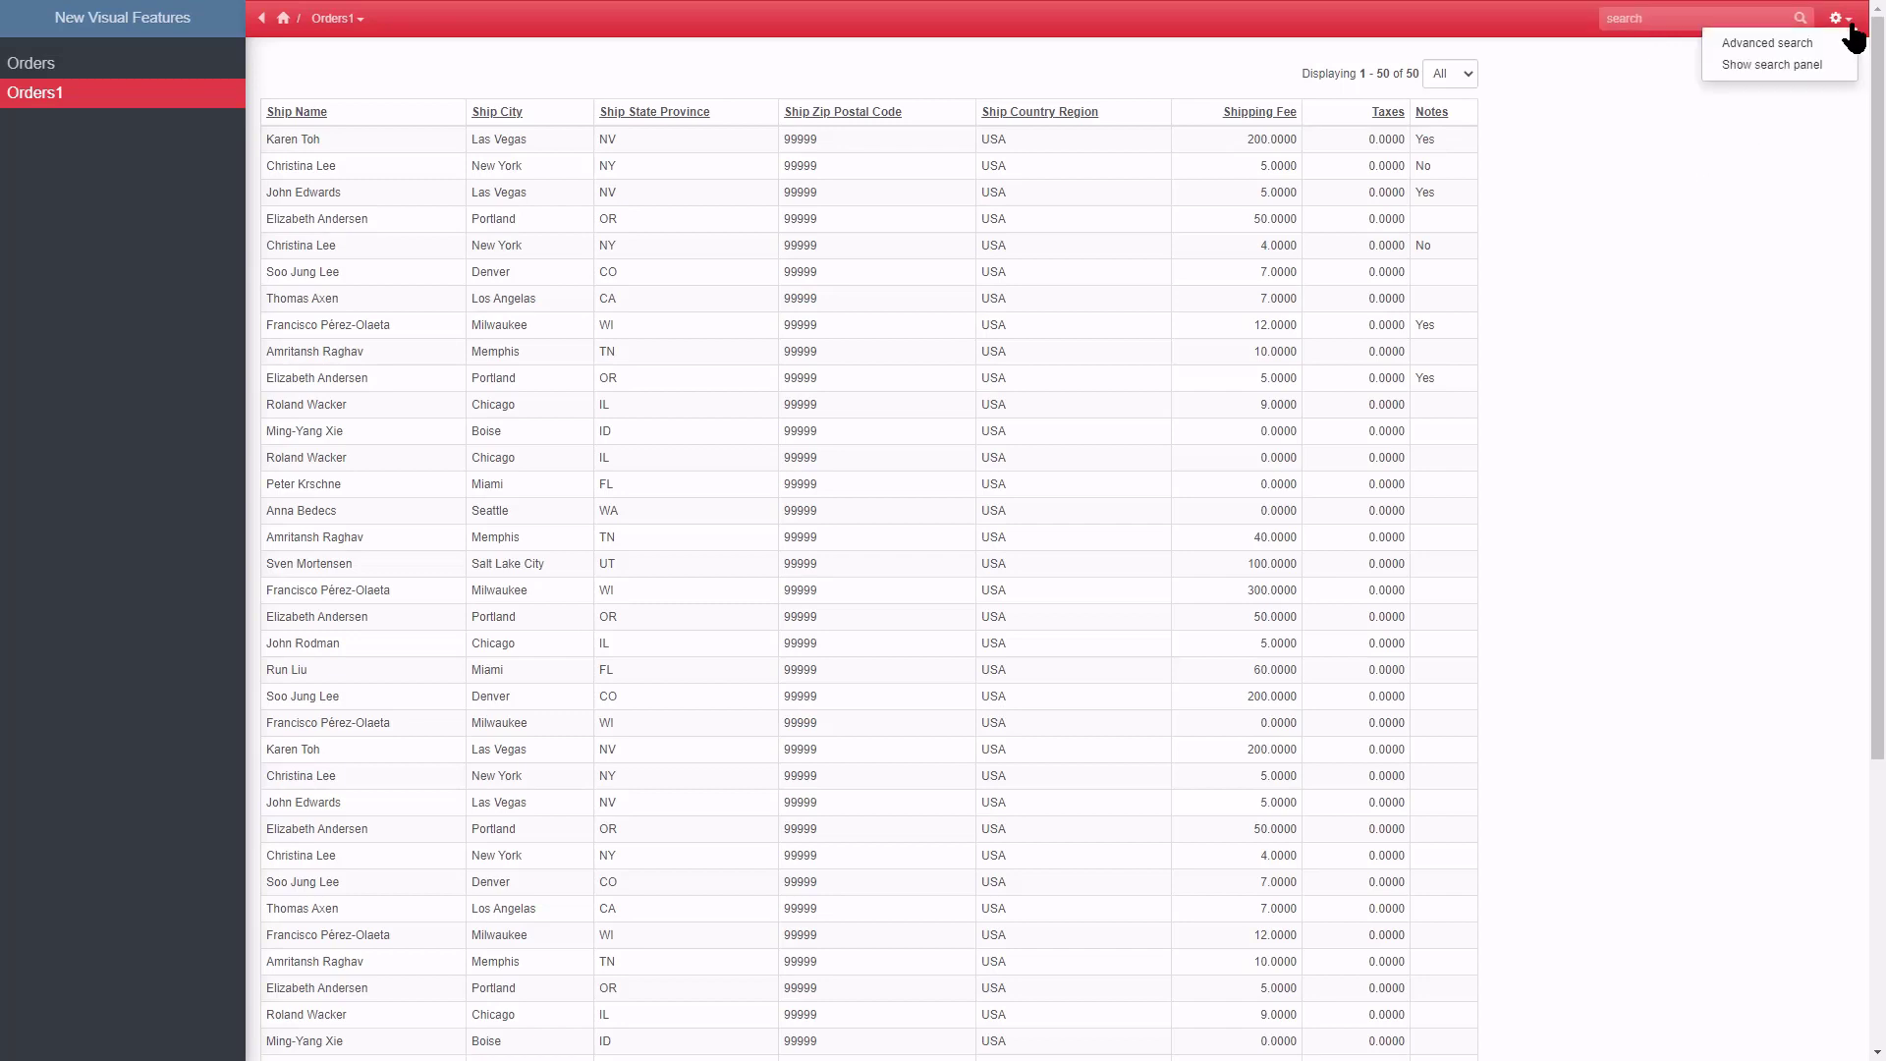
mouse_move(1781, 64)
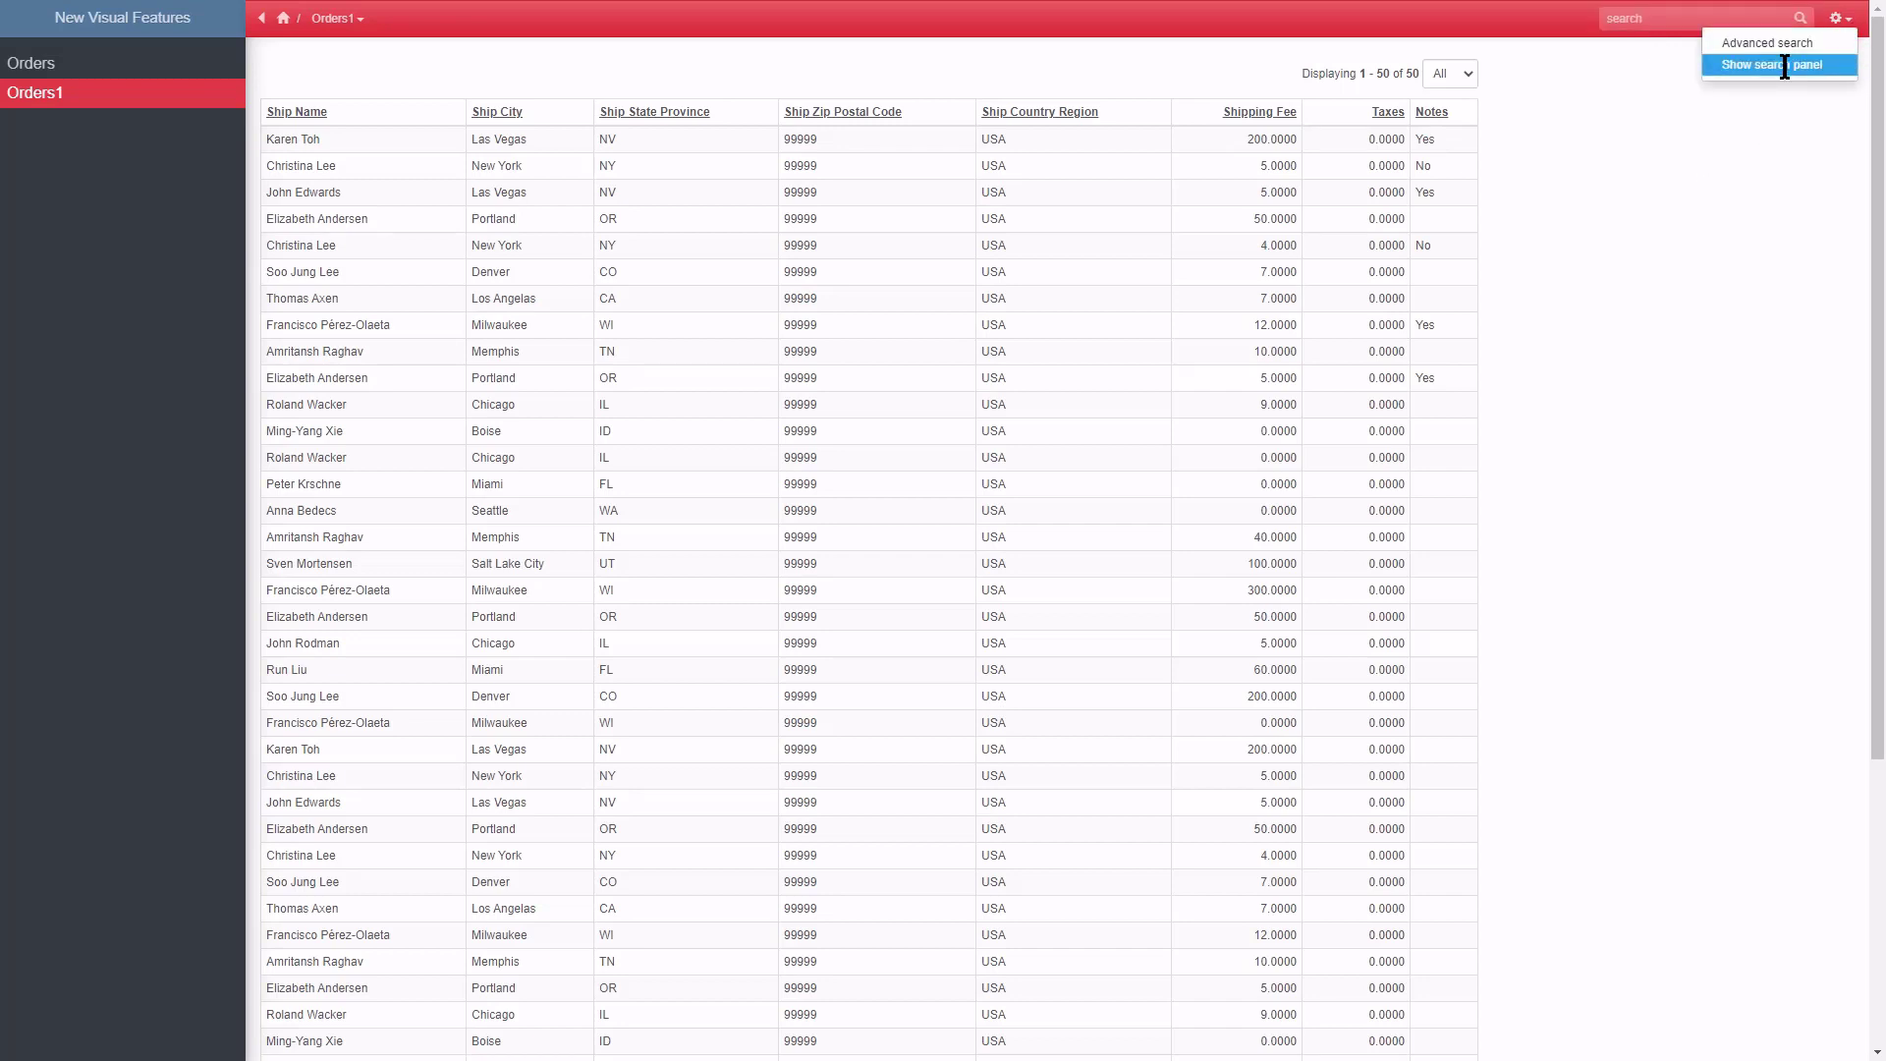
click(1765, 63)
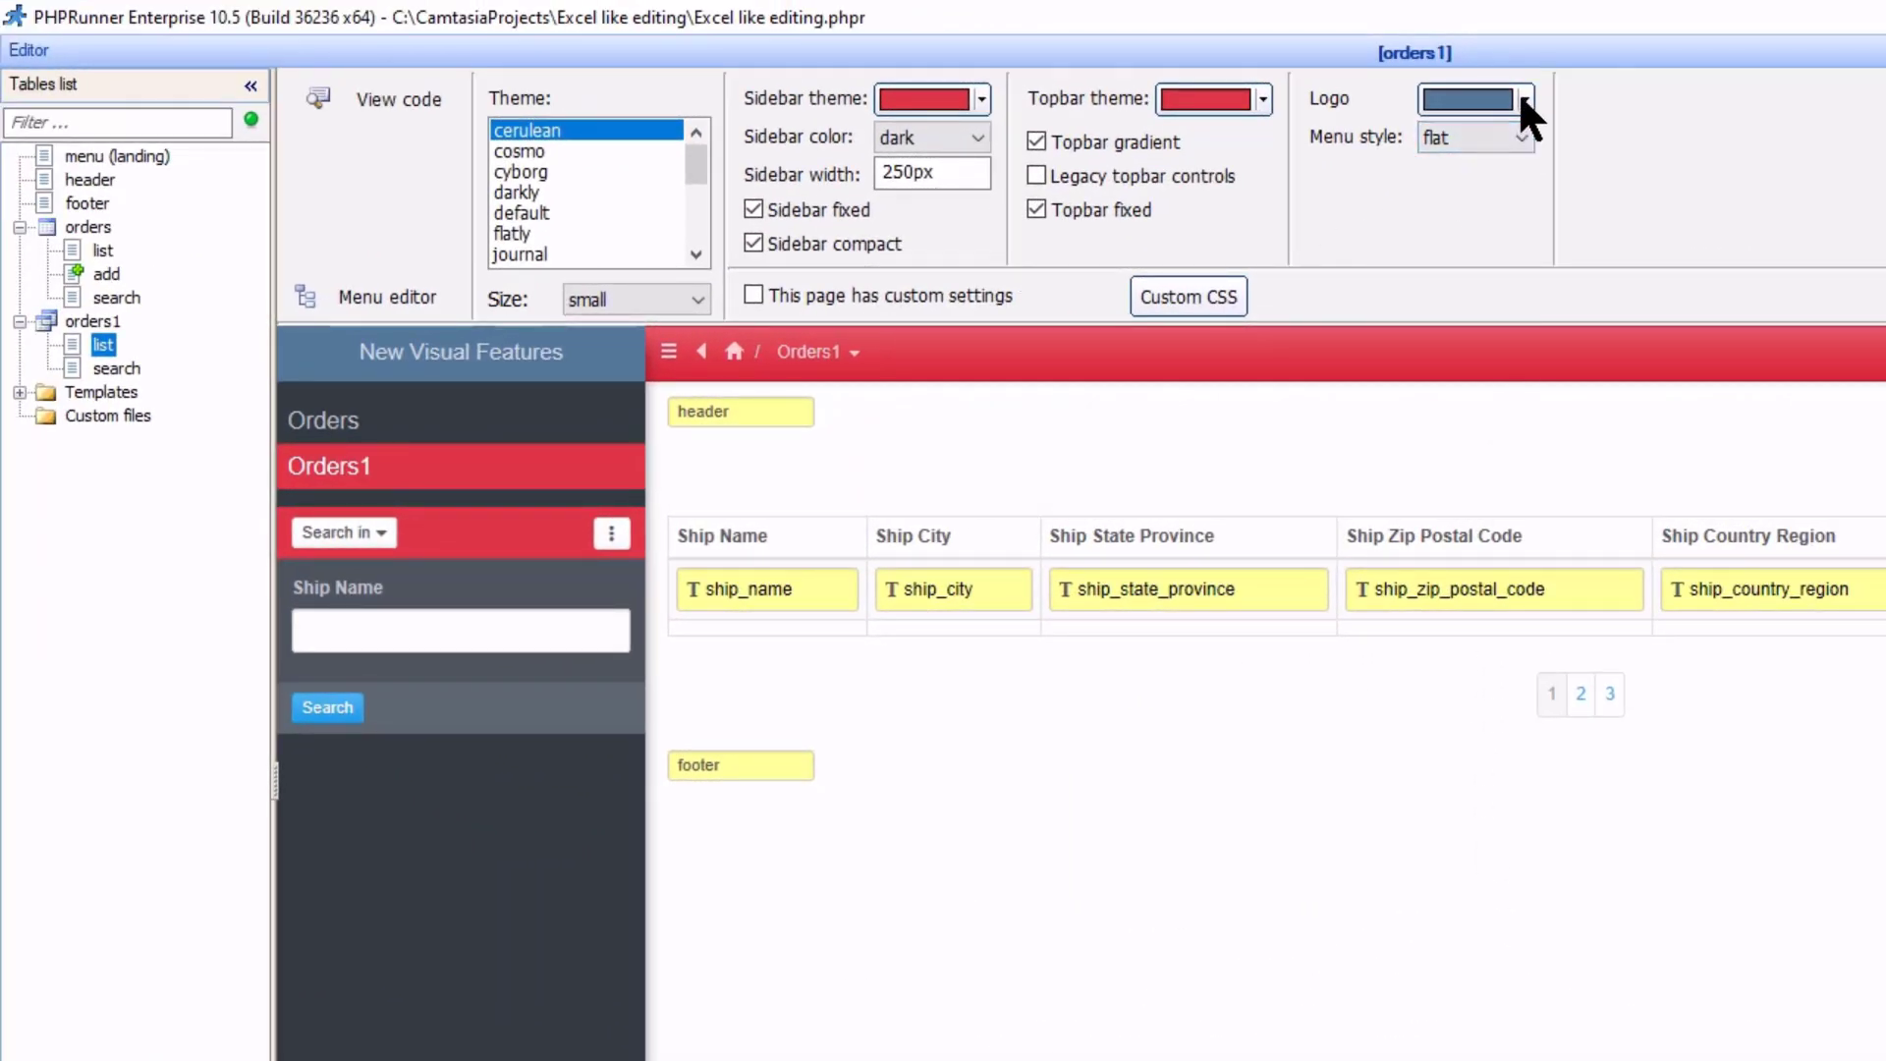
Pick yellow from the Logo colour palette and choose the rounded Menu style
click(1527, 99)
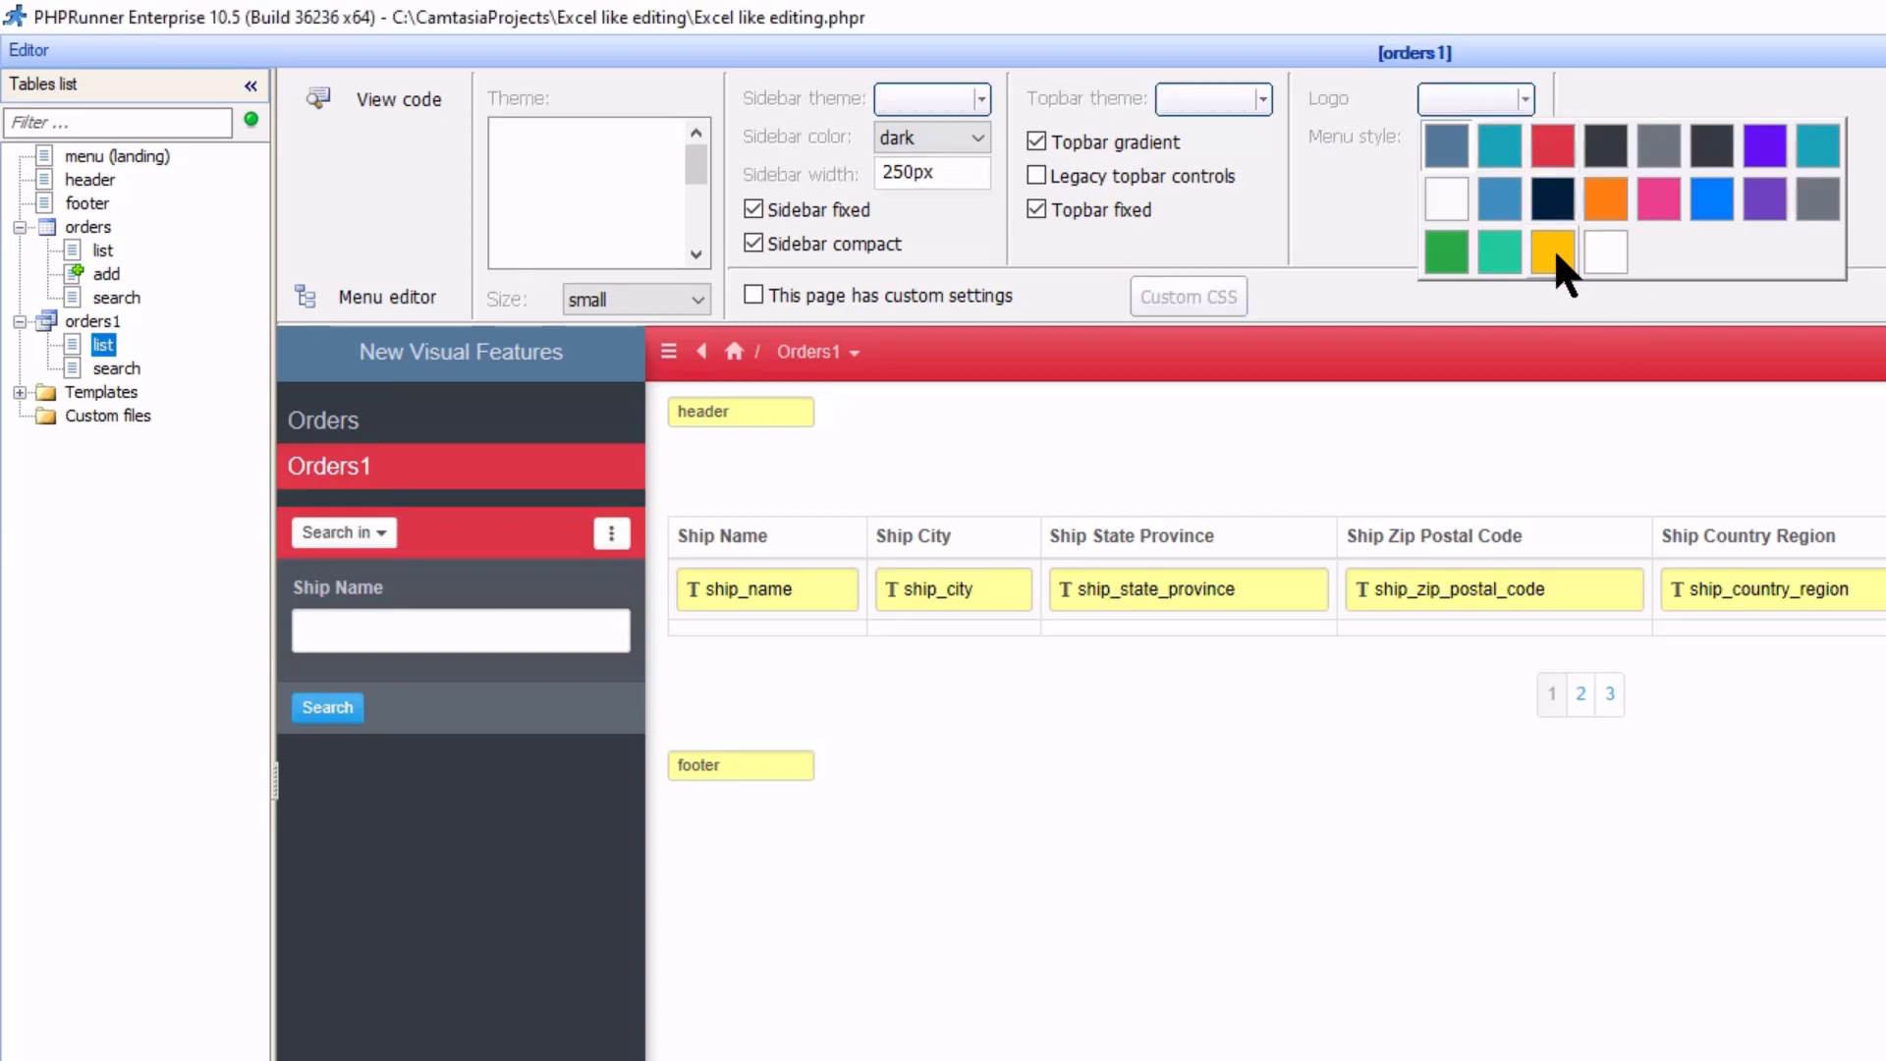
click(1553, 250)
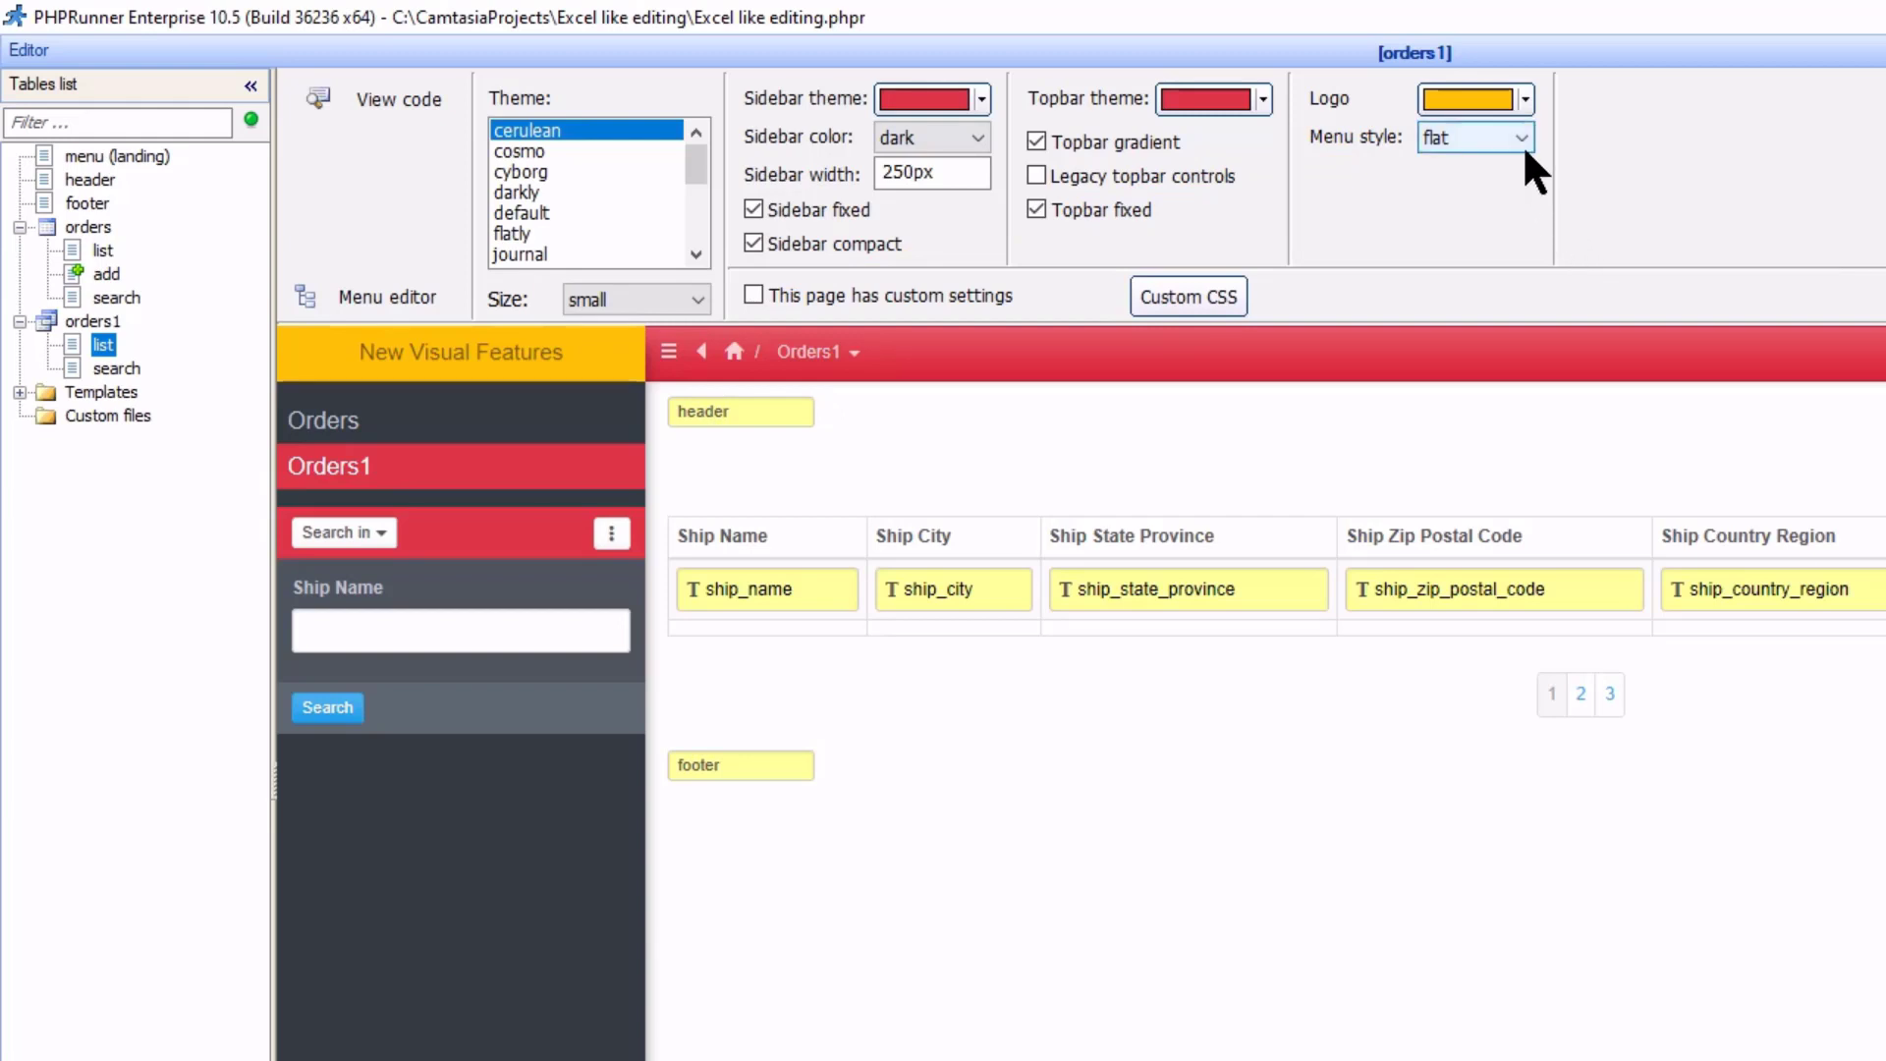
click(1523, 137)
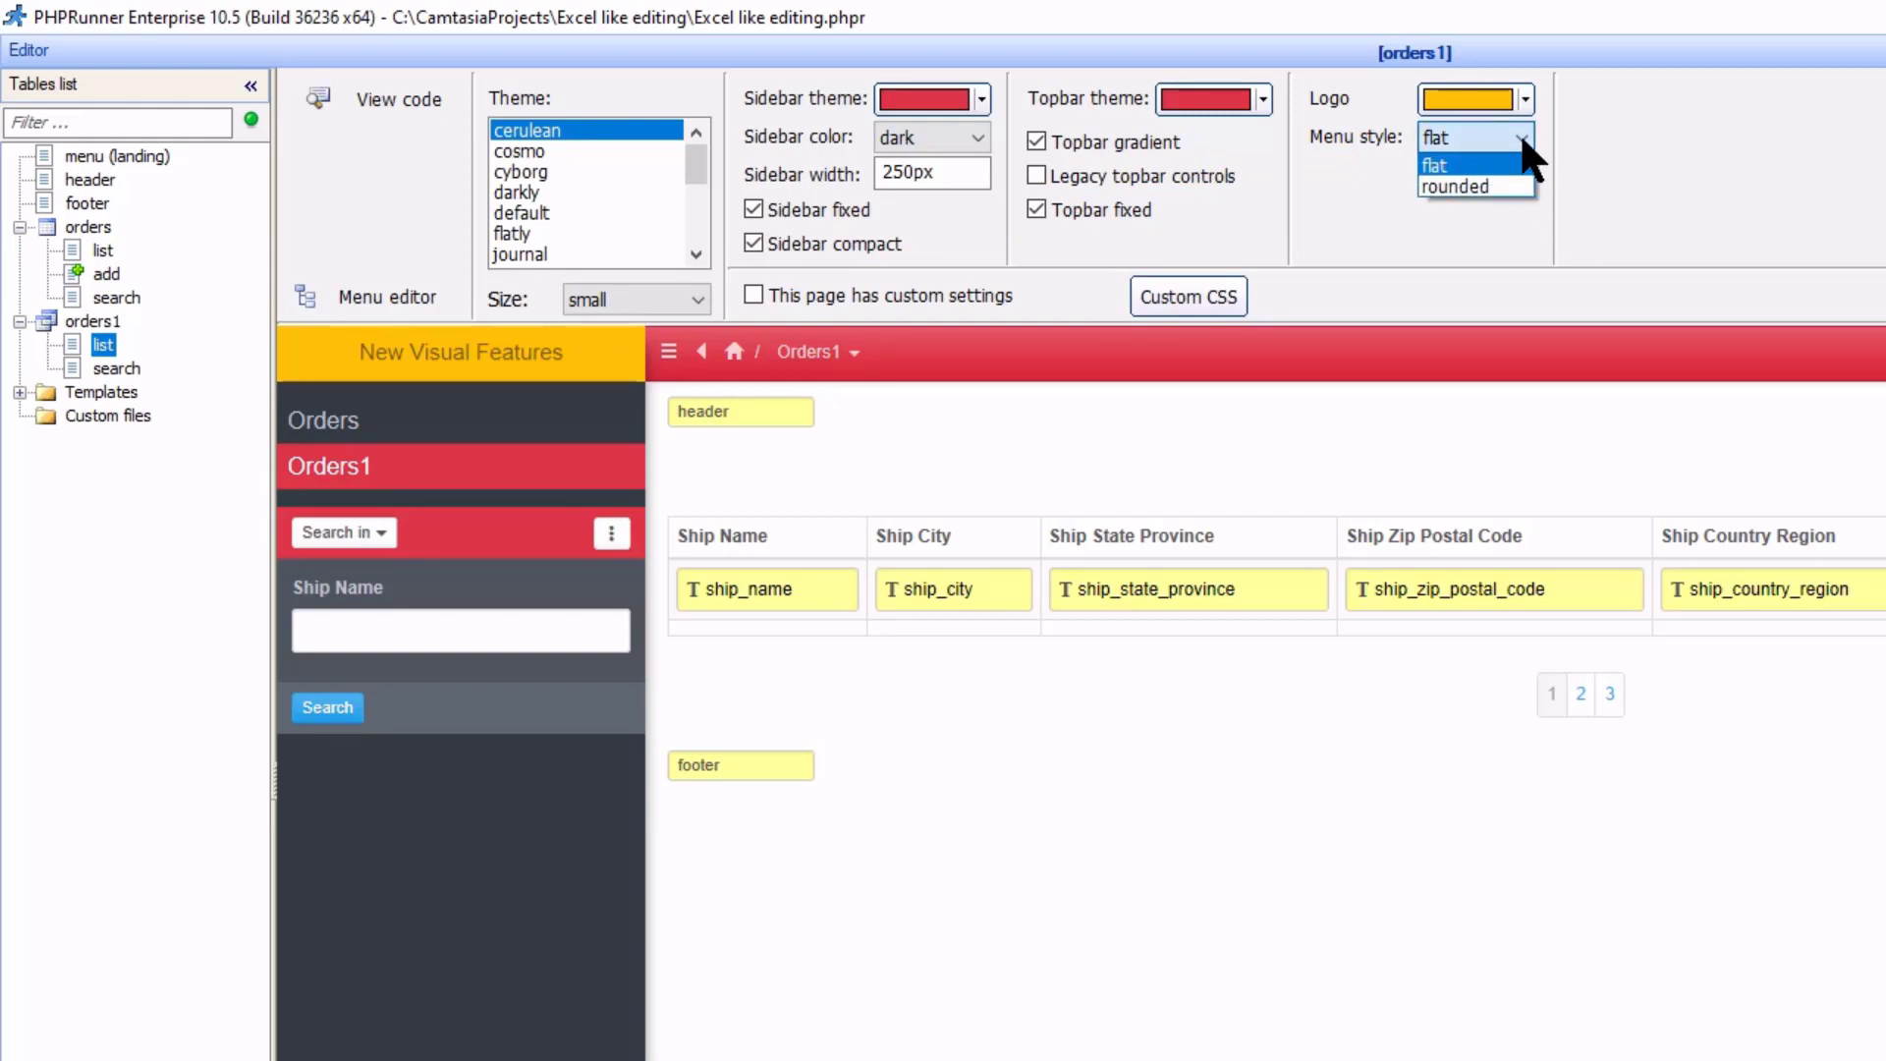
mouse_move(1474, 186)
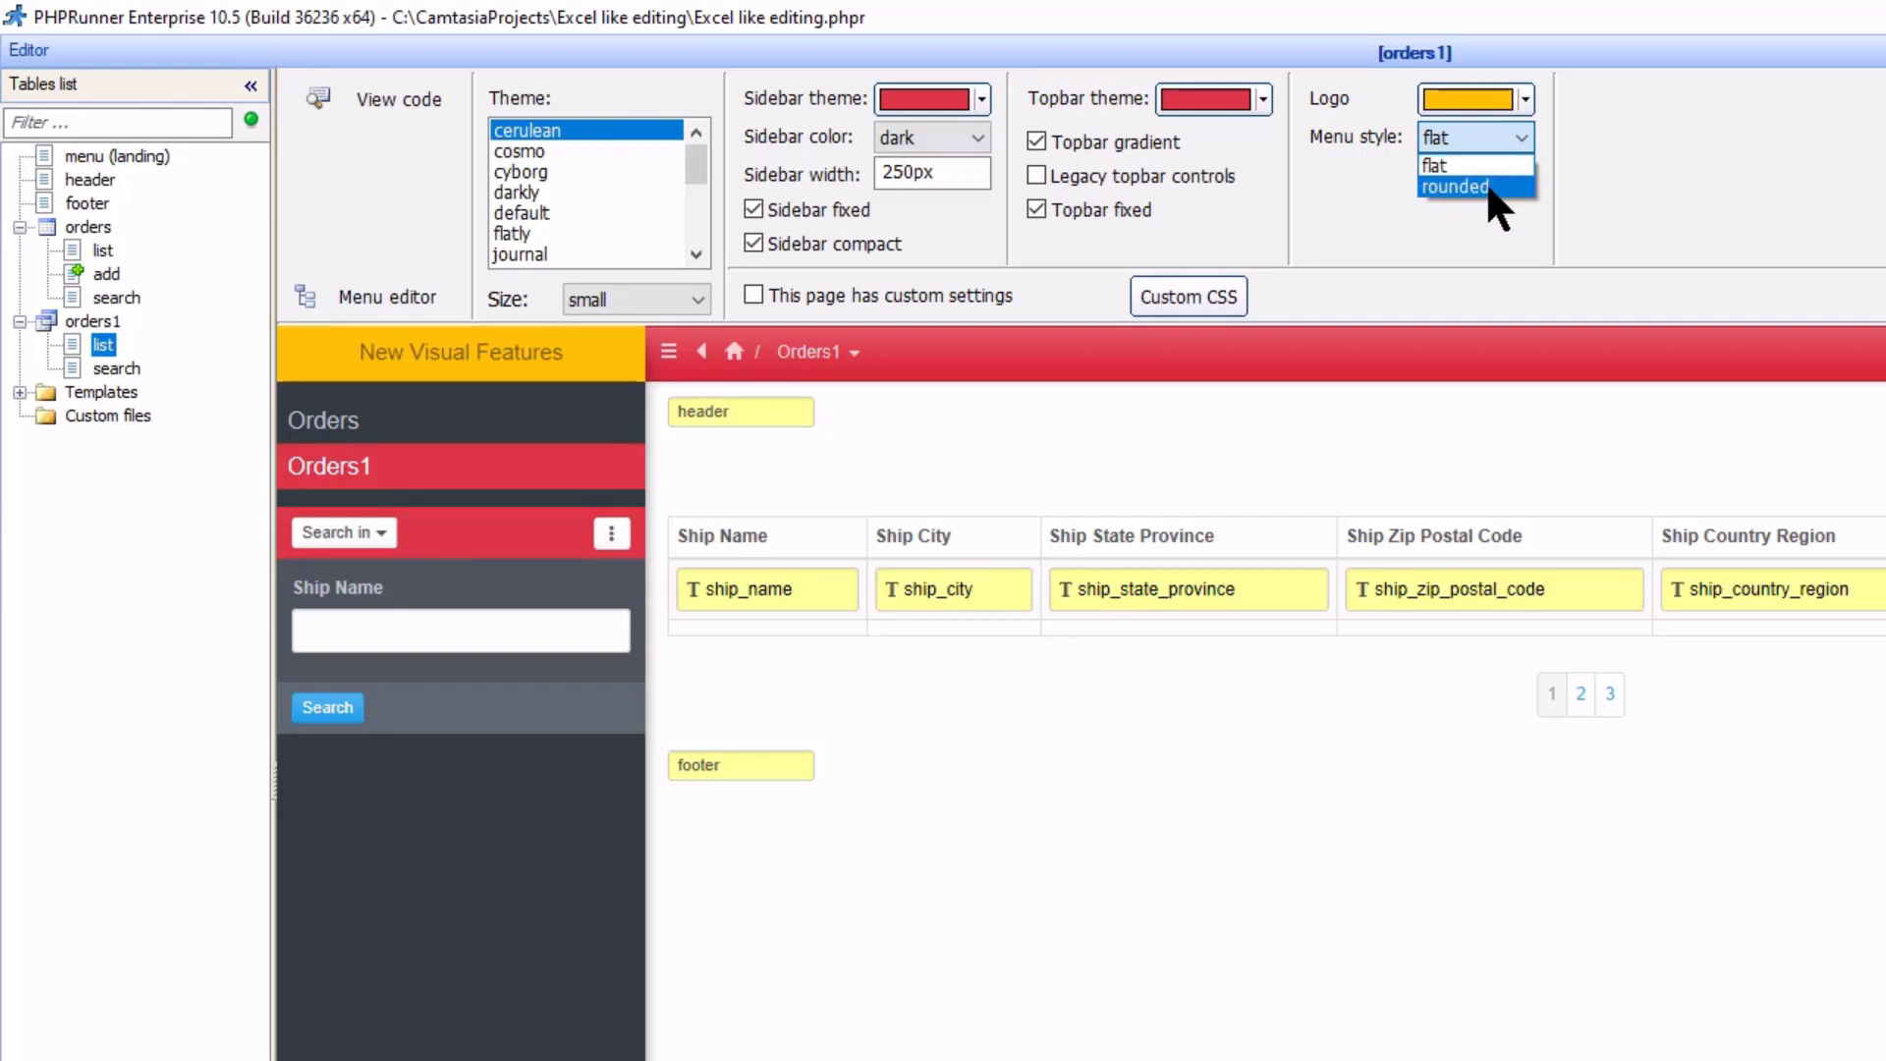
click(1454, 186)
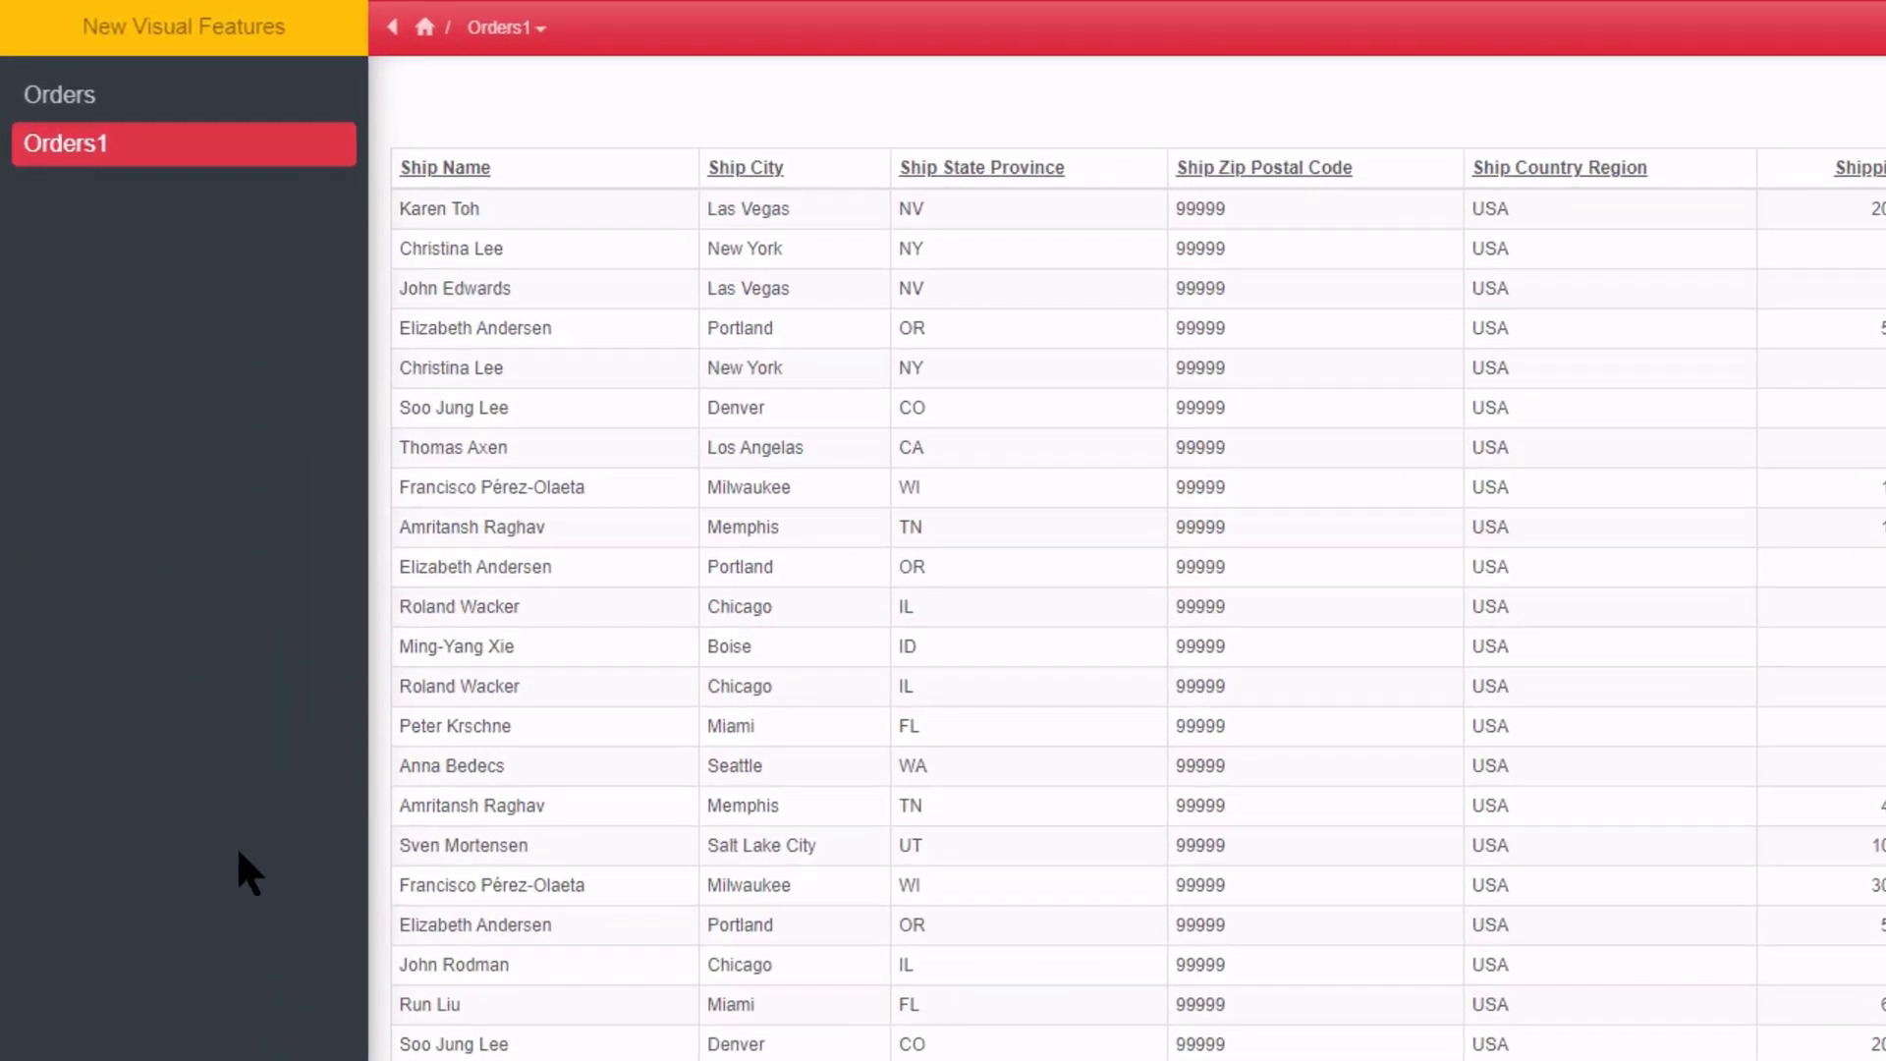
Scroll right across the Orders1 list to see shipping fee, taxes, notes and record count
scroll(right, 3)
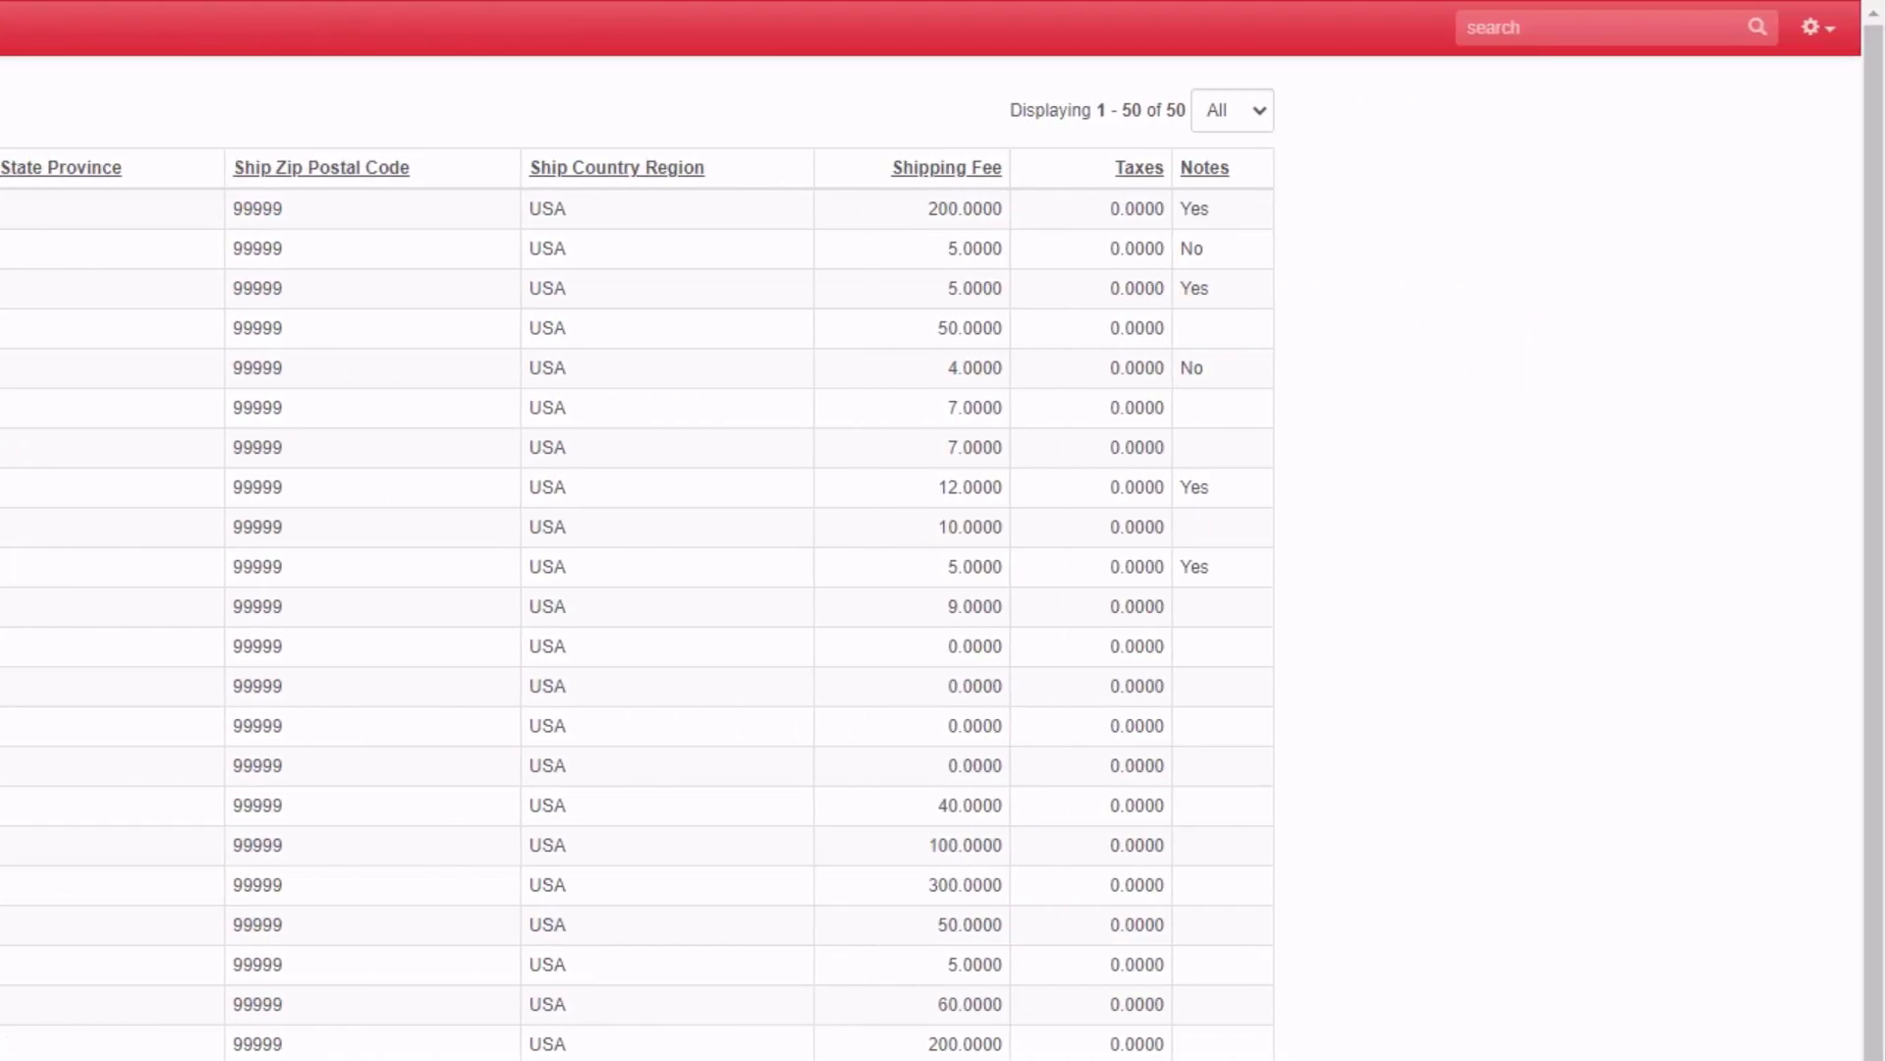